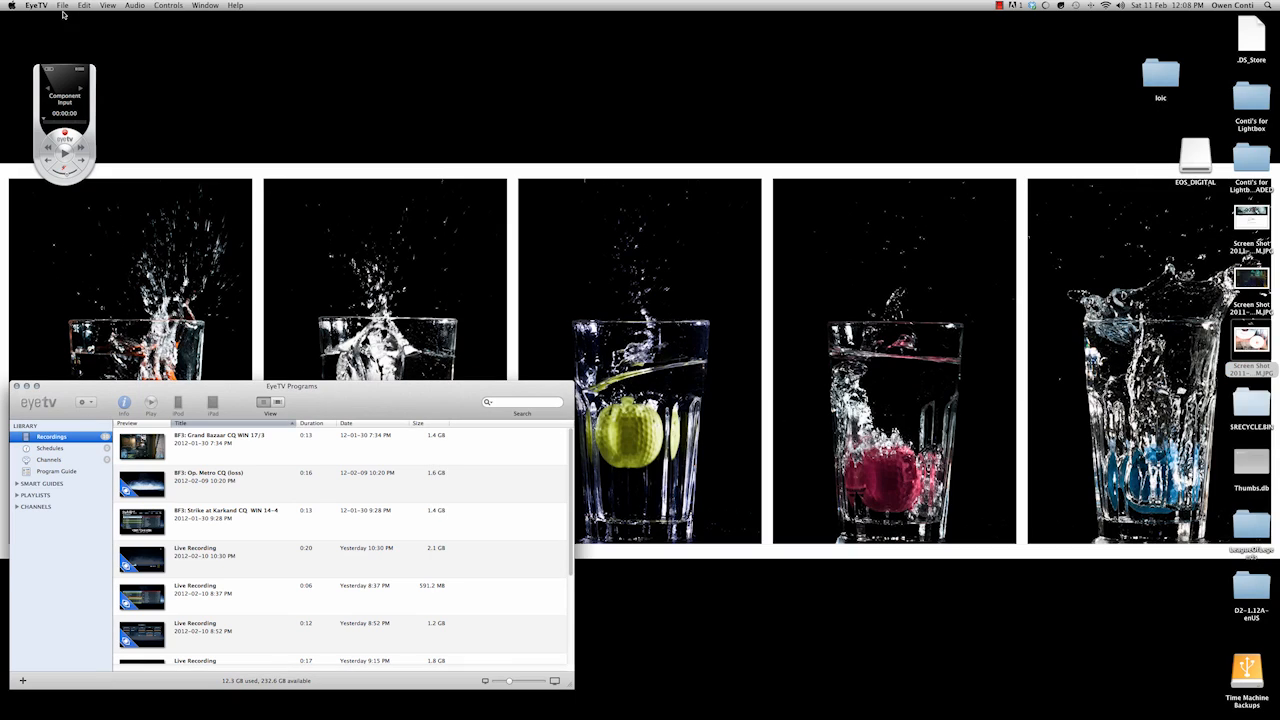
pyautogui.moveTo(37, 225)
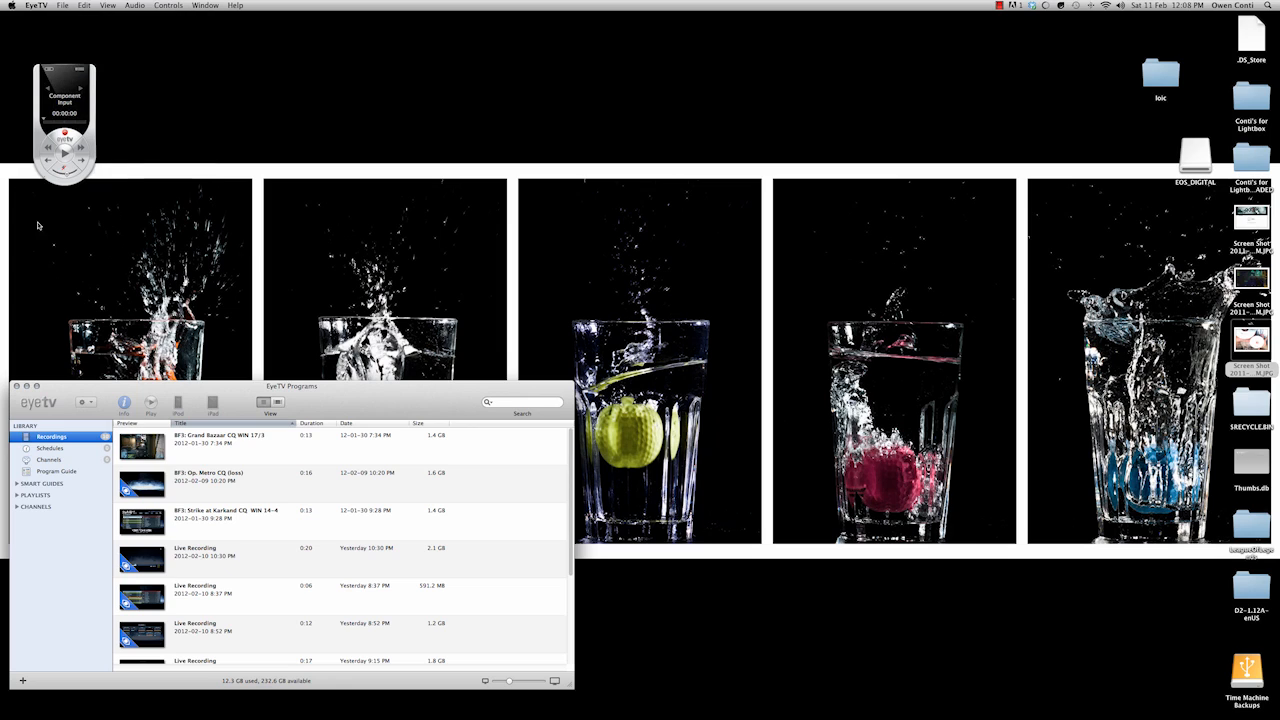
# - Show the live Component Input feed of the Xbox dashboard in its own window
pyautogui.click(67, 6)
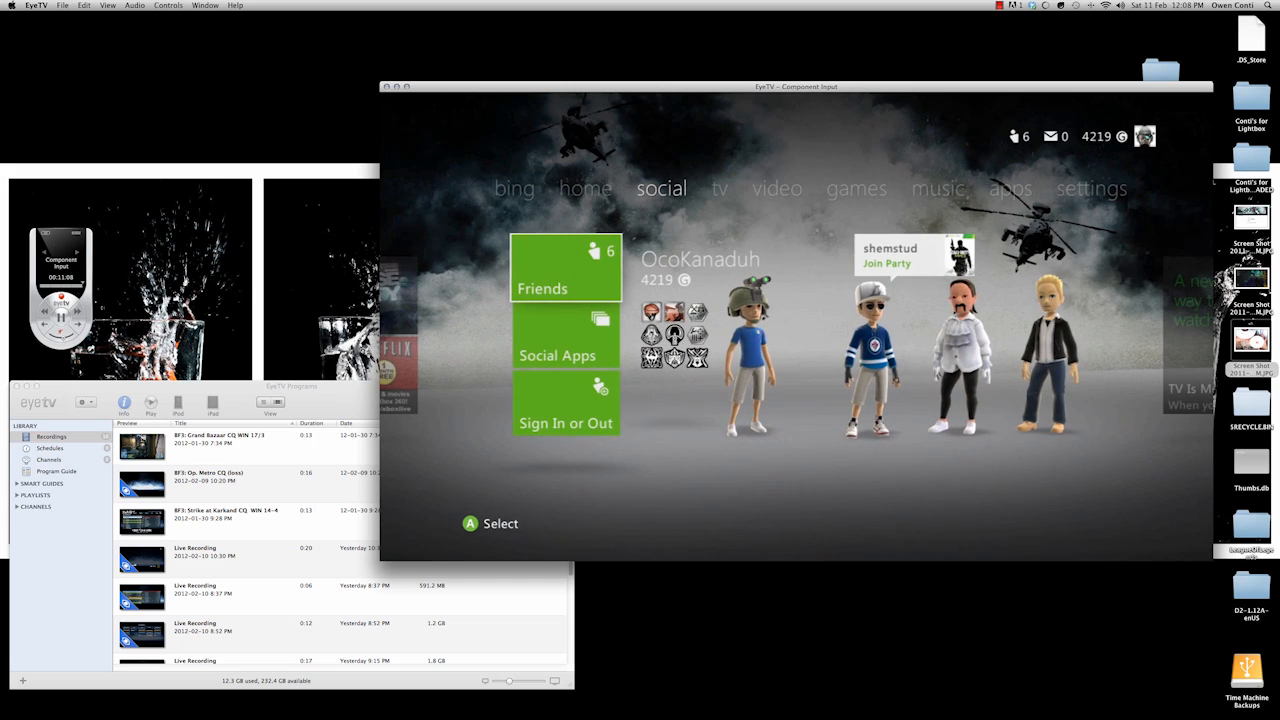
# - Scrub the live buffer back and forth, then close the live window leaving a four-minute Live Recording
pyautogui.click(719, 188)
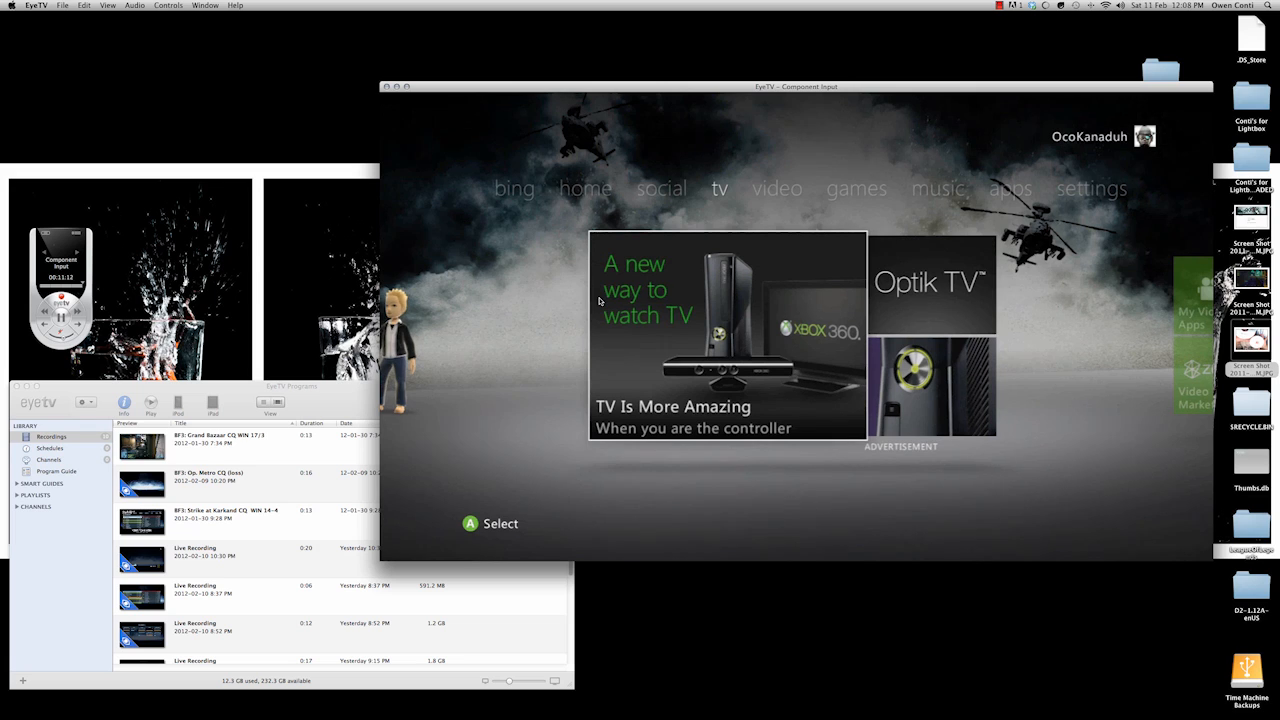
pyautogui.moveTo(445, 250)
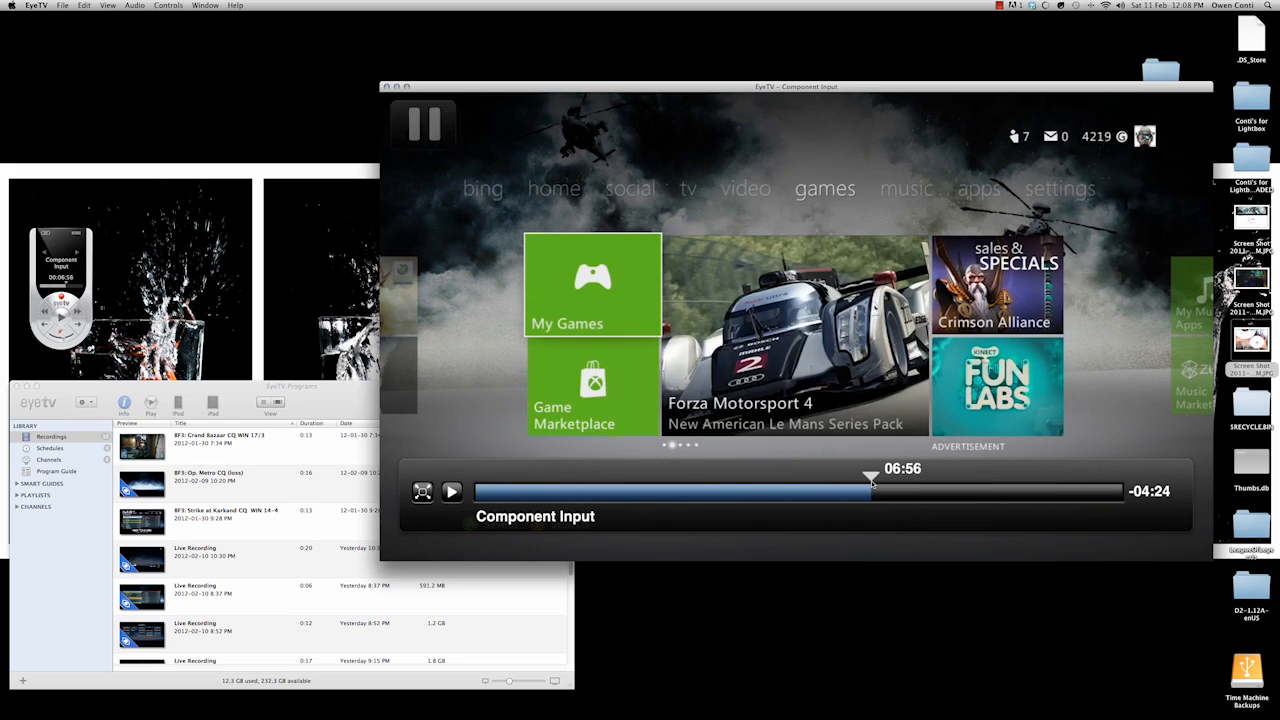
pyautogui.moveTo(870, 491); pyautogui.dragTo(490, 491)
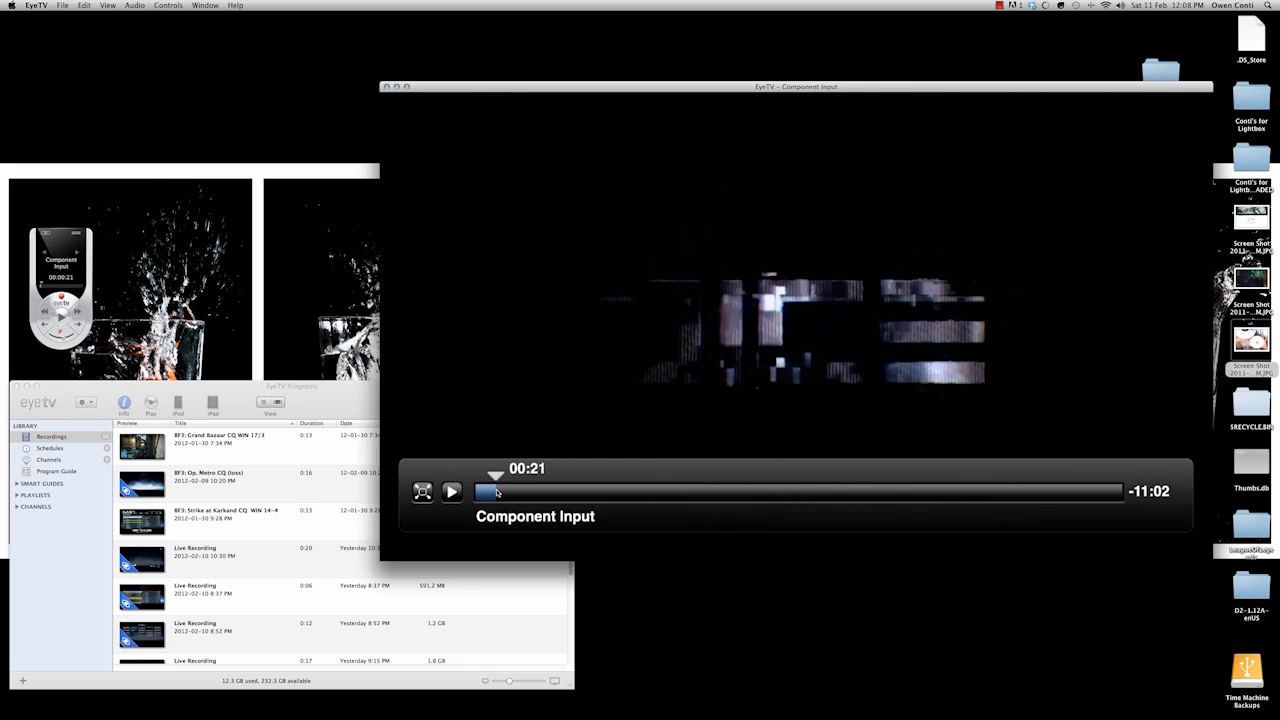
pyautogui.moveTo(490, 491); pyautogui.dragTo(1033, 491)
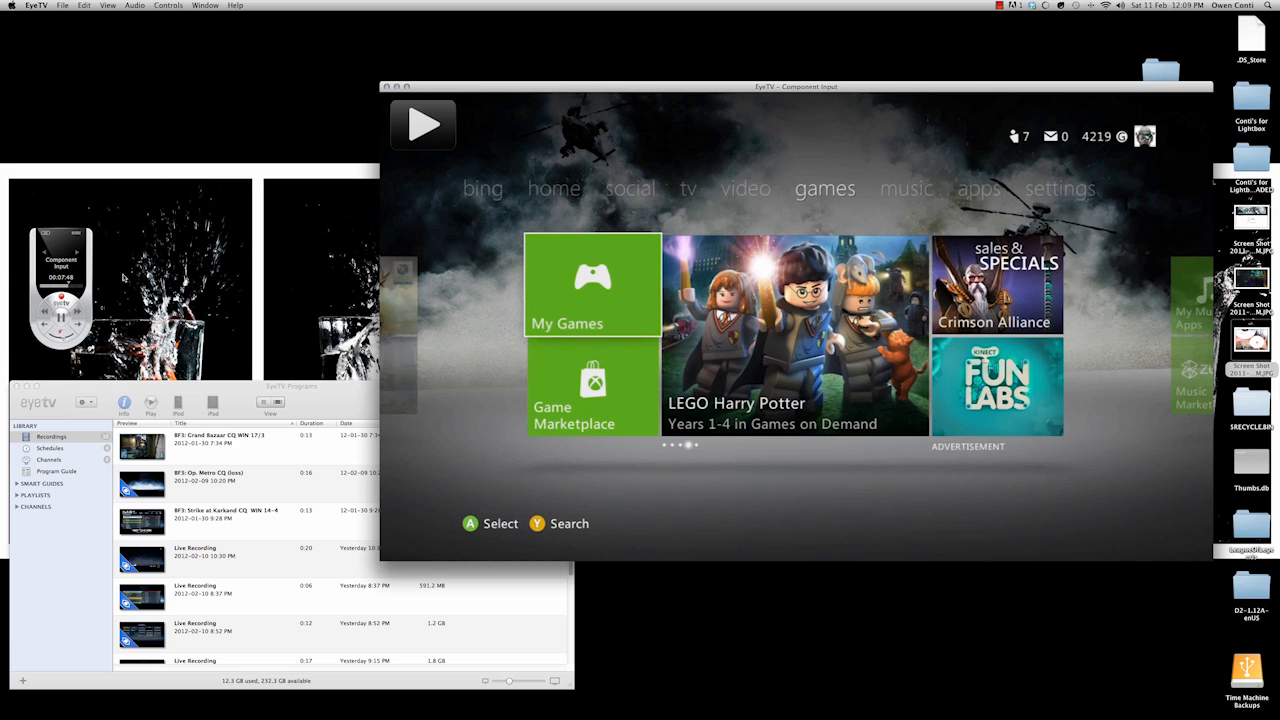
pyautogui.click(424, 124)
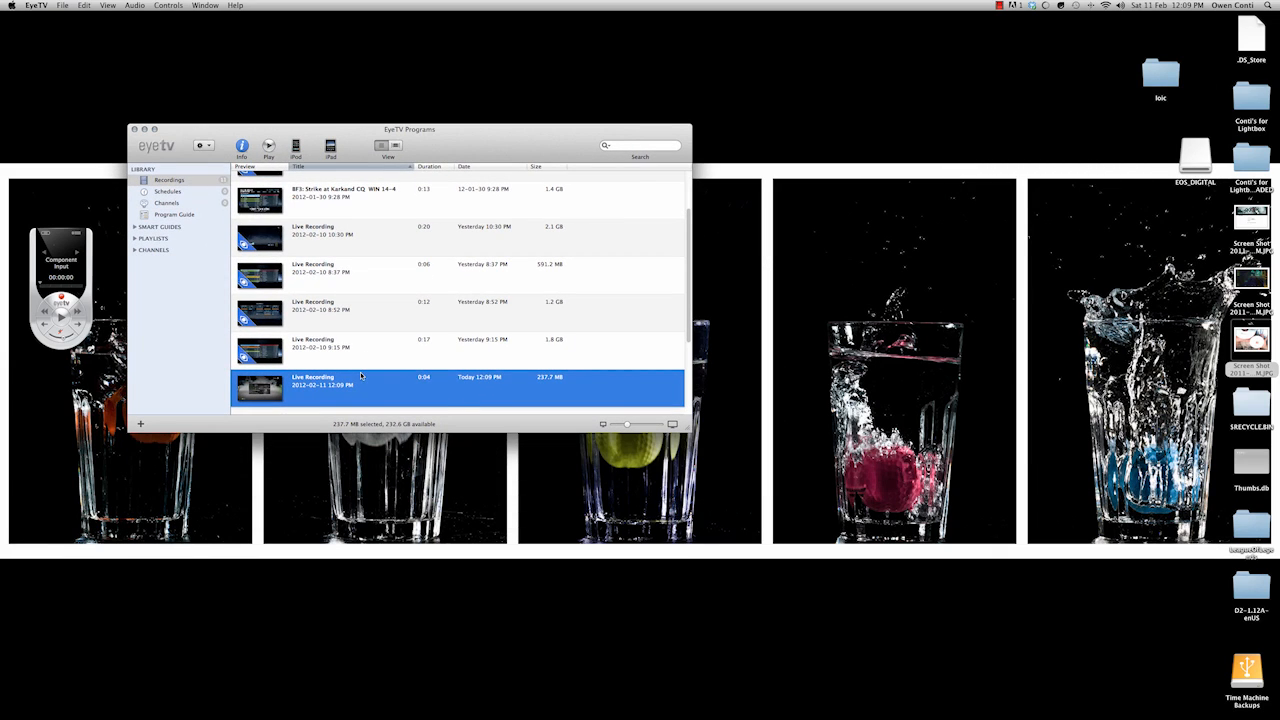
# - Start exporting the new recording and browse into the Raw folder inside Setup
pyautogui.rightClick(360, 376)
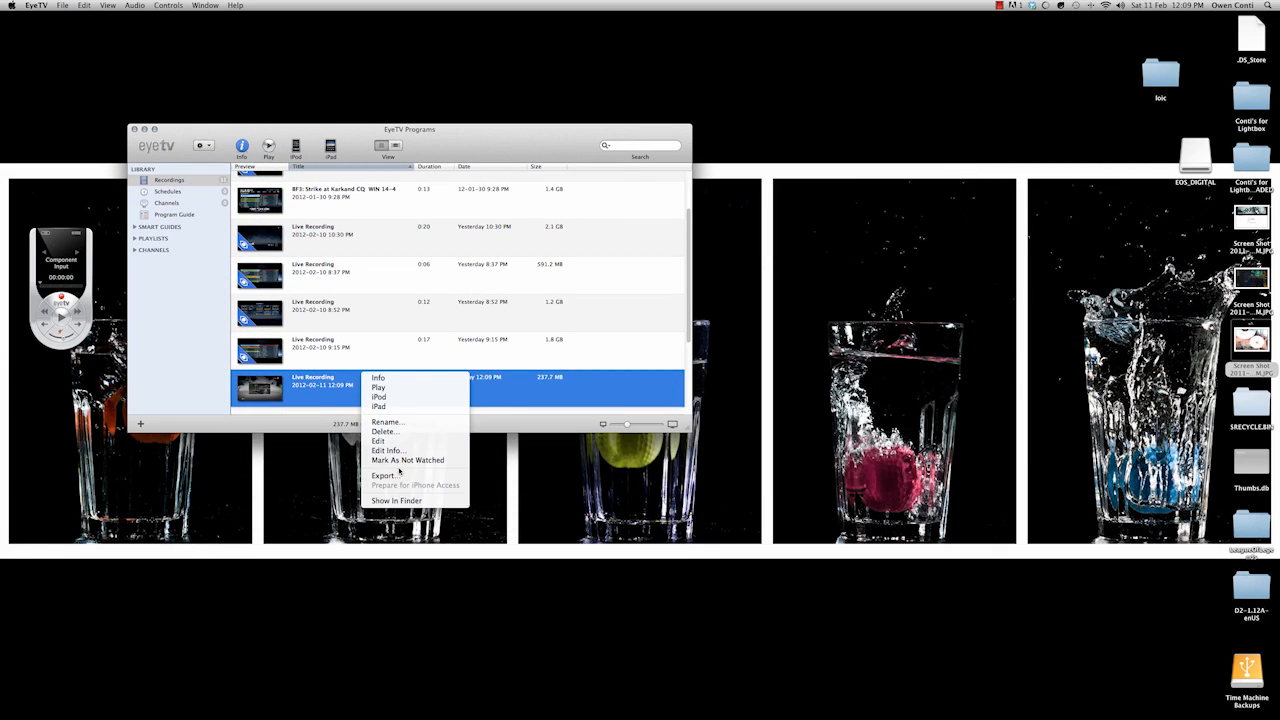
pyautogui.click(382, 474)
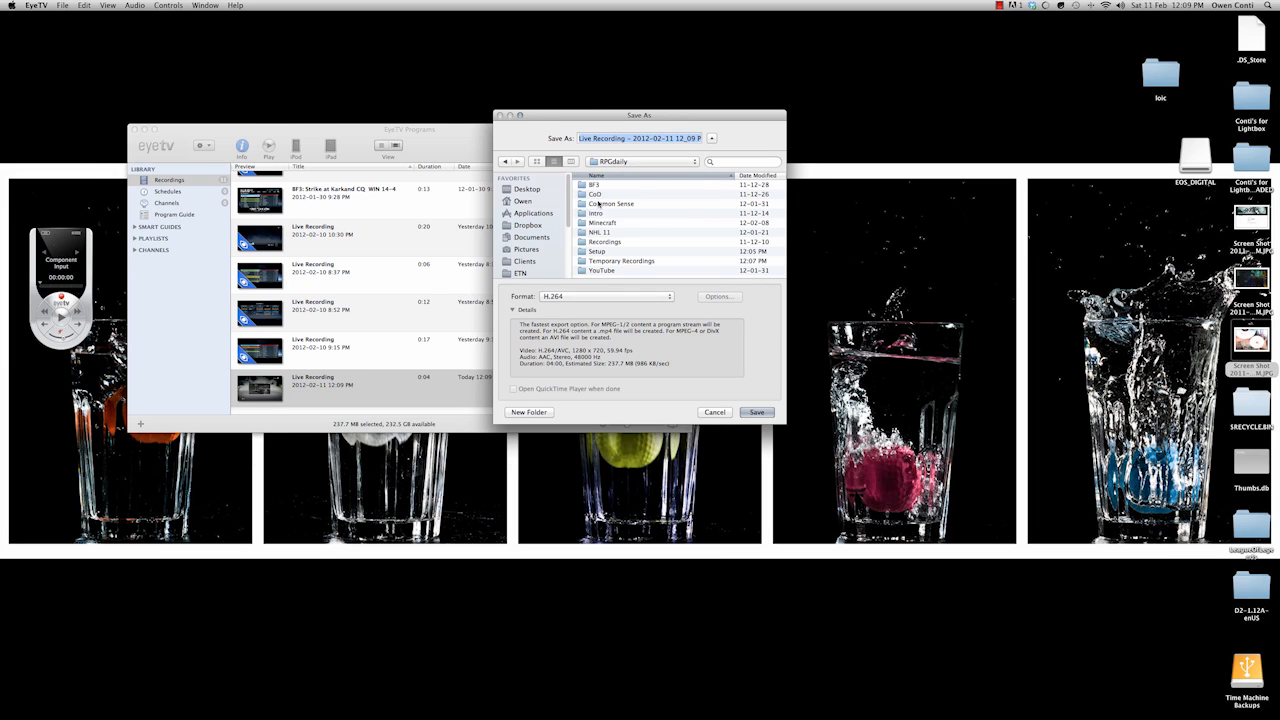
pyautogui.doubleClick(603, 251)
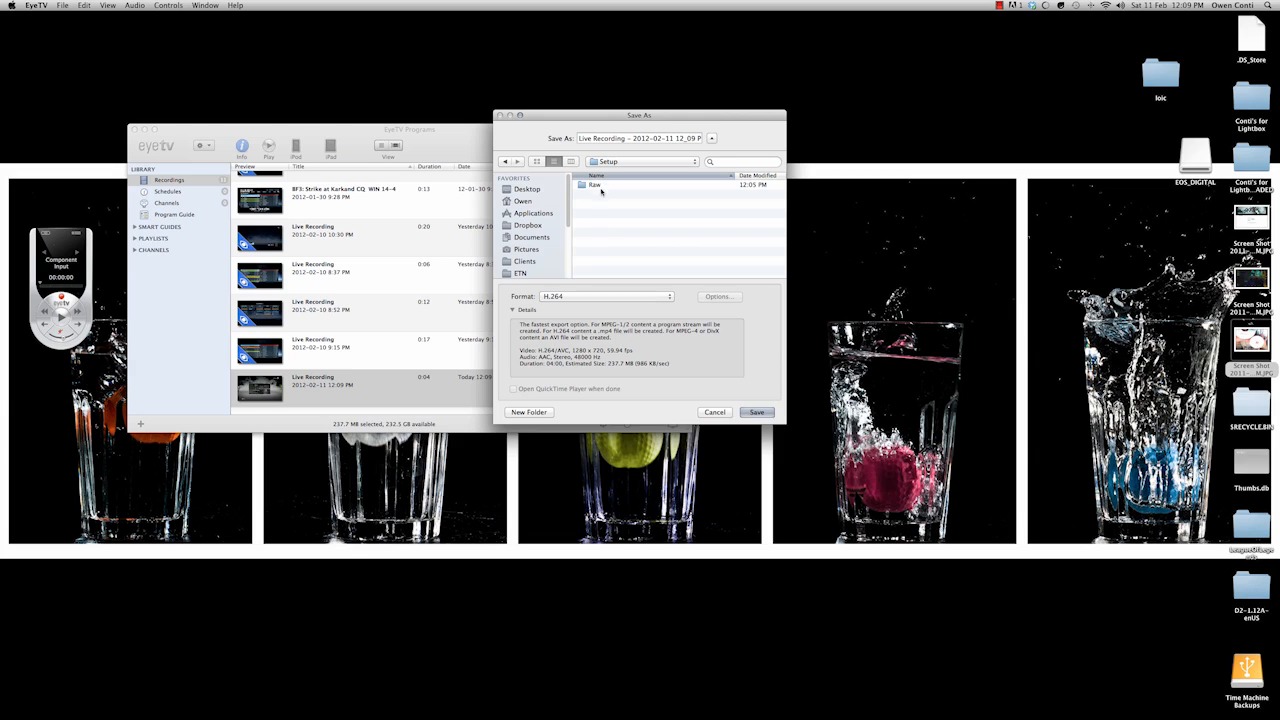
pyautogui.doubleClick(602, 184)
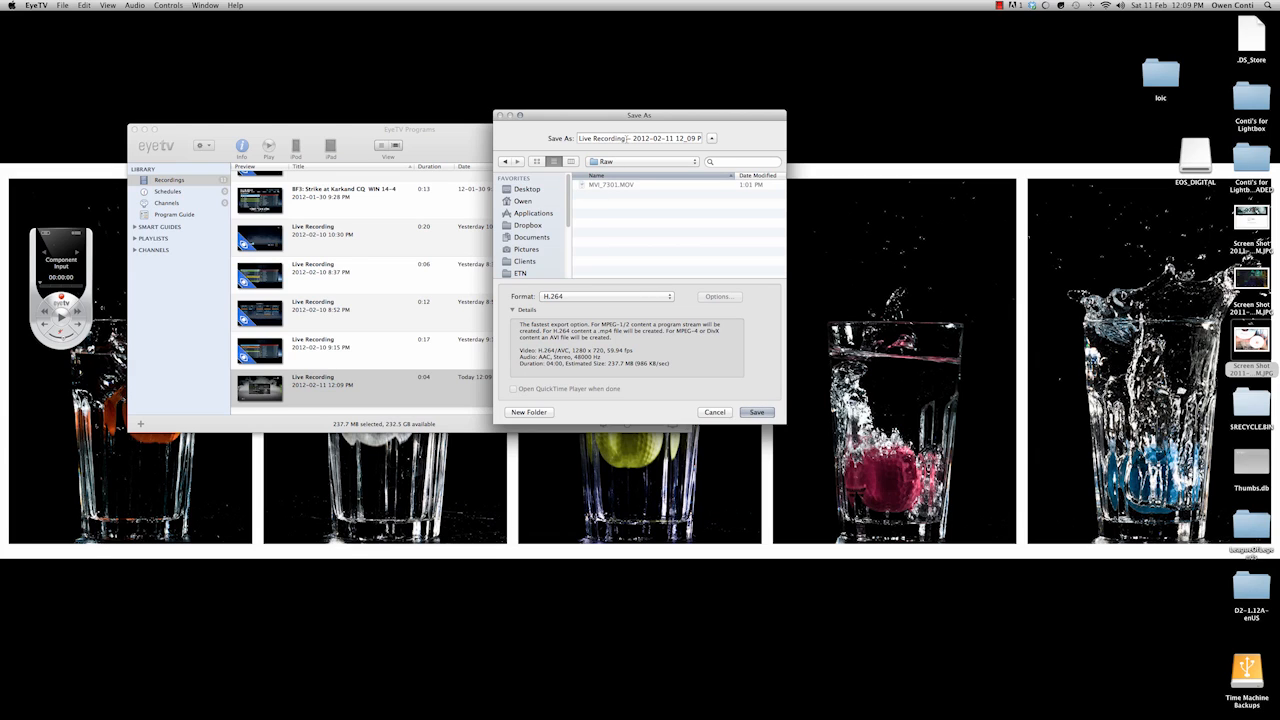
# - Name the export xbox_dashboard and save it as H.264
pyautogui.write('test')
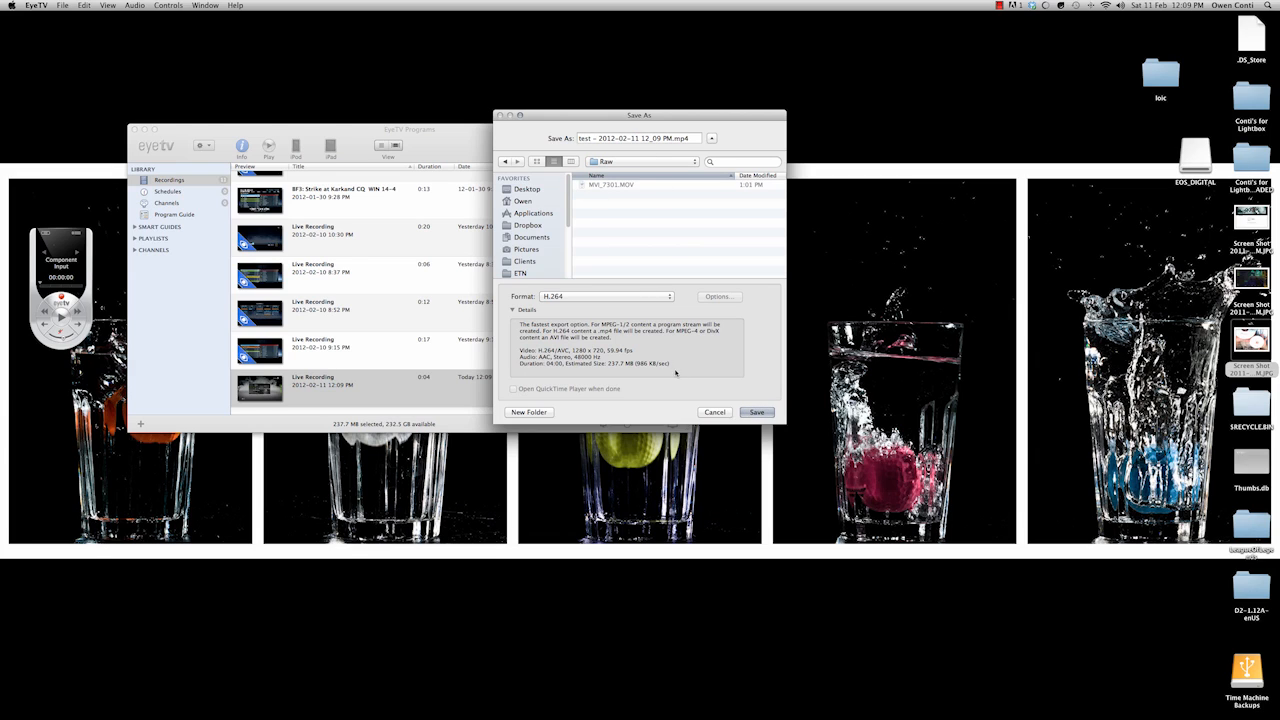
pyautogui.write('x')
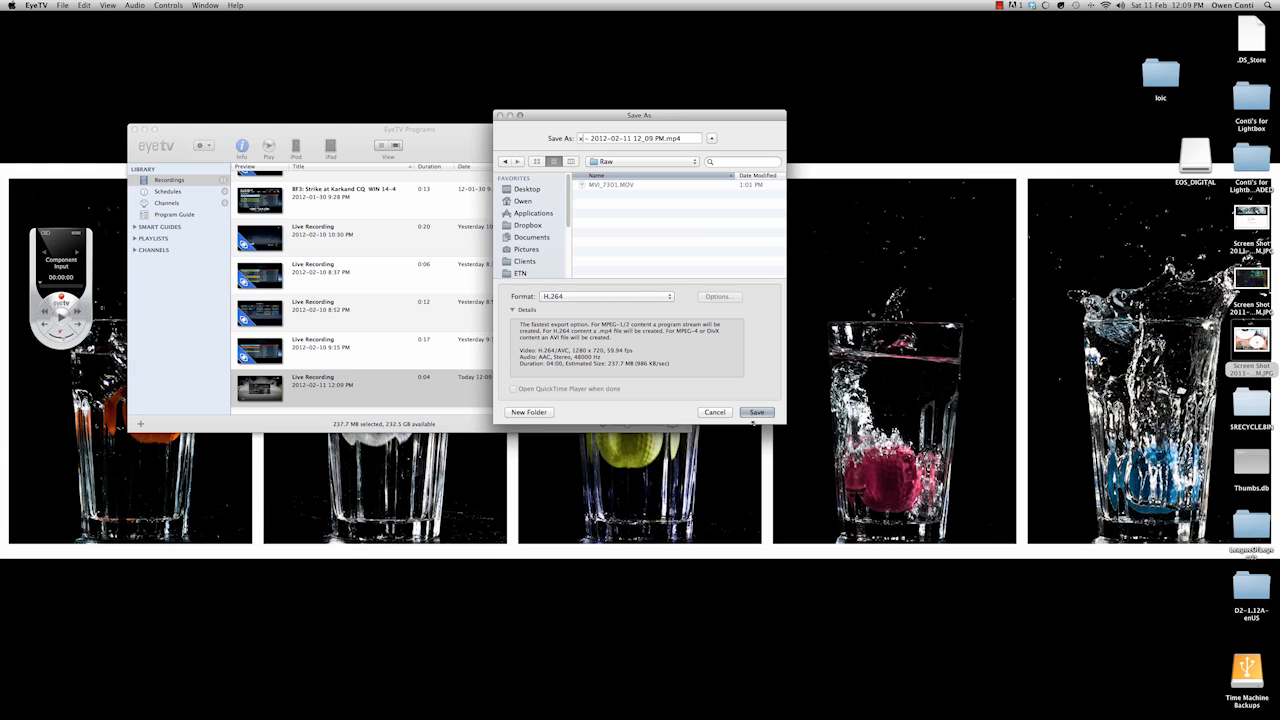
pyautogui.write('xbox_dashboard')
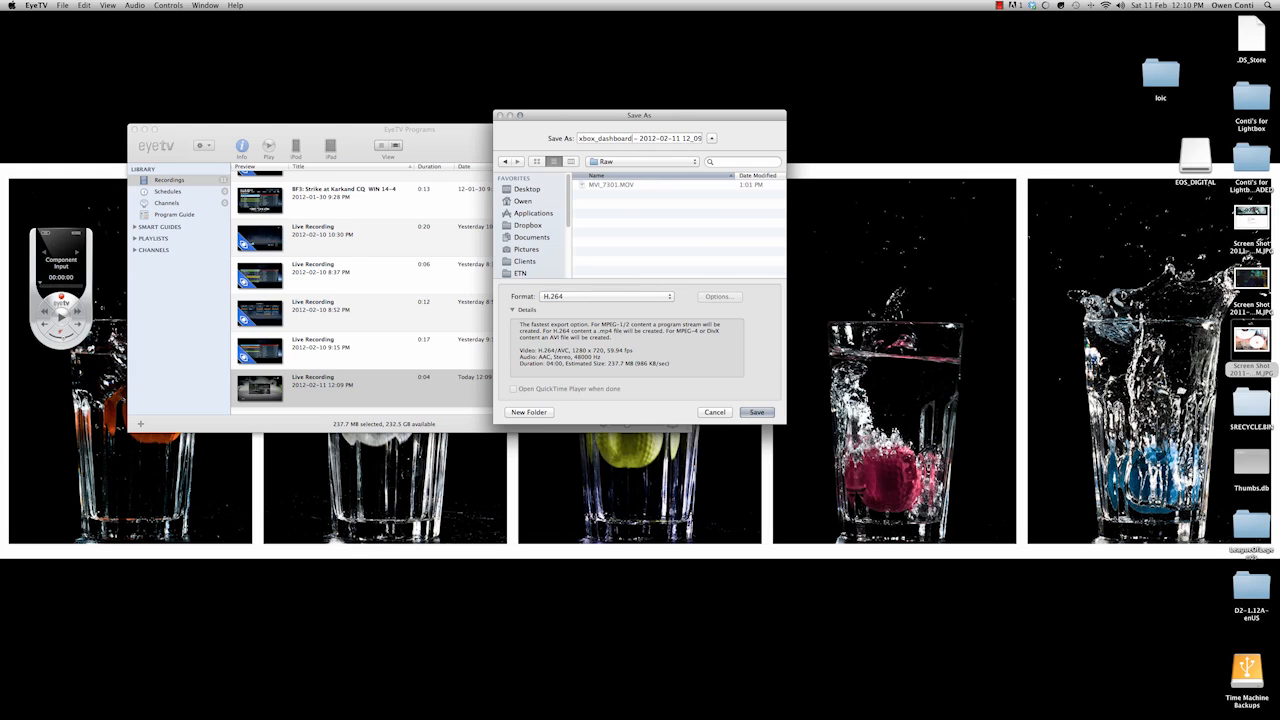
pyautogui.click(755, 412)
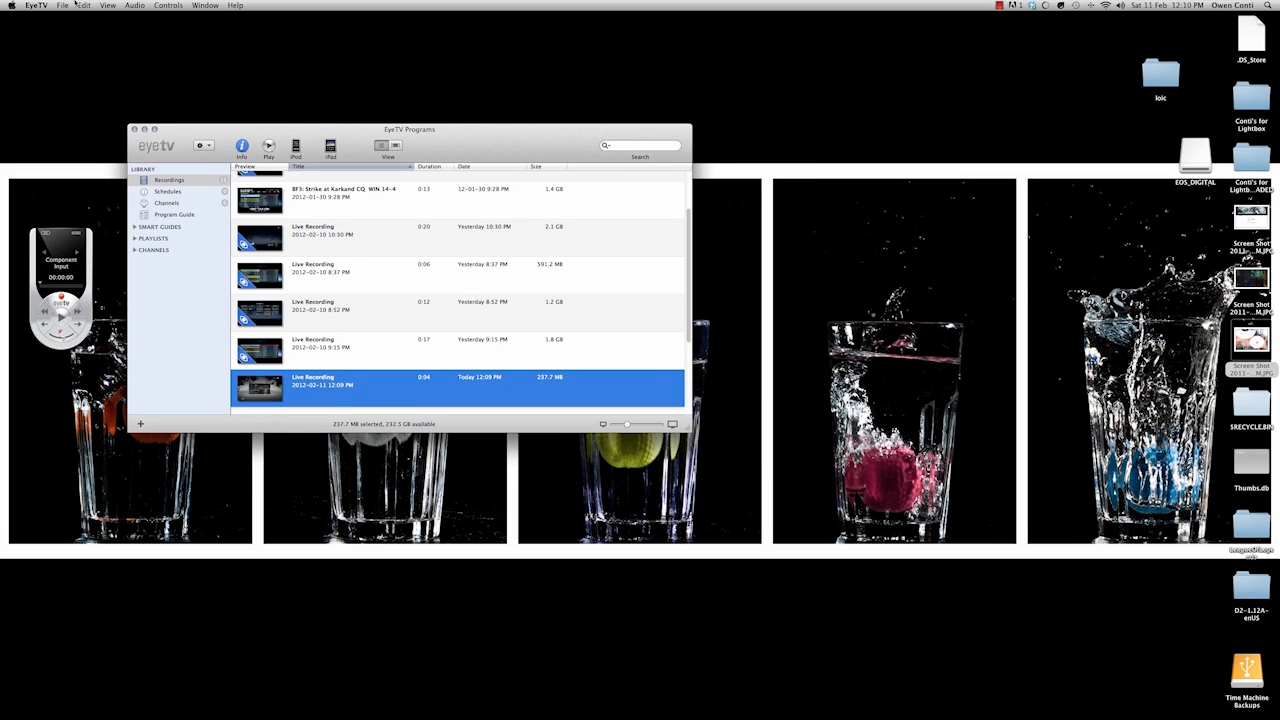
# - Bring up EyeTV Preferences and review the General and Recording panes
pyautogui.click(35, 7)
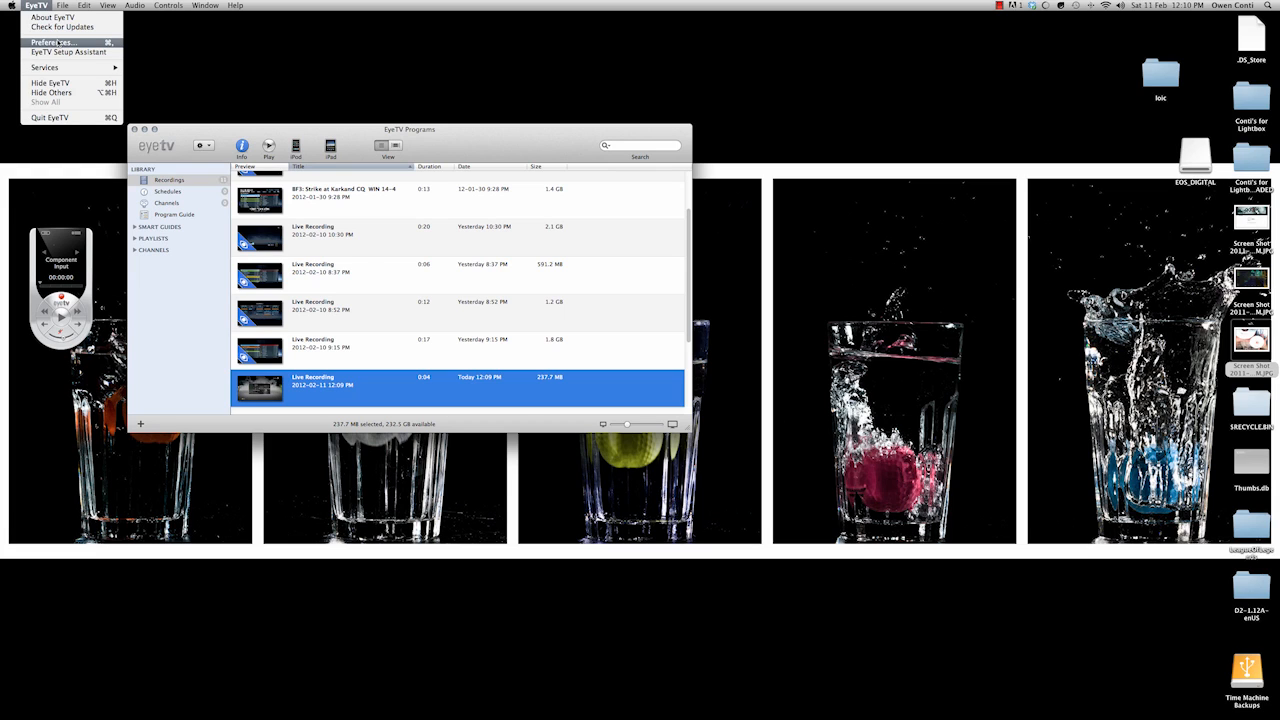
pyautogui.click(49, 41)
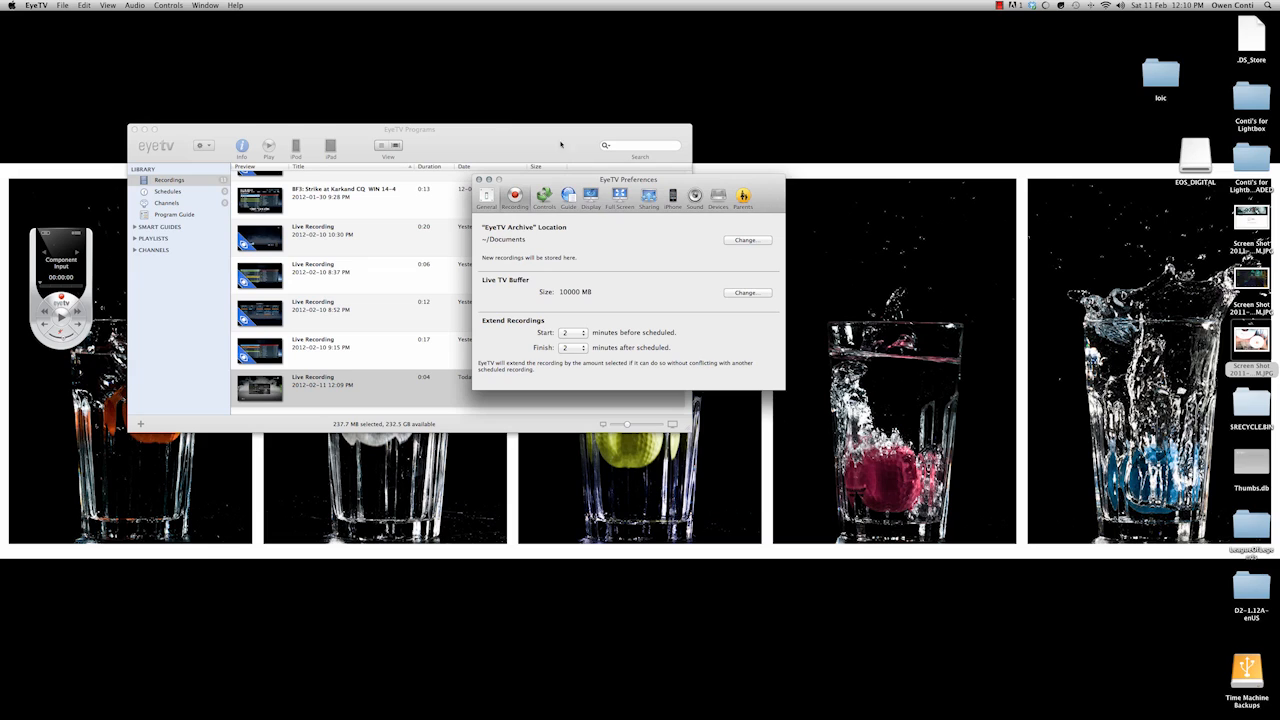
pyautogui.click(486, 197)
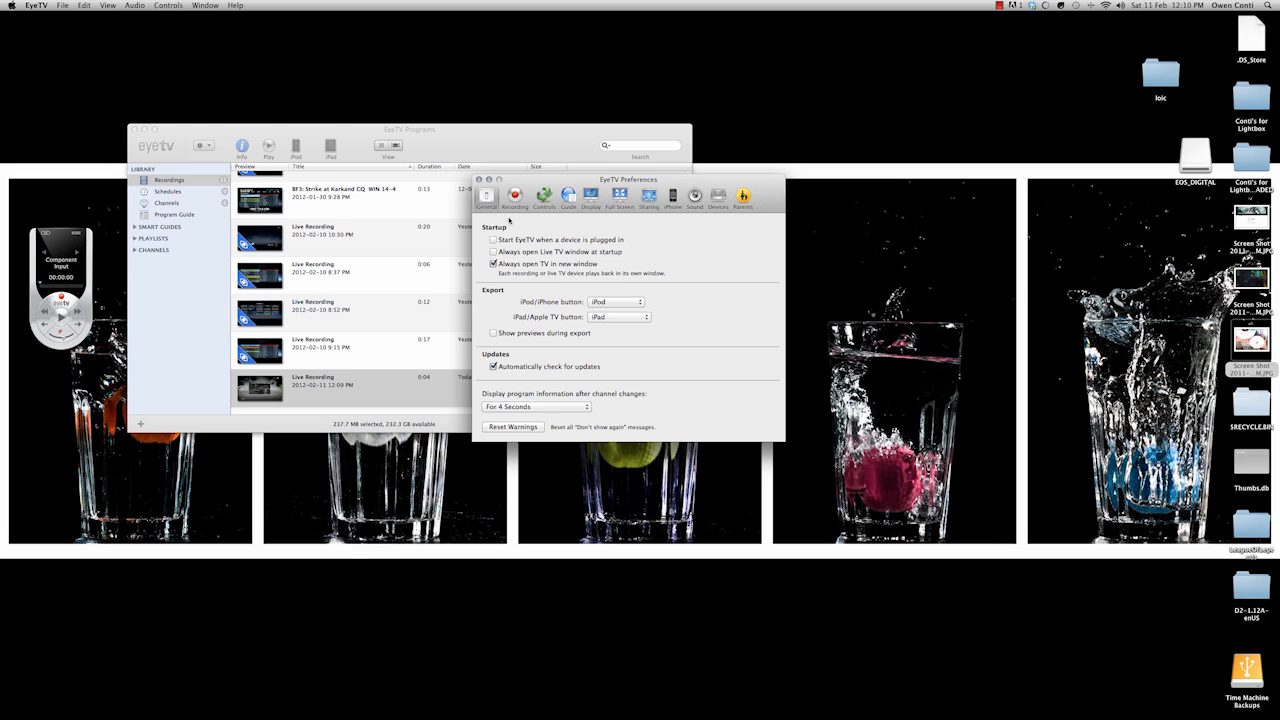
pyautogui.click(515, 197)
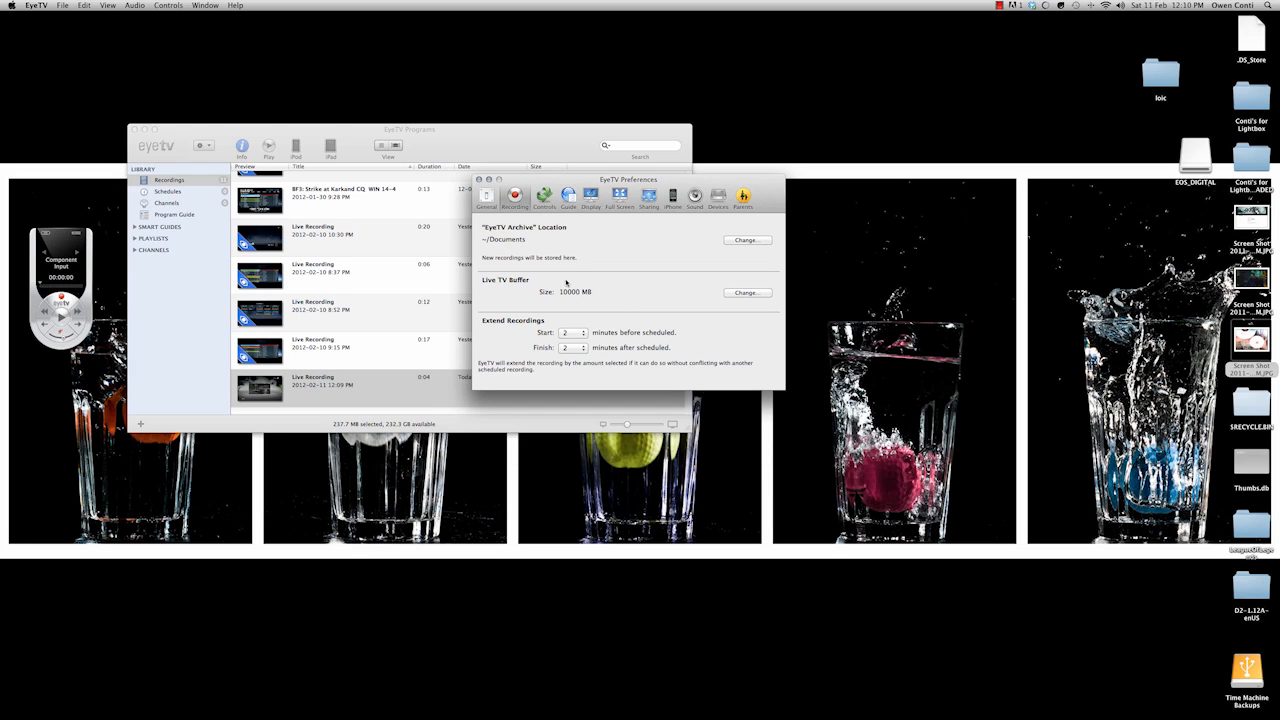
pyautogui.moveTo(589, 304)
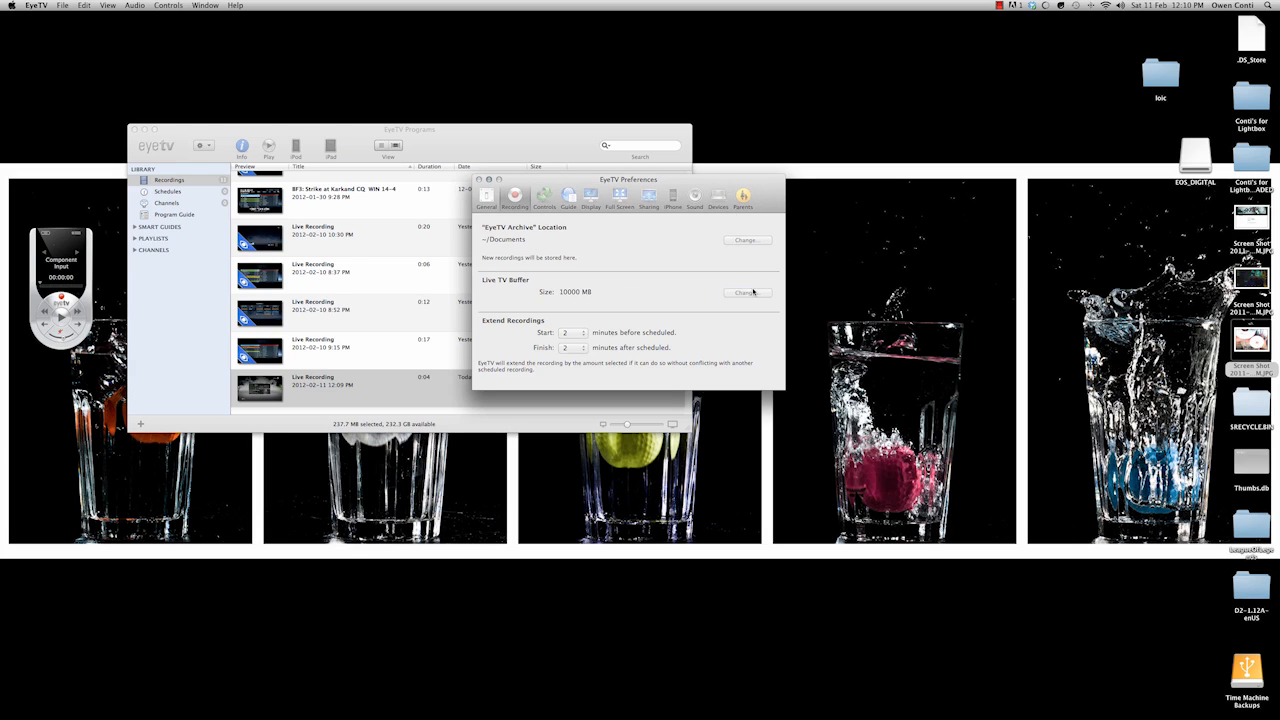
# - Check the live TV buffer size setting, then move on to the Controls pane
pyautogui.click(748, 292)
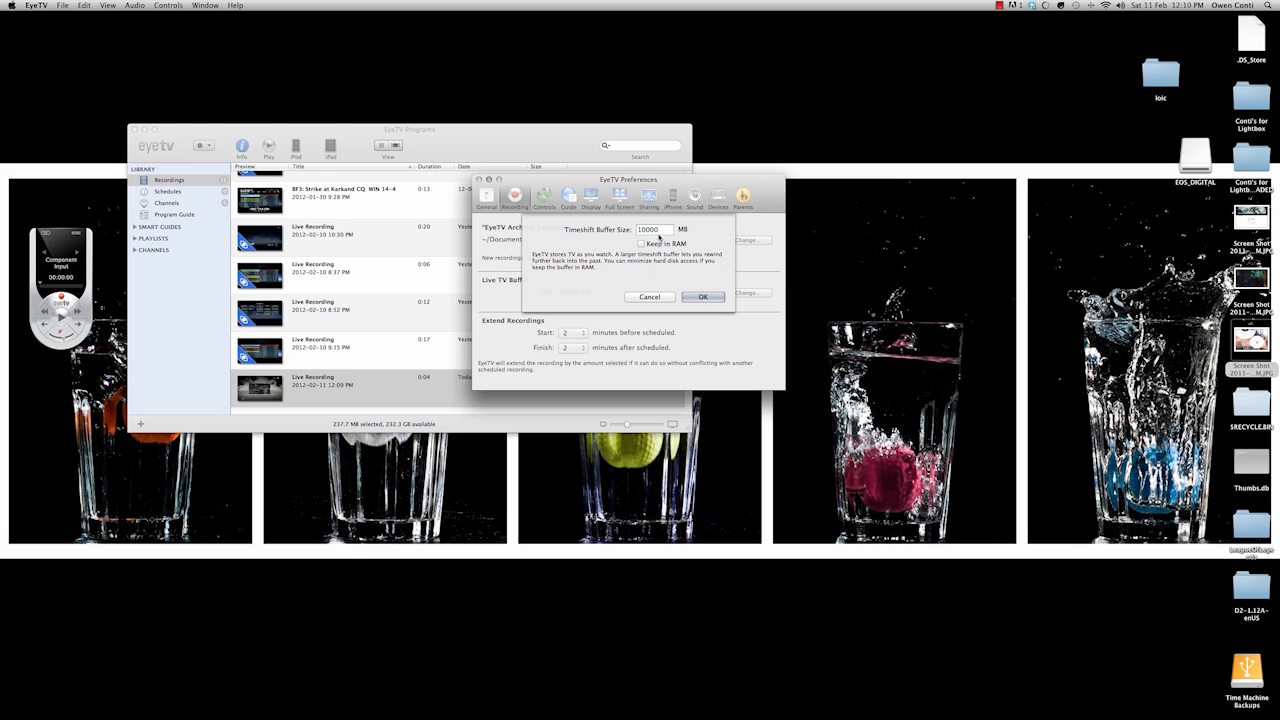
pyautogui.click(702, 296)
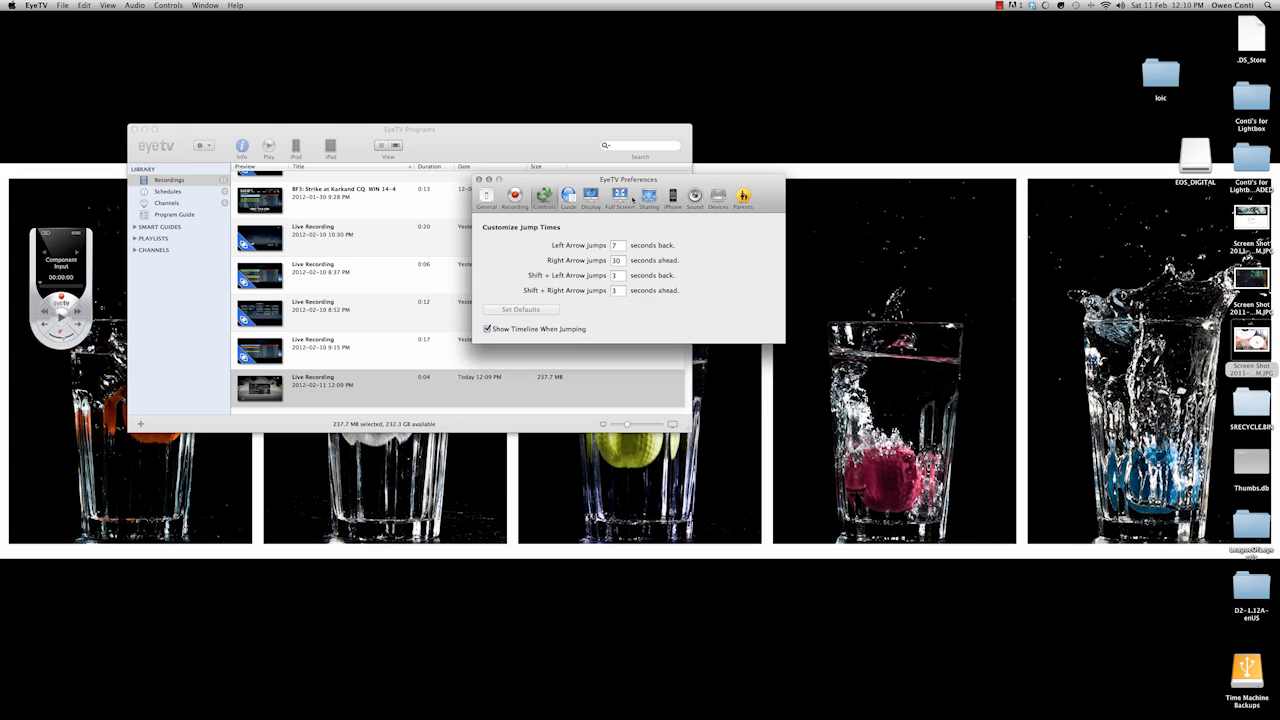
pyautogui.click(568, 197)
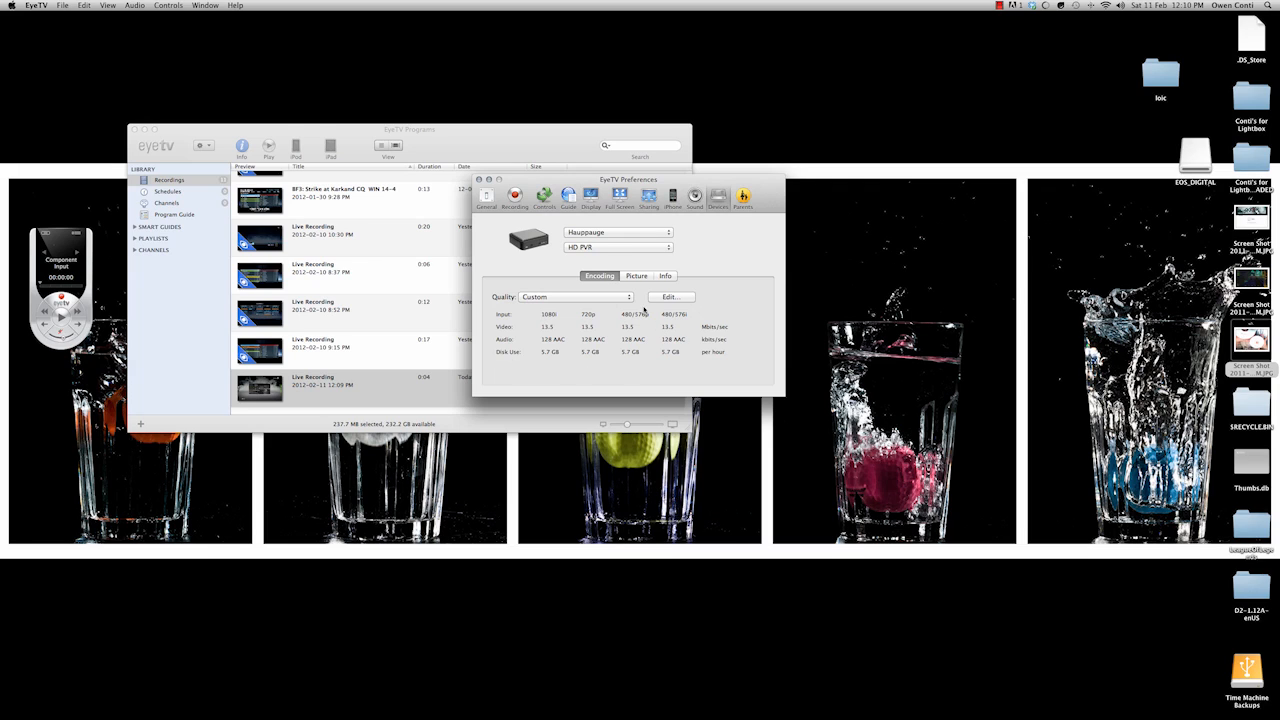
# - Set the HD PVR recording quality to Custom with a constant 13.5 Mbps bit rate
pyautogui.click(573, 296)
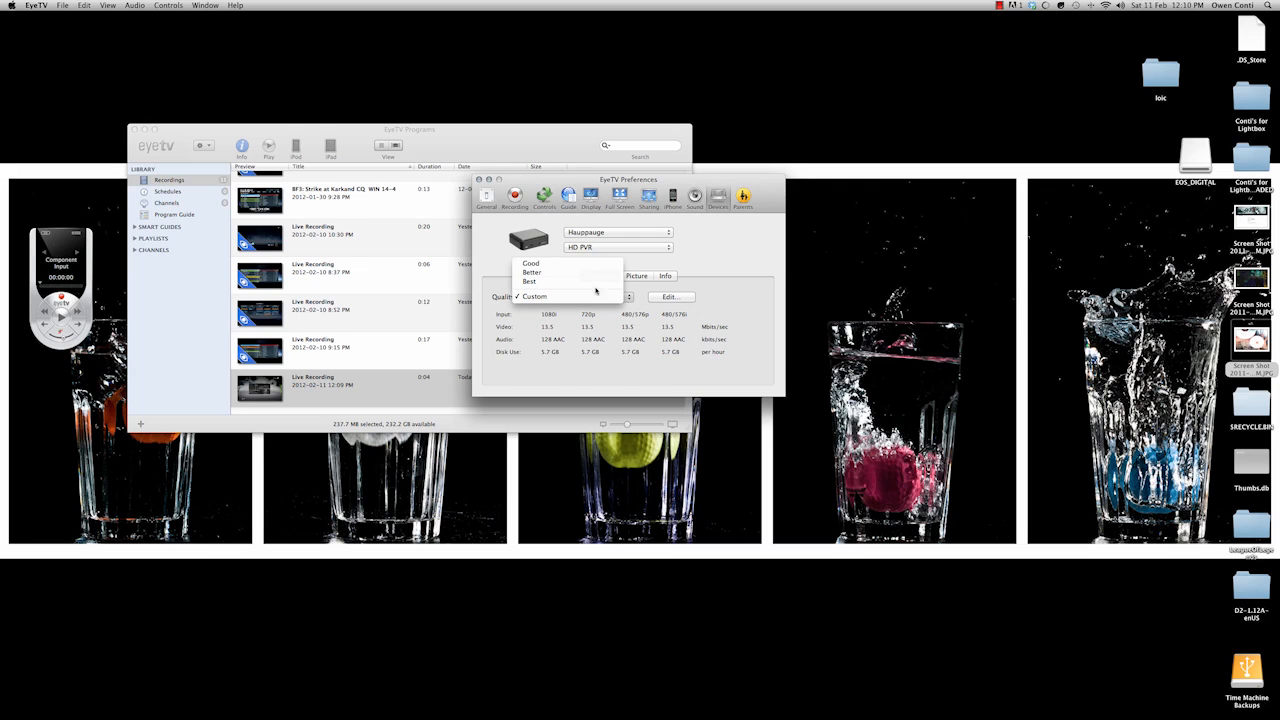
pyautogui.click(530, 263)
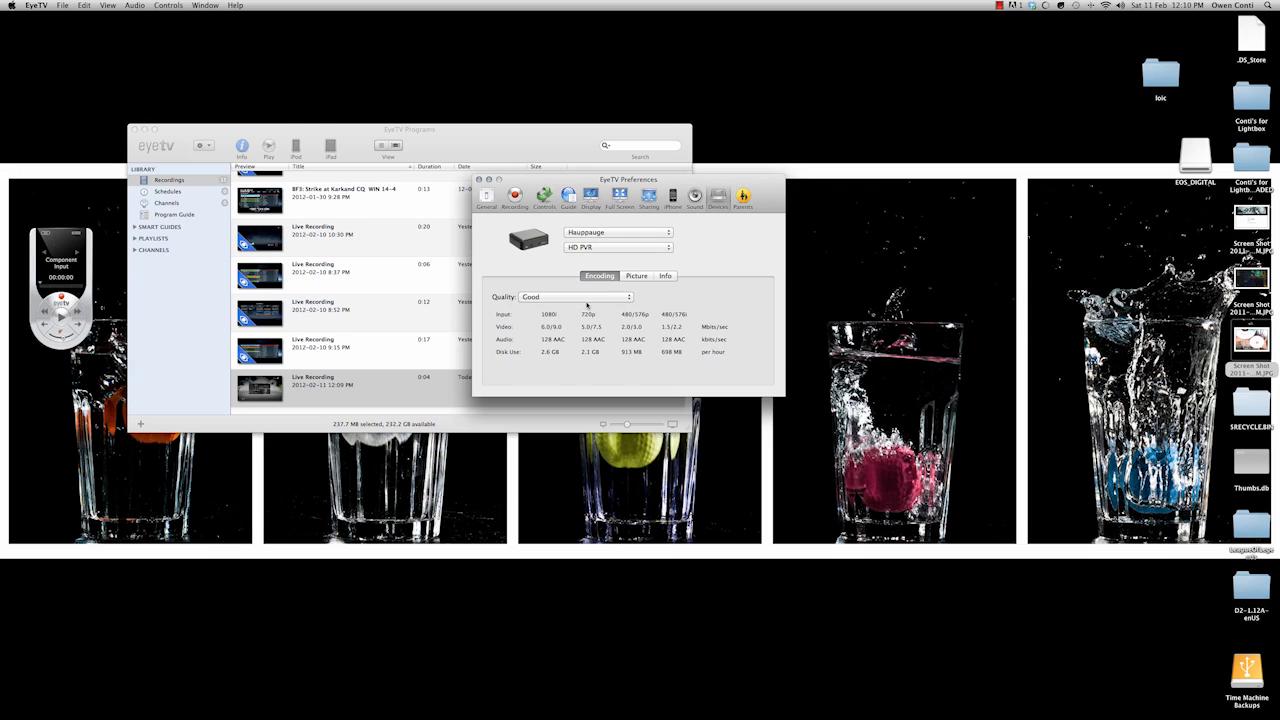
pyautogui.click(572, 296)
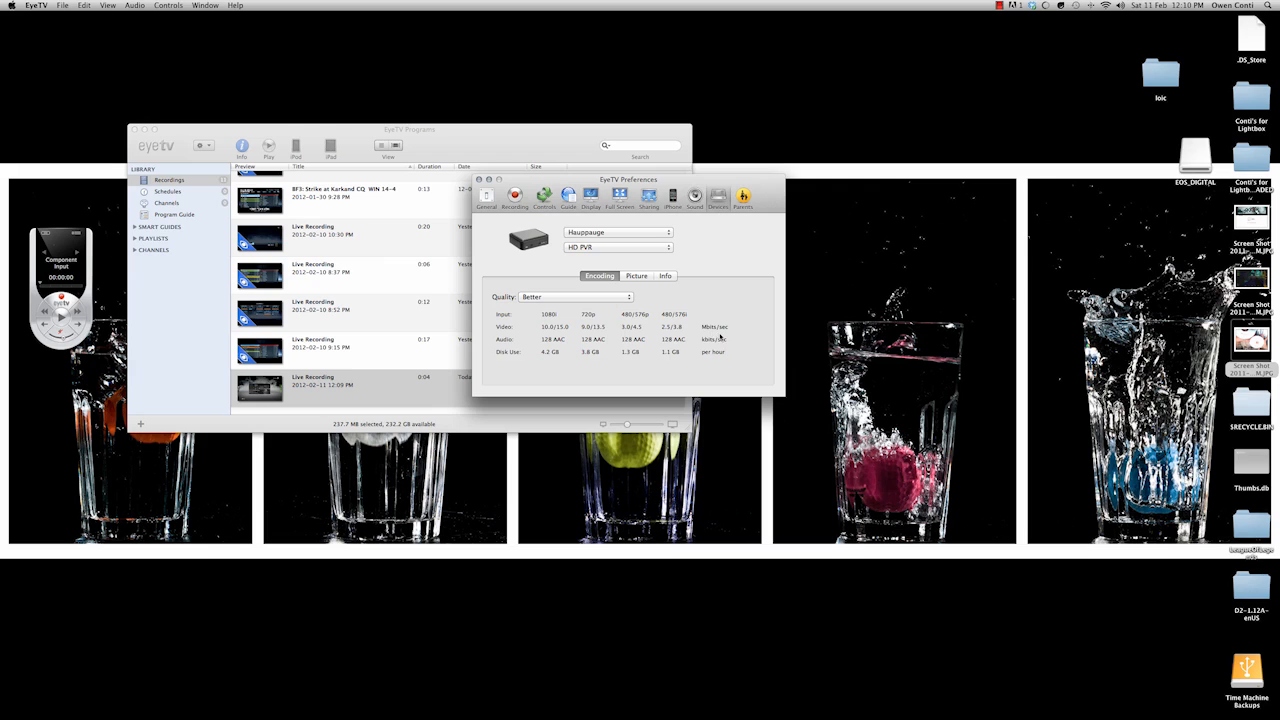
pyautogui.moveTo(566, 313)
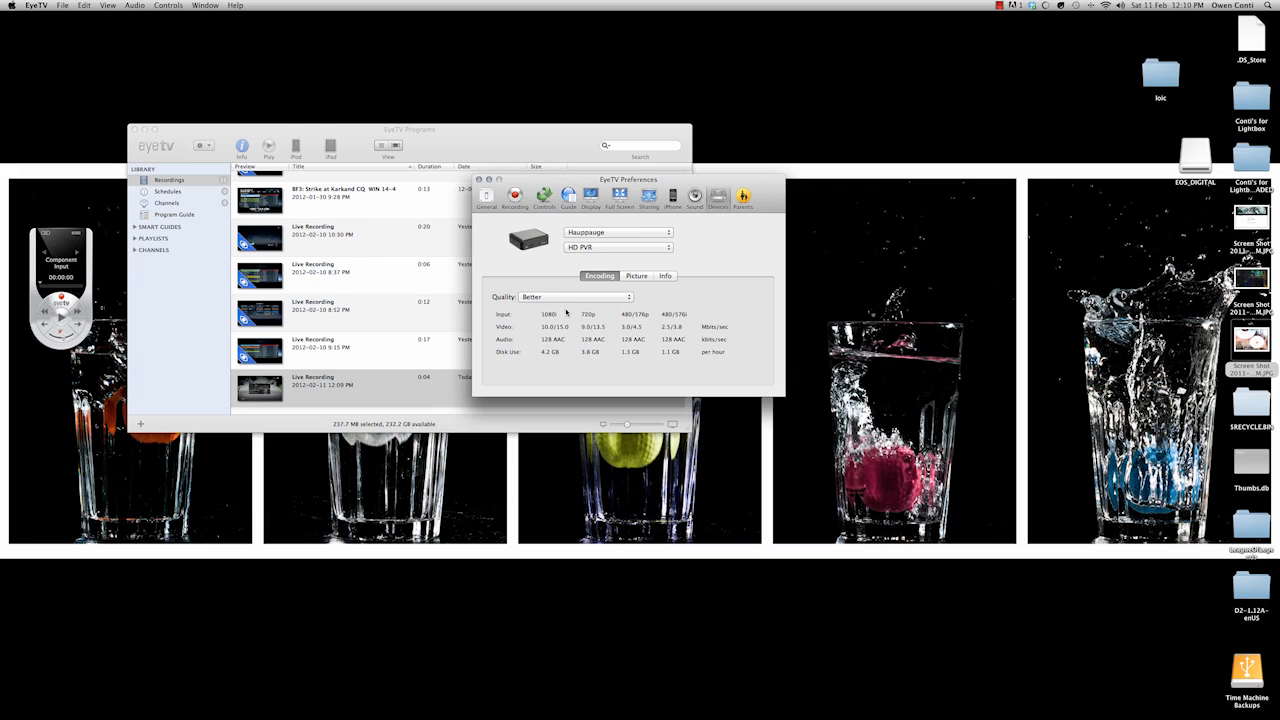
pyautogui.click(572, 297)
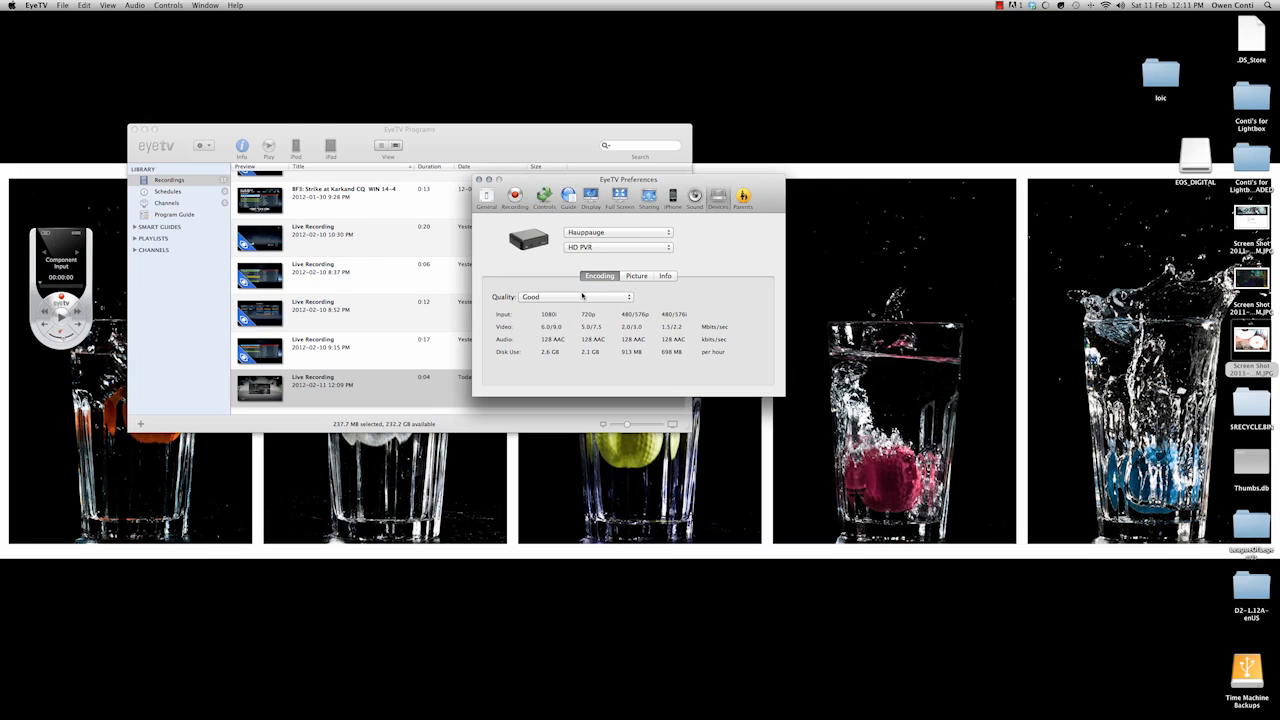
pyautogui.click(571, 297)
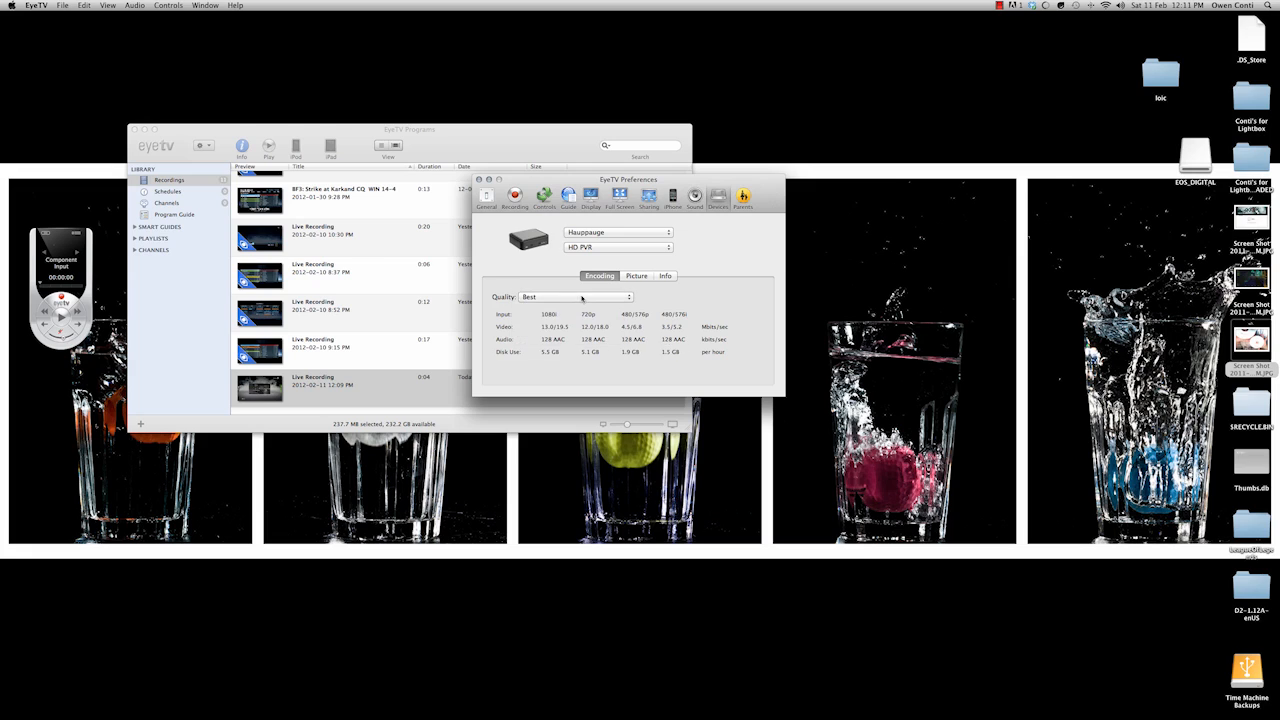
pyautogui.click(572, 297)
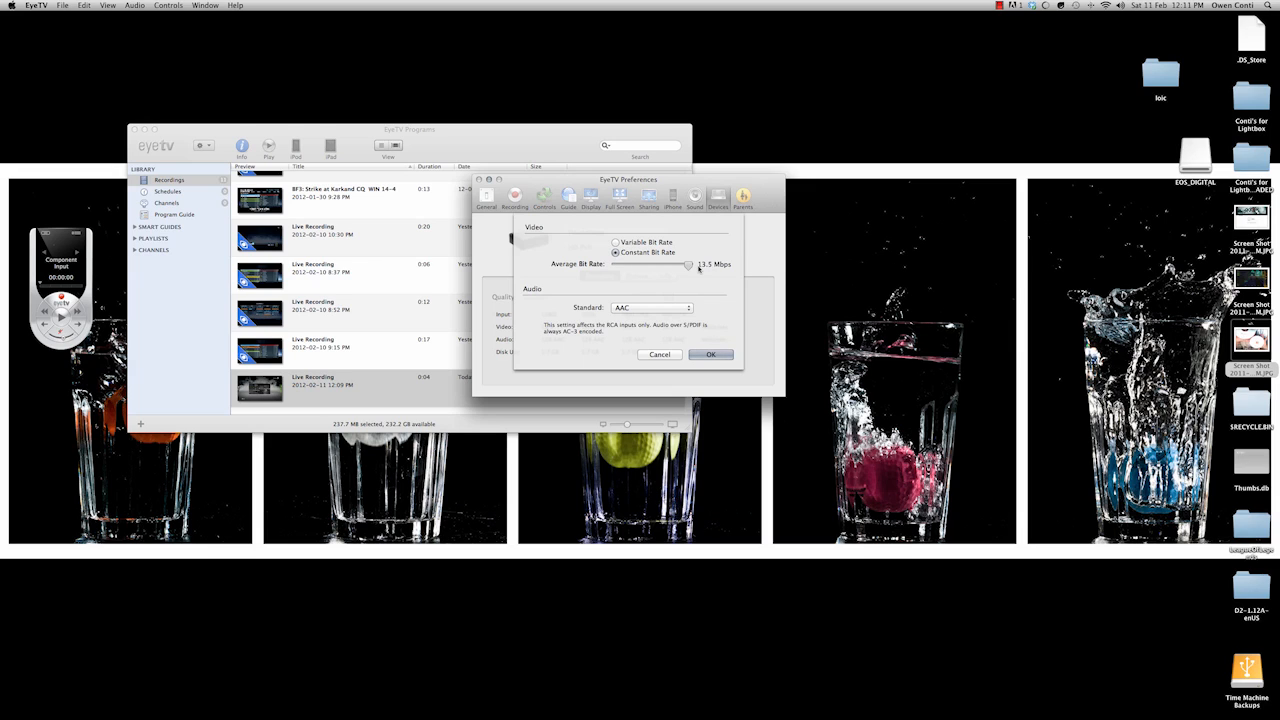
pyautogui.click(711, 354)
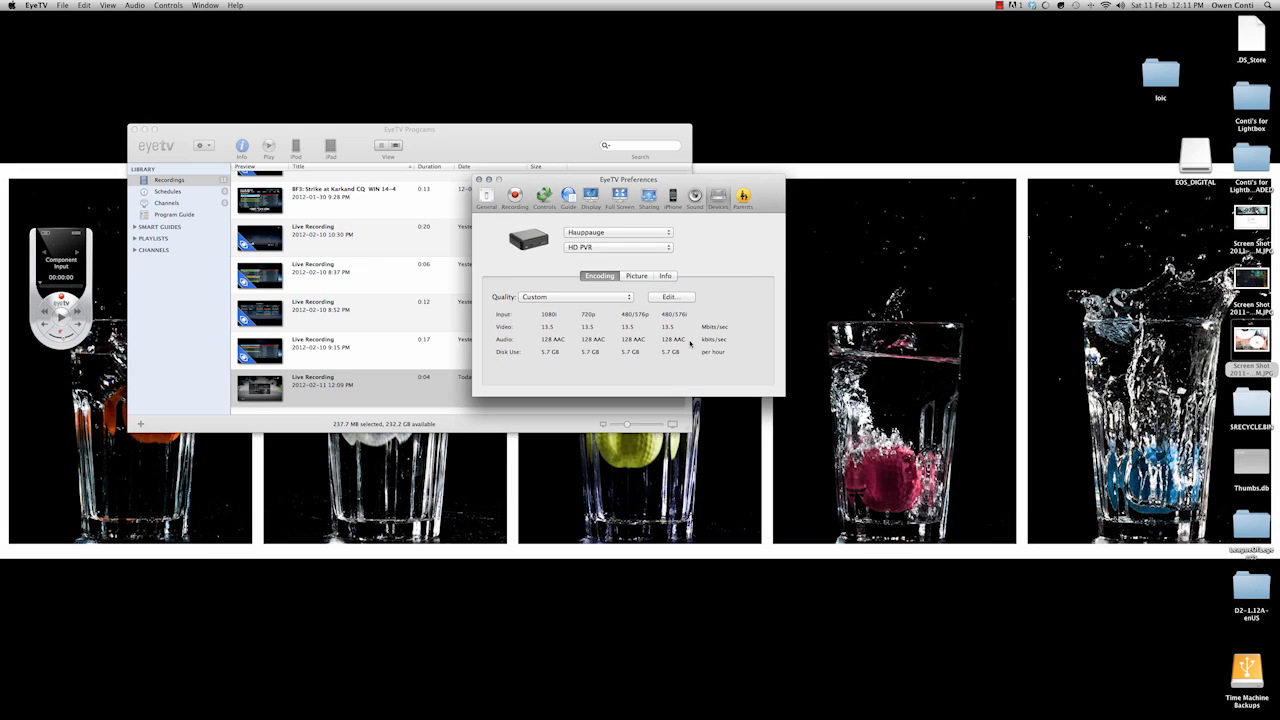
pyautogui.moveTo(710, 326)
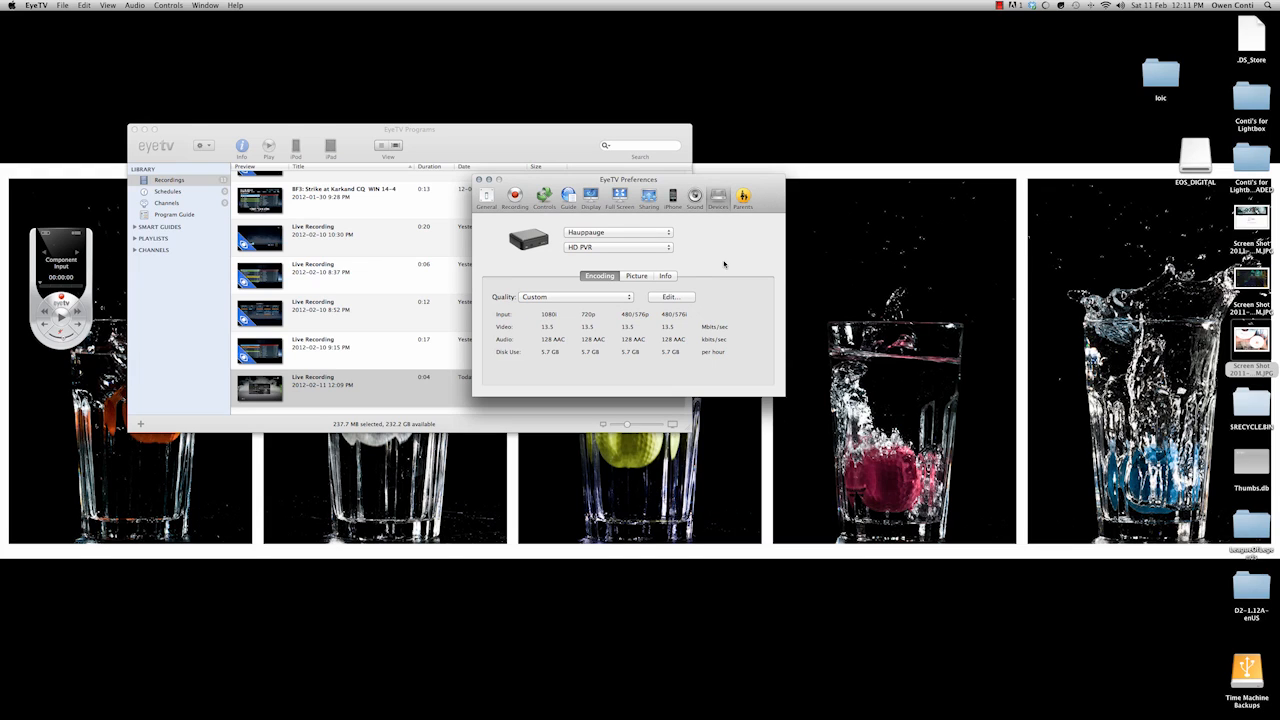
# - Browse the remaining preference panes and close Preferences
pyautogui.click(693, 195)
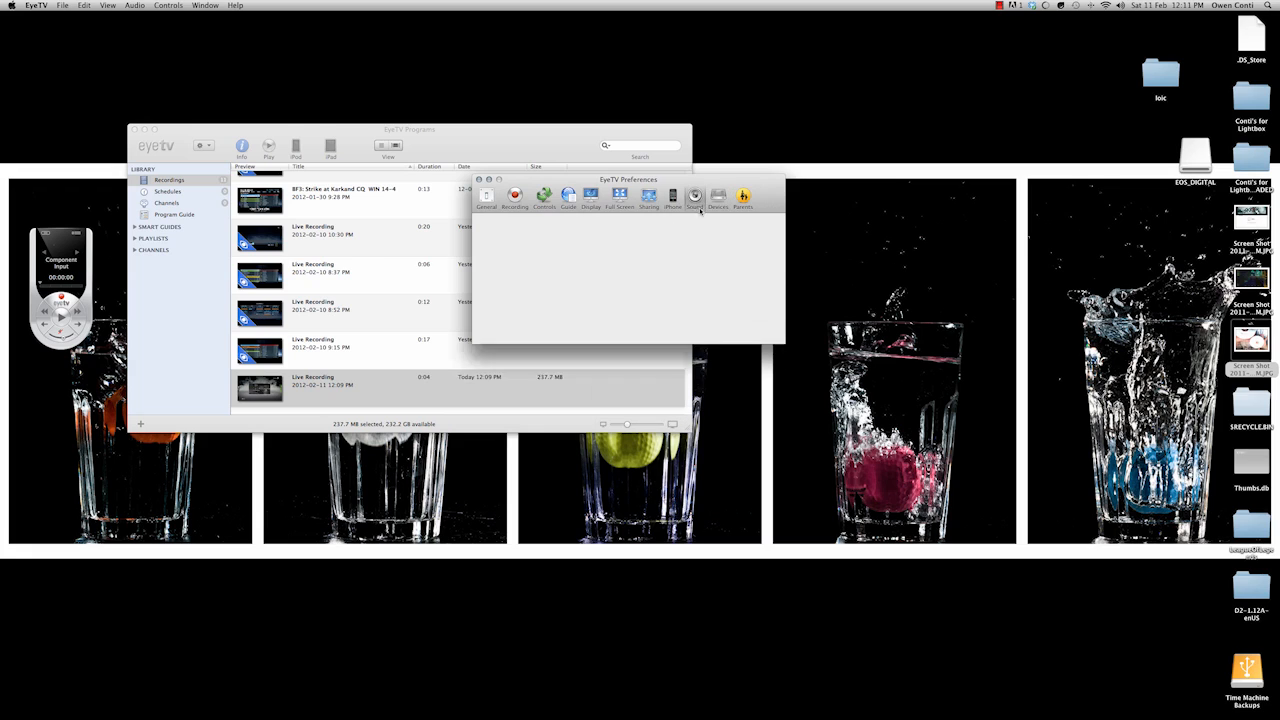
pyautogui.click(669, 196)
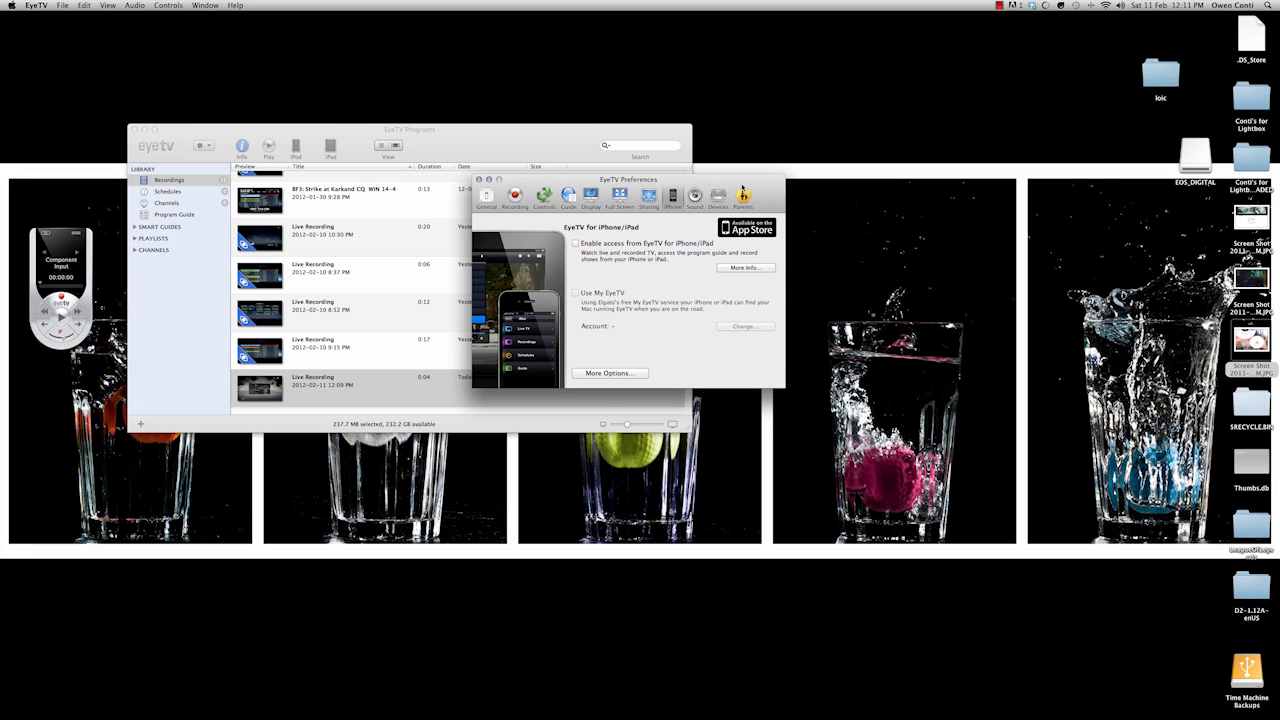
pyautogui.click(590, 196)
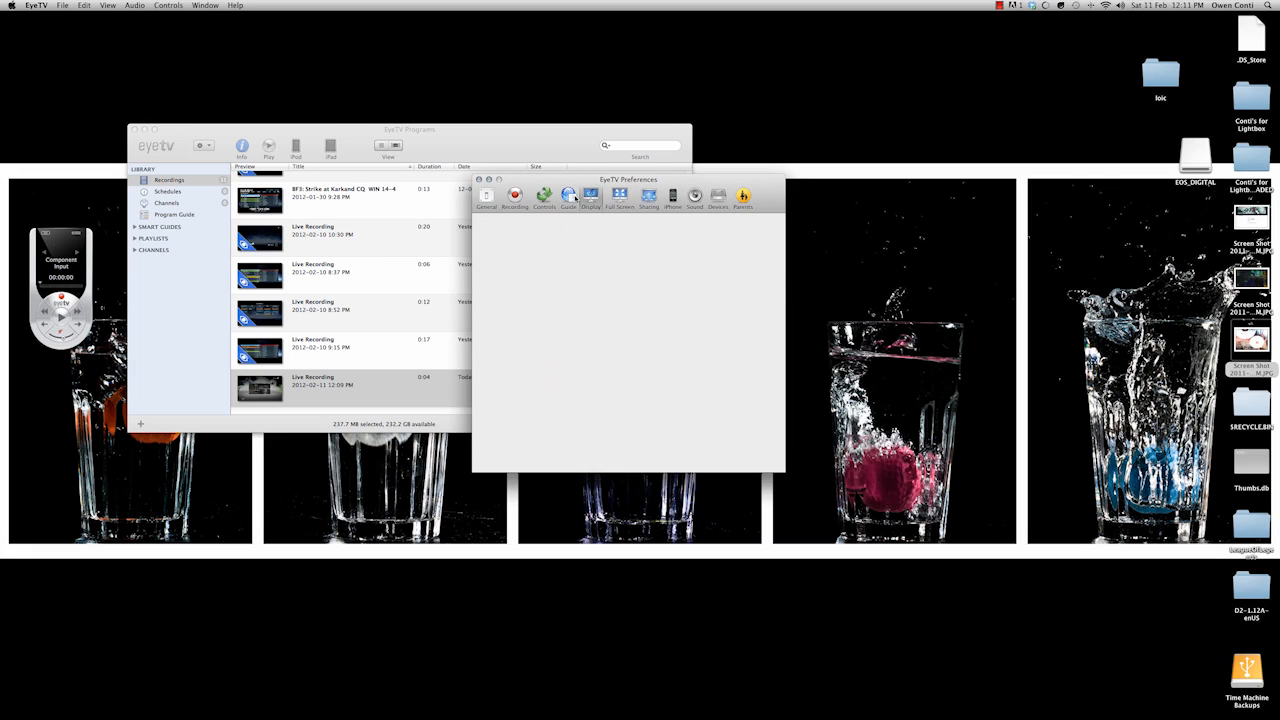
pyautogui.click(564, 196)
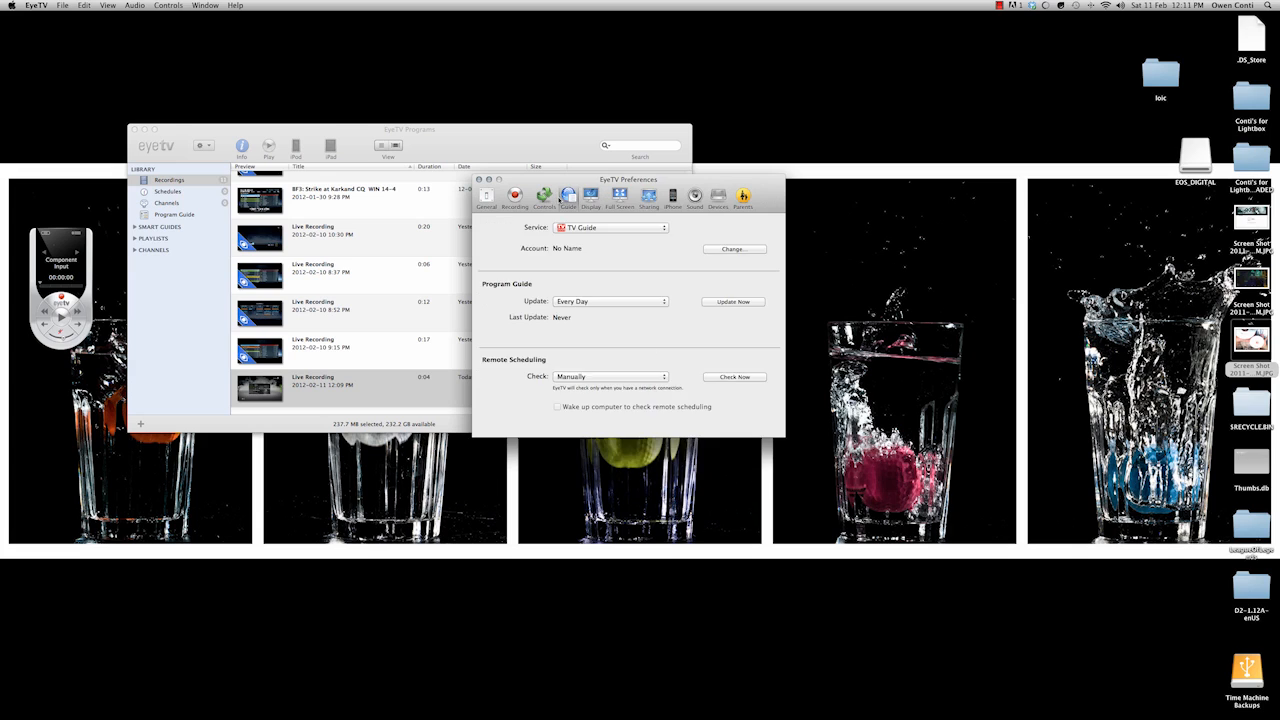
pyautogui.click(544, 196)
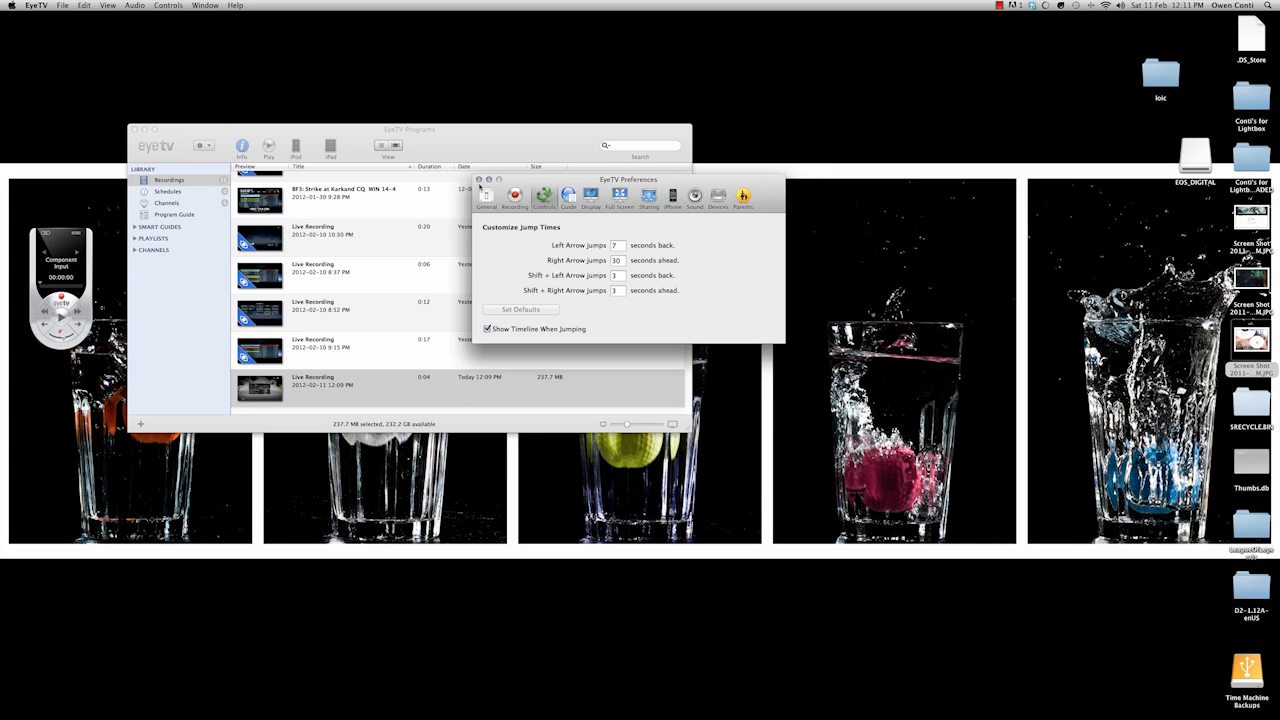
pyautogui.click(487, 197)
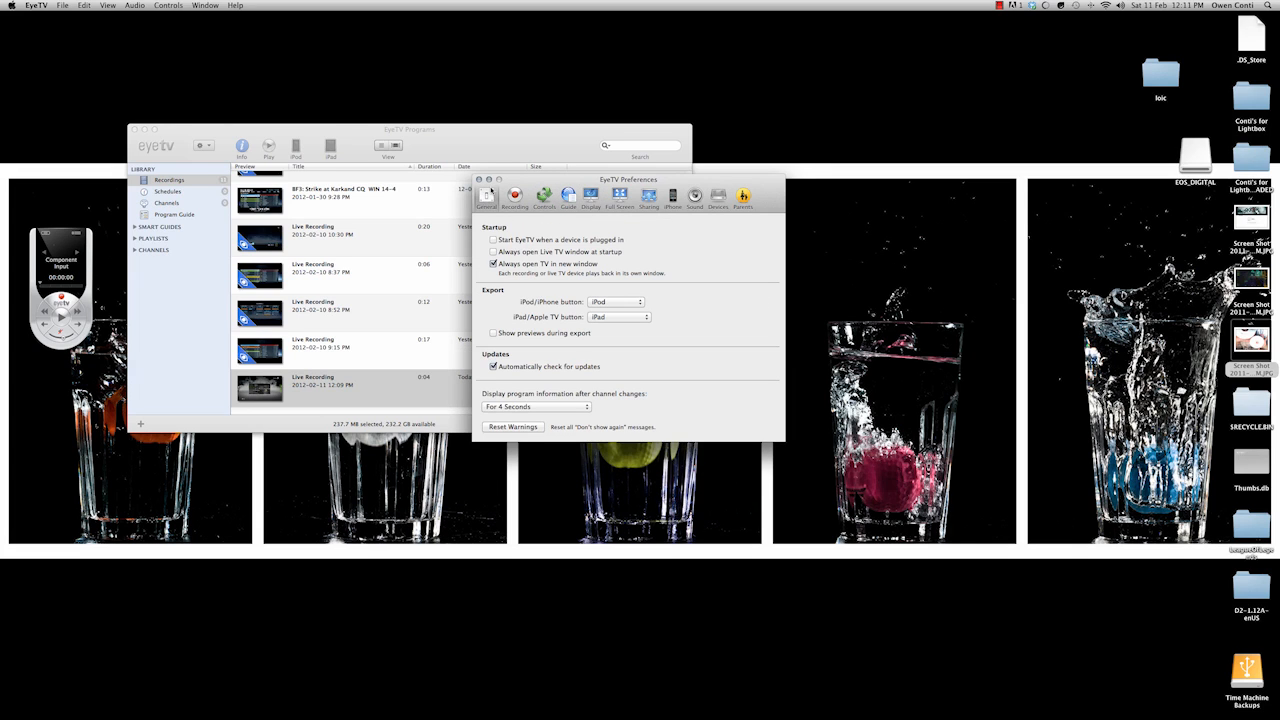
pyautogui.click(515, 196)
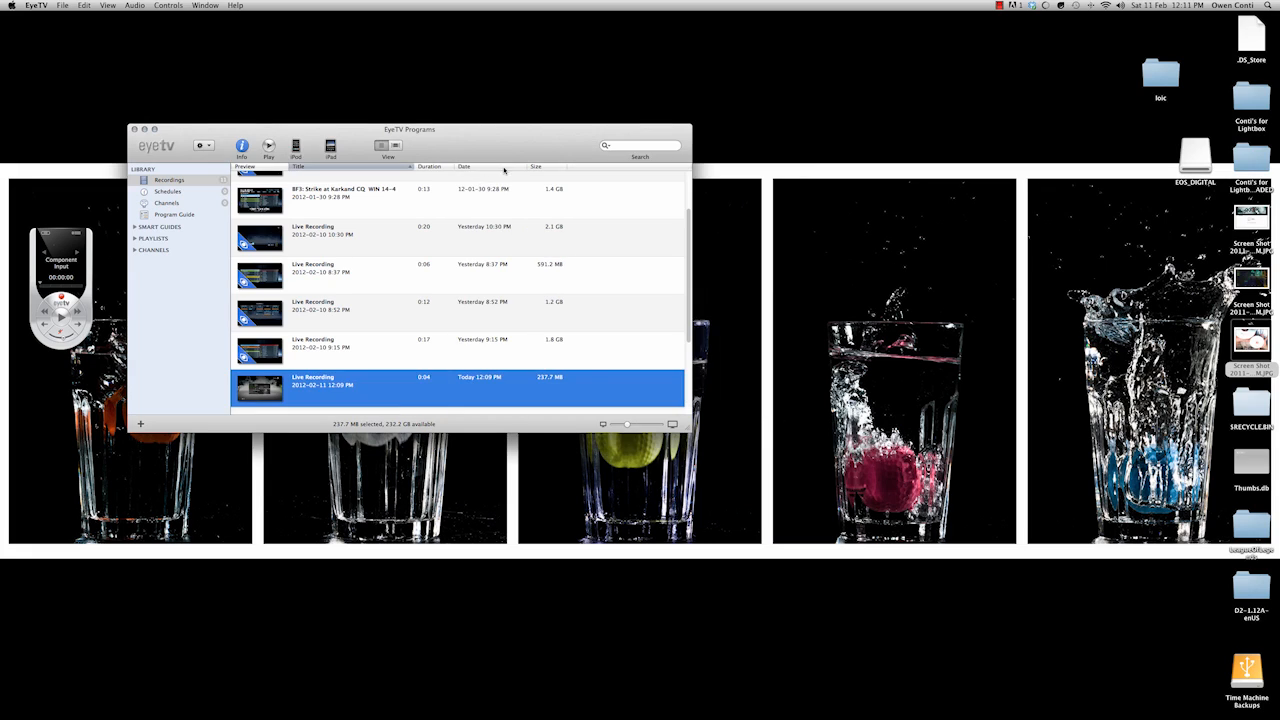
pyautogui.moveTo(399, 378)
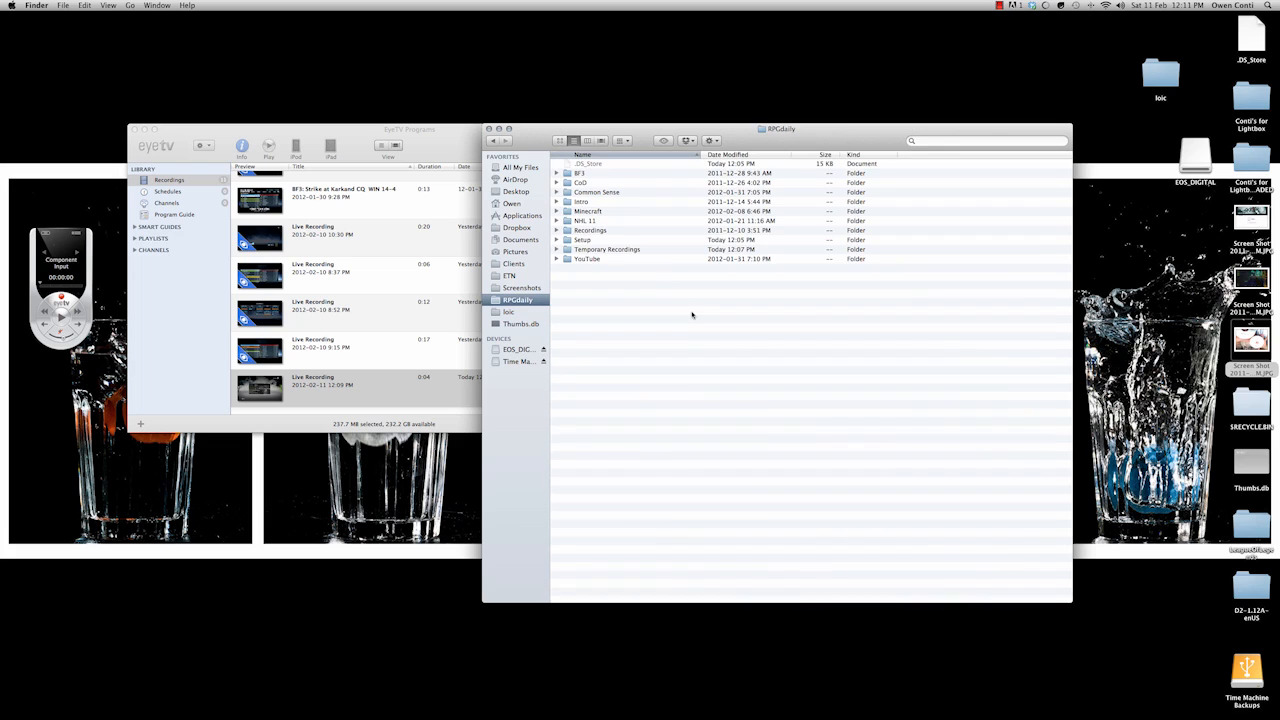
# - Browse into Setup > Raw in Finder and select the exported xbox_dashboard MP4
pyautogui.doubleClick(581, 239)
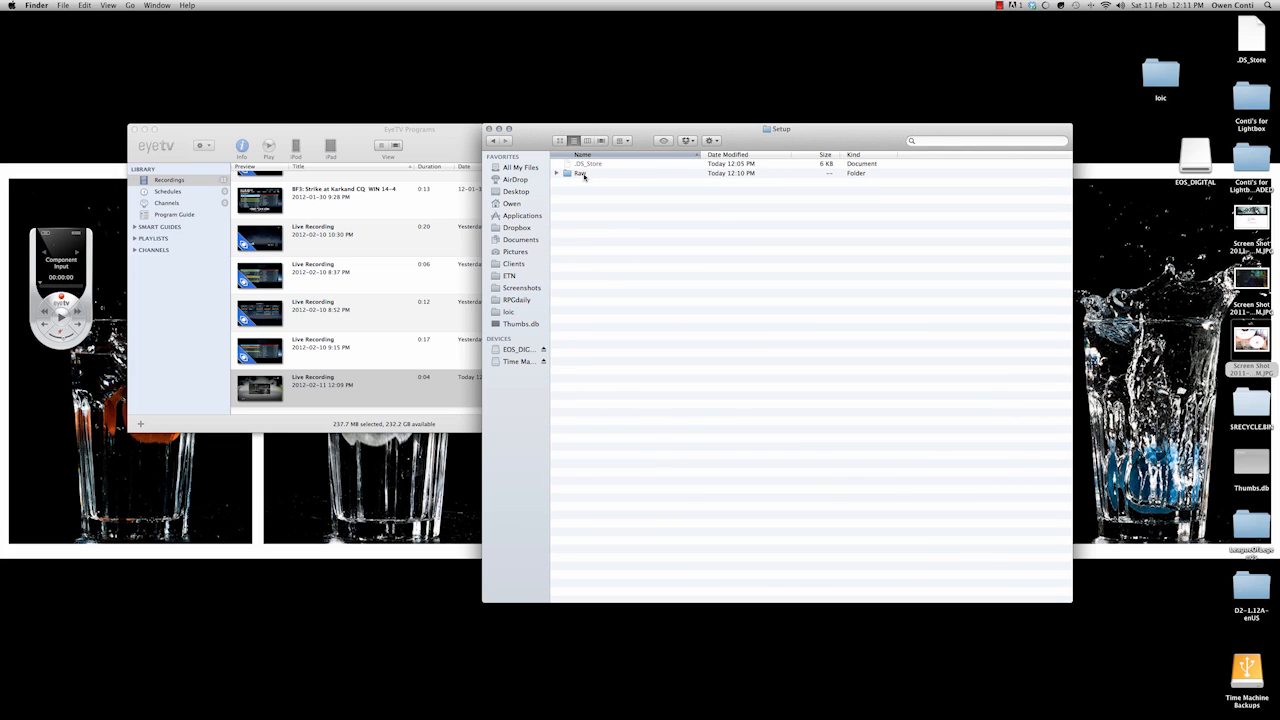
pyautogui.doubleClick(585, 173)
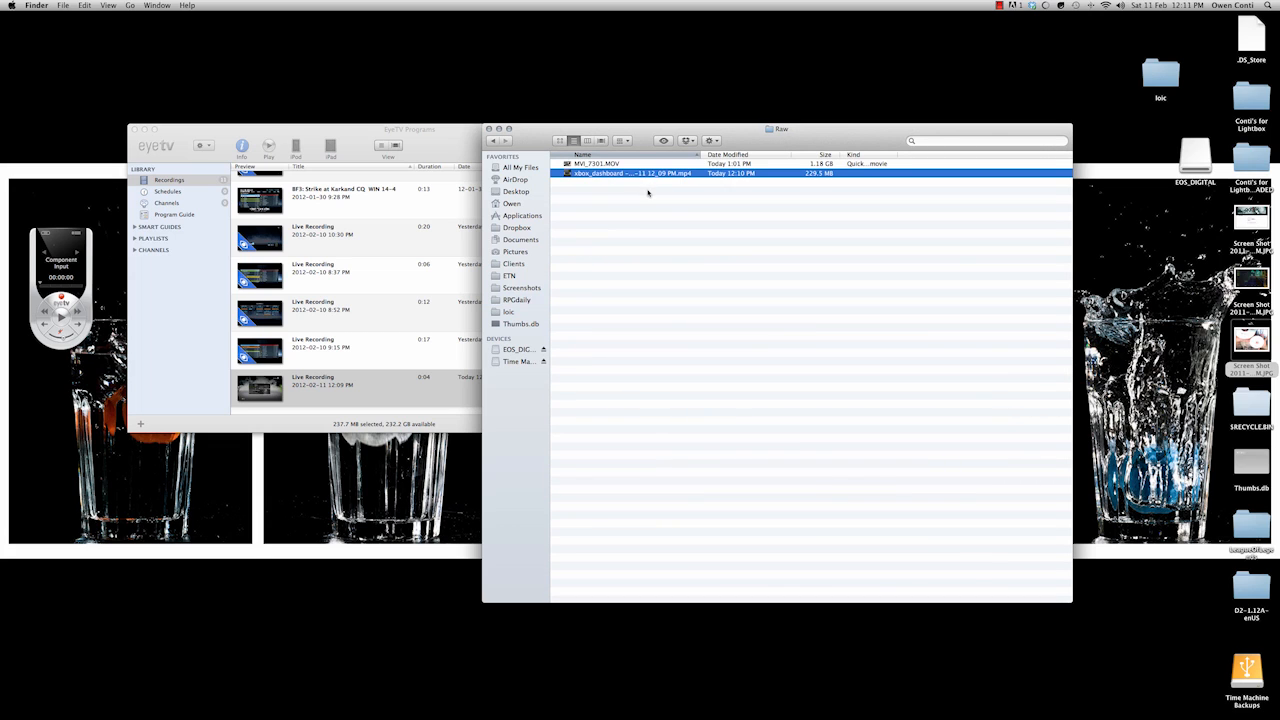
pyautogui.doubleClick(628, 173)
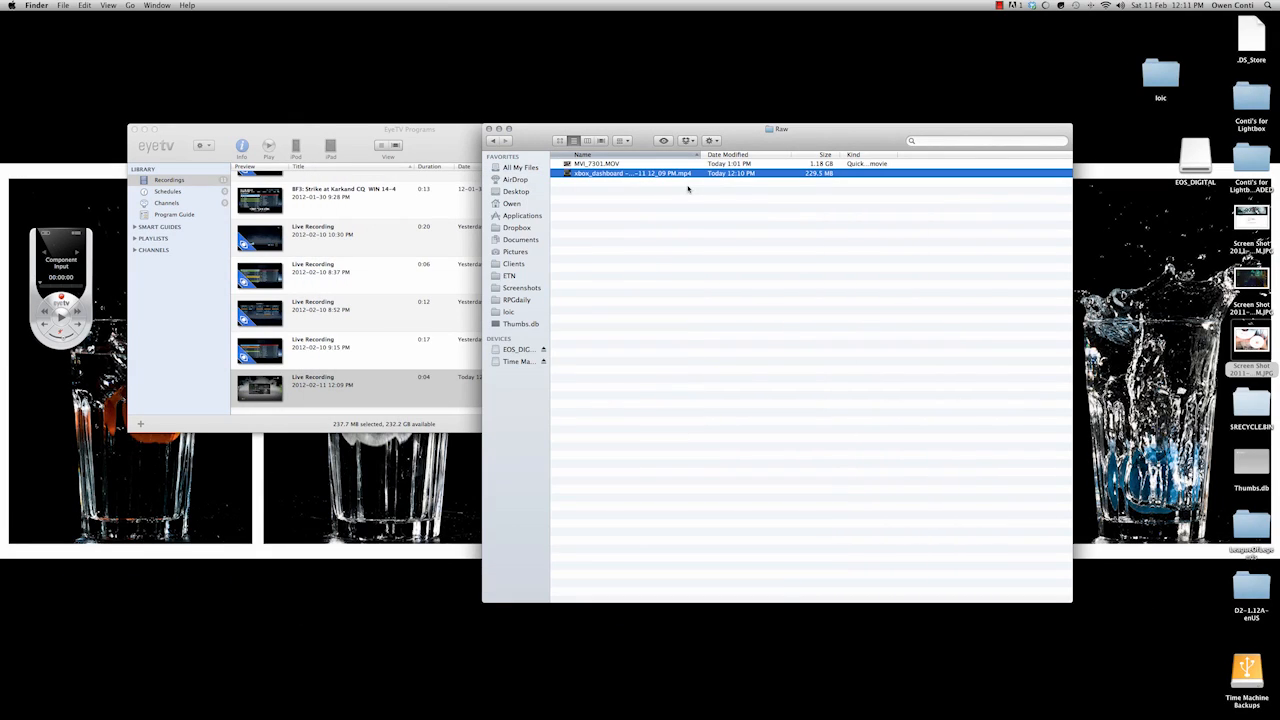
pyautogui.moveTo(652, 95)
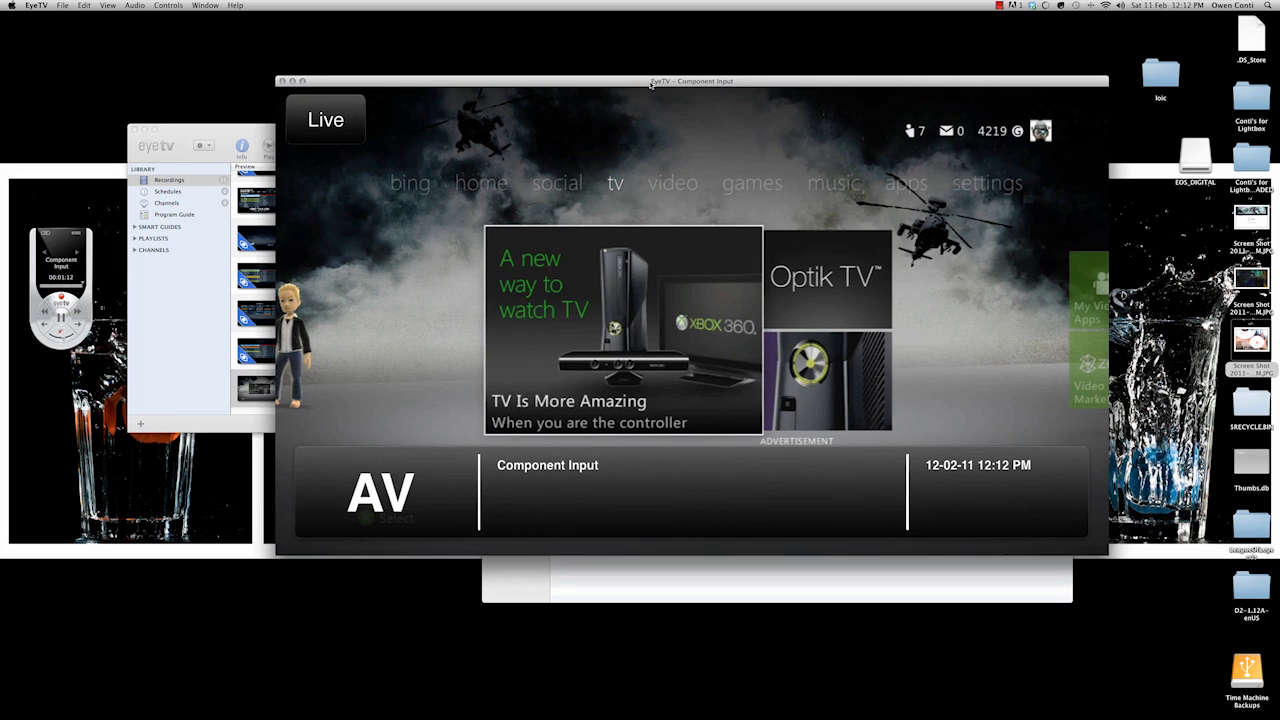
# - View the Xbox Display settings in the live window, then close the live, Programs and Finder windows
pyautogui.click(672, 183)
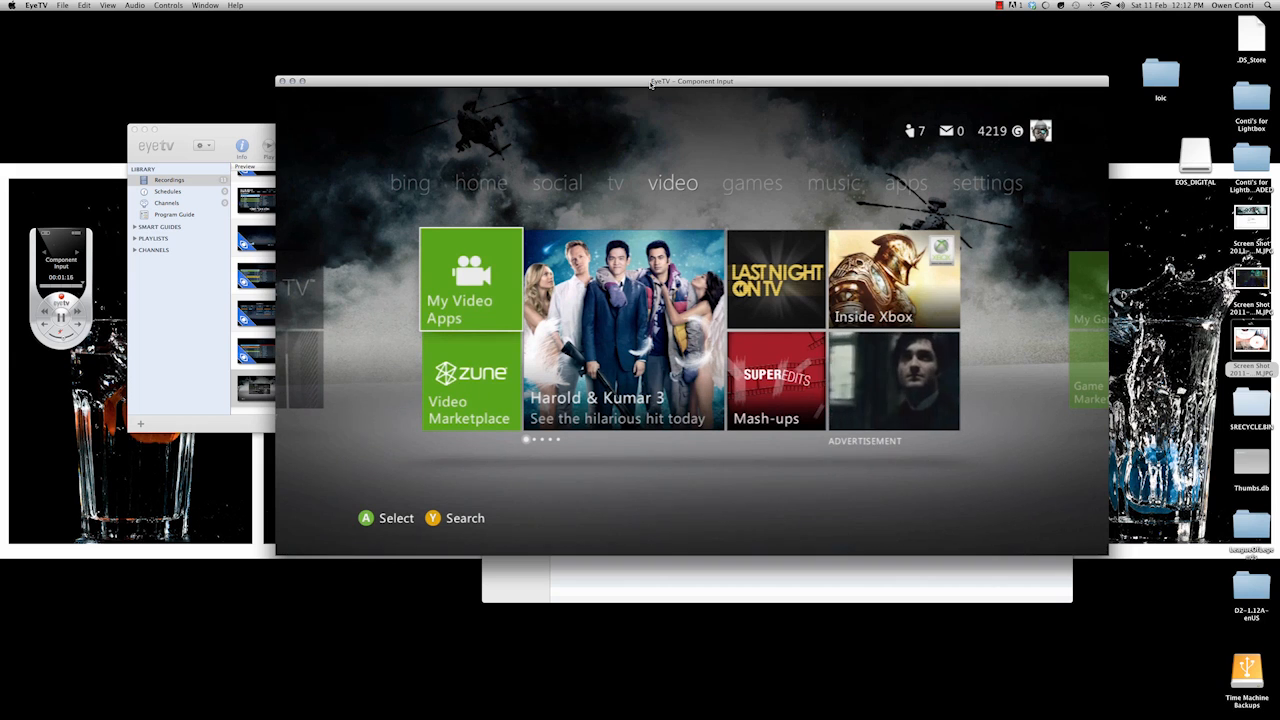
pyautogui.click(875, 183)
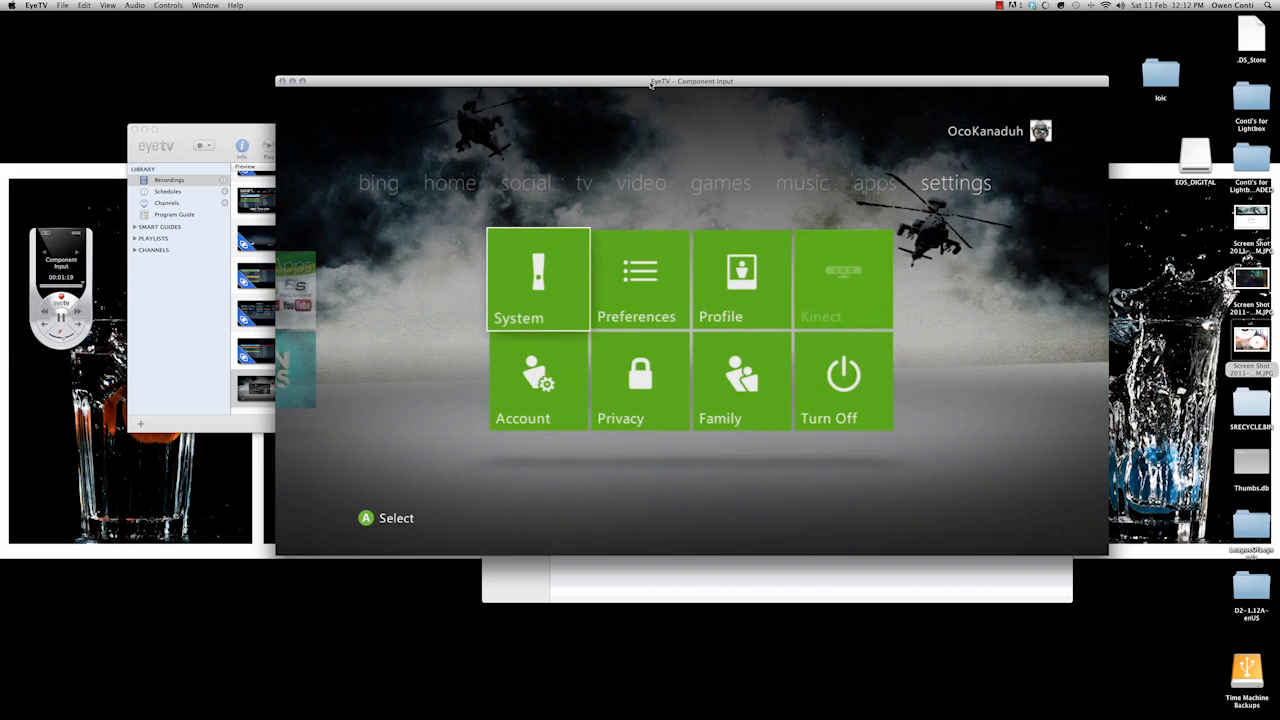
pyautogui.click(537, 278)
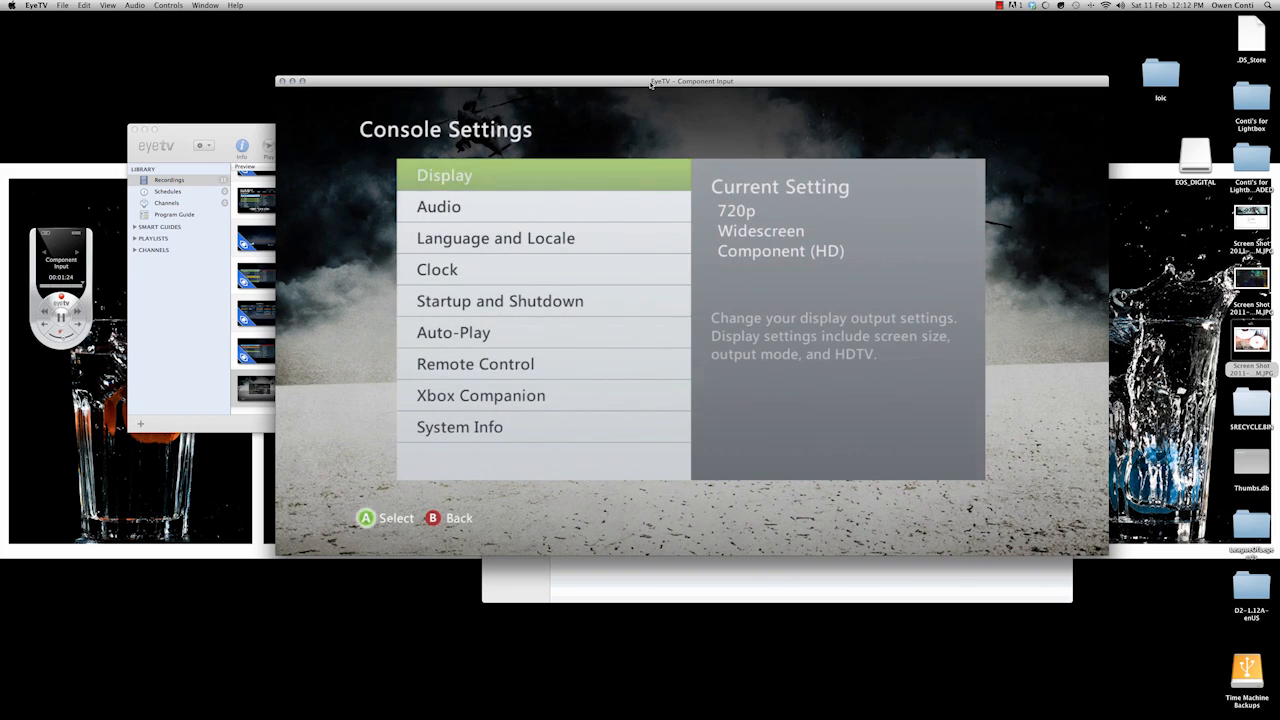
pyautogui.click(443, 174)
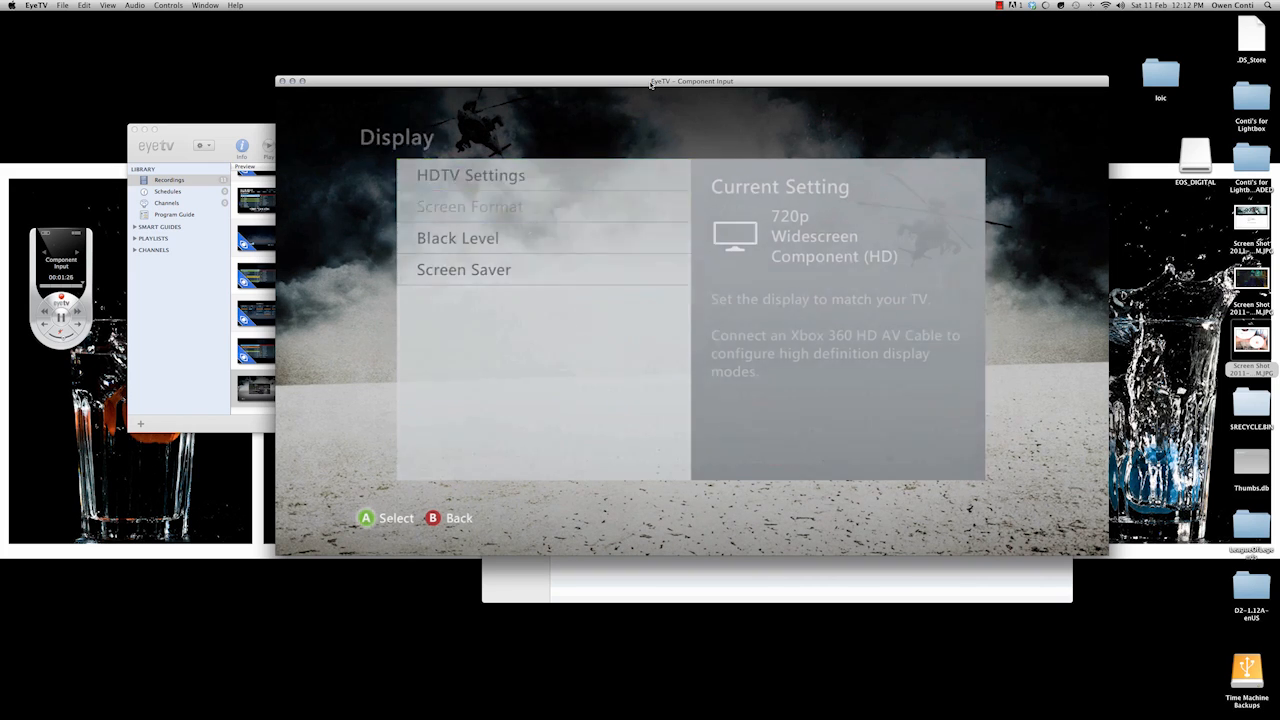
pyautogui.click(470, 174)
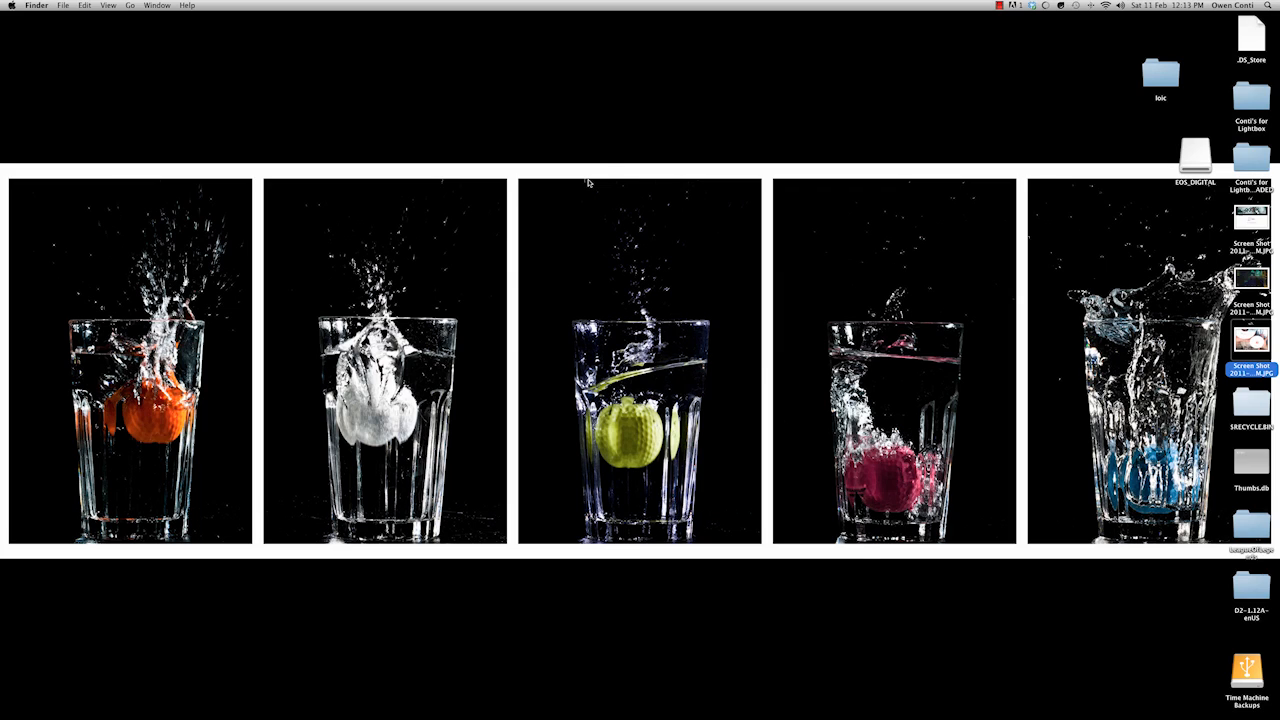
pyautogui.moveTo(602, 174)
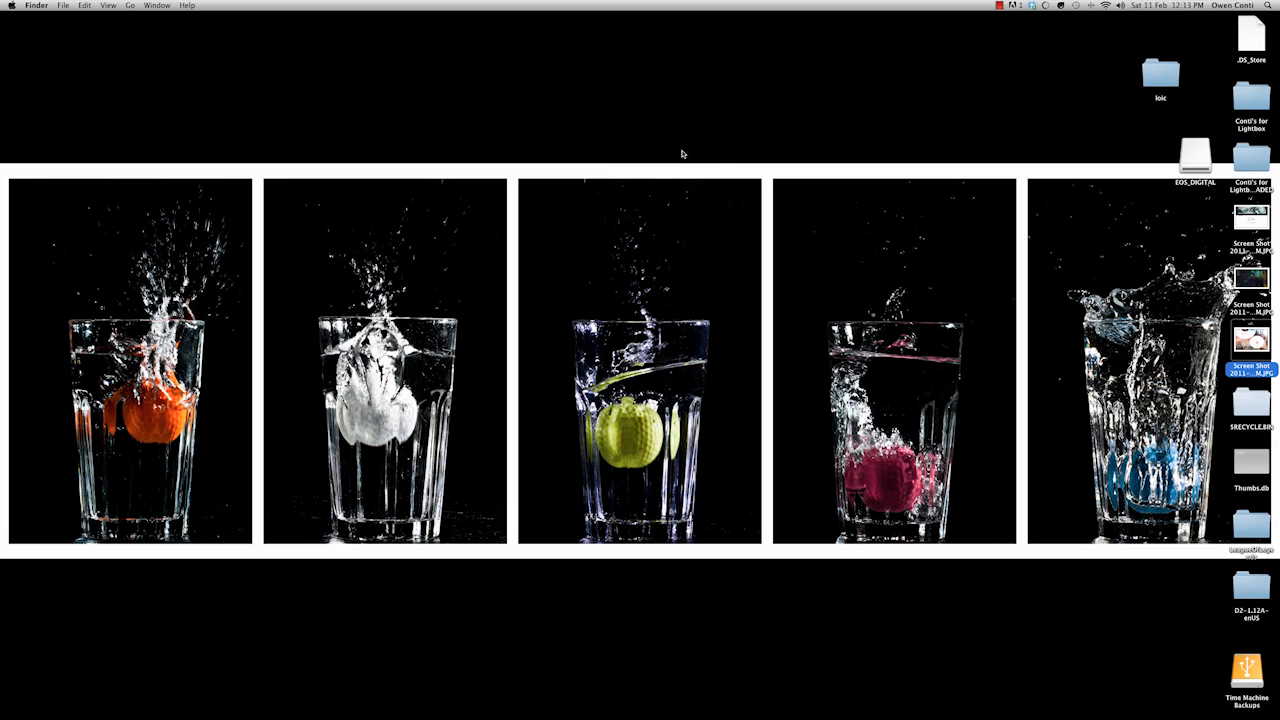
pyautogui.moveTo(723, 126)
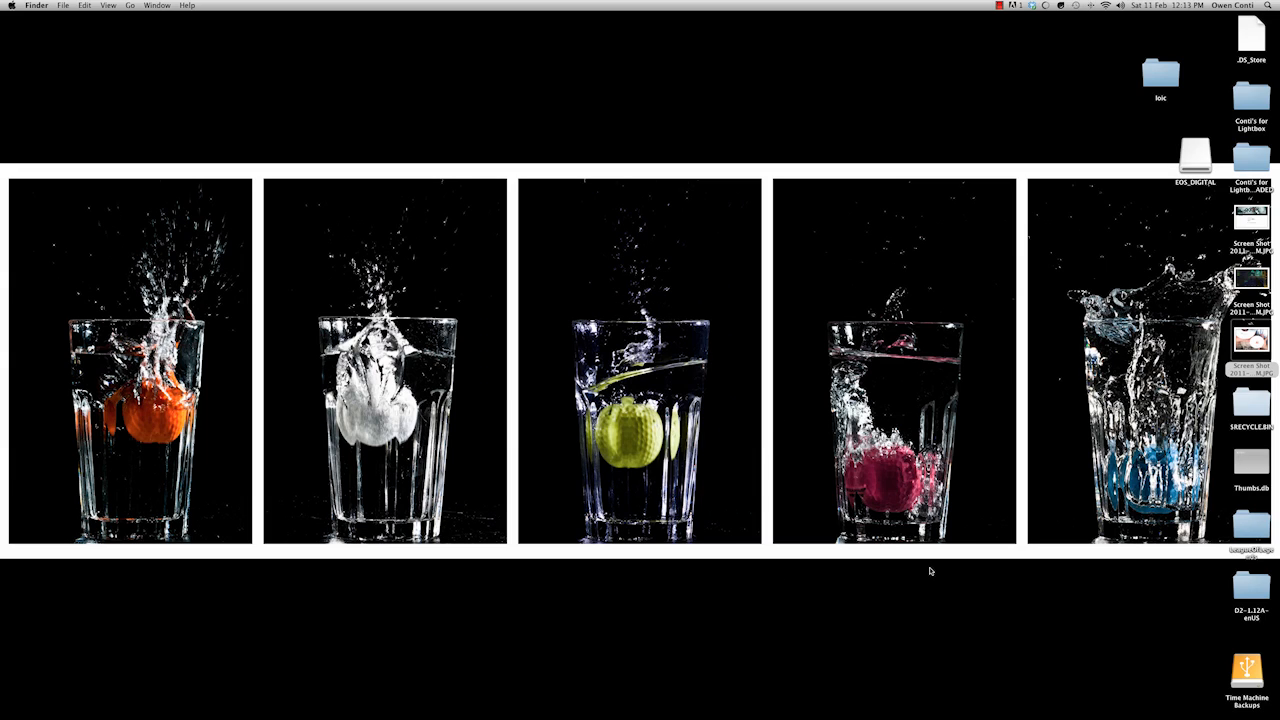
pyautogui.moveTo(931, 575)
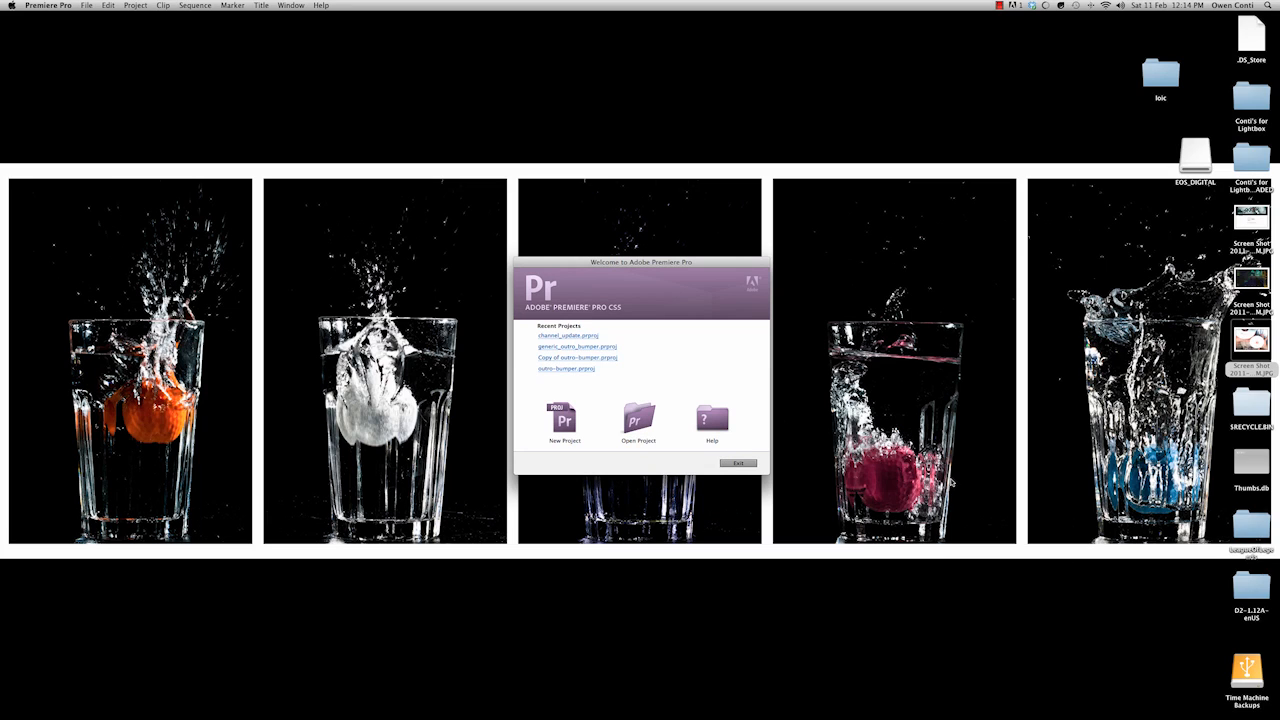
# - Start a new project and create a Project Files folder inside RPGdaily > Setup as its location
pyautogui.click(556, 418)
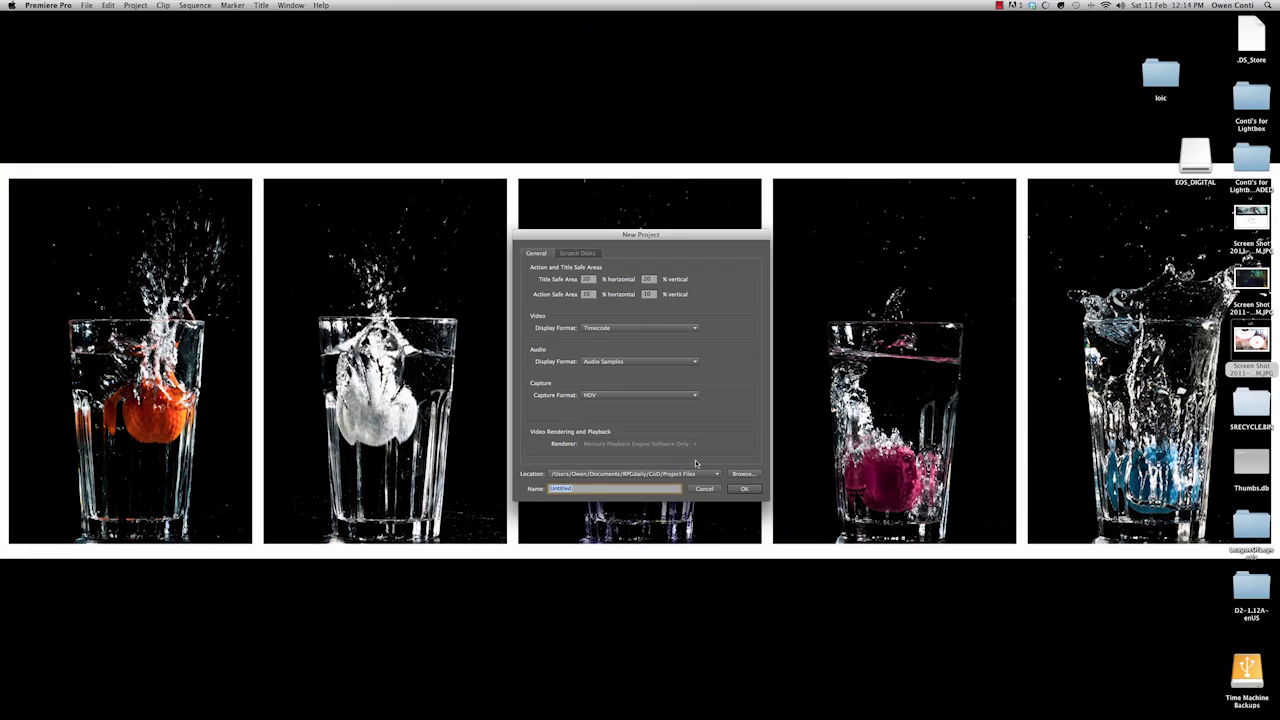
pyautogui.click(744, 473)
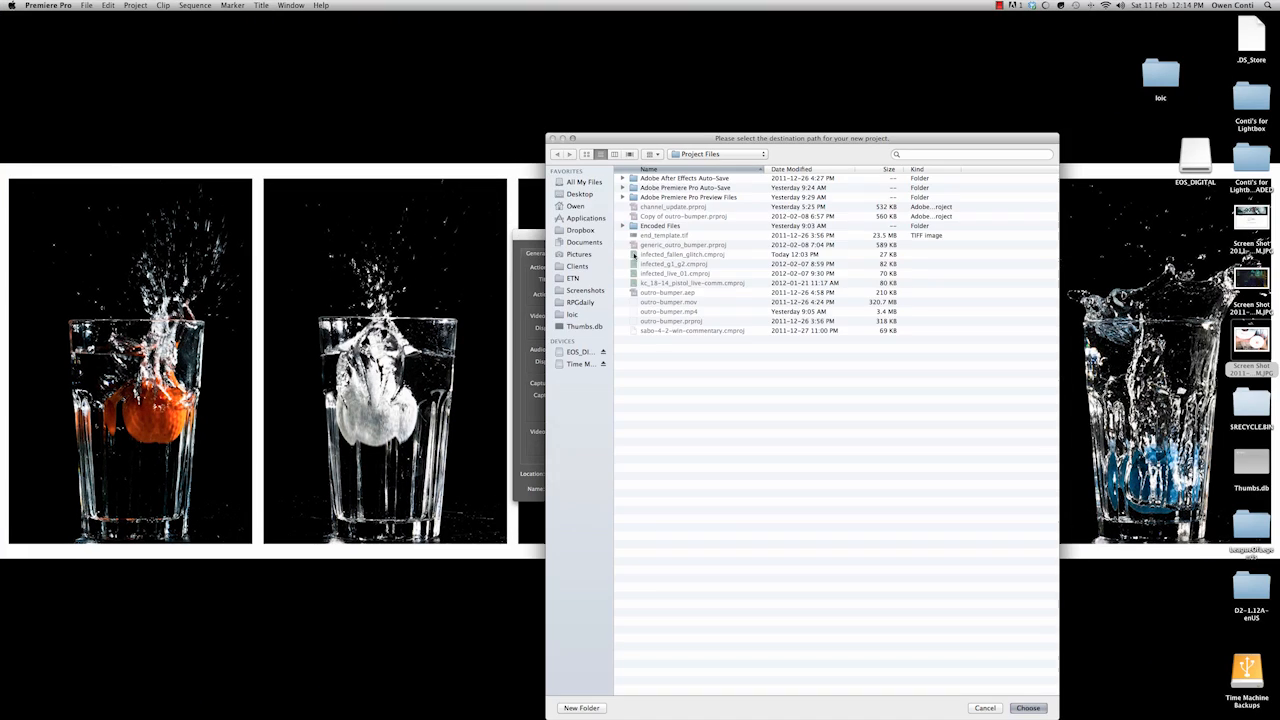
pyautogui.click(581, 302)
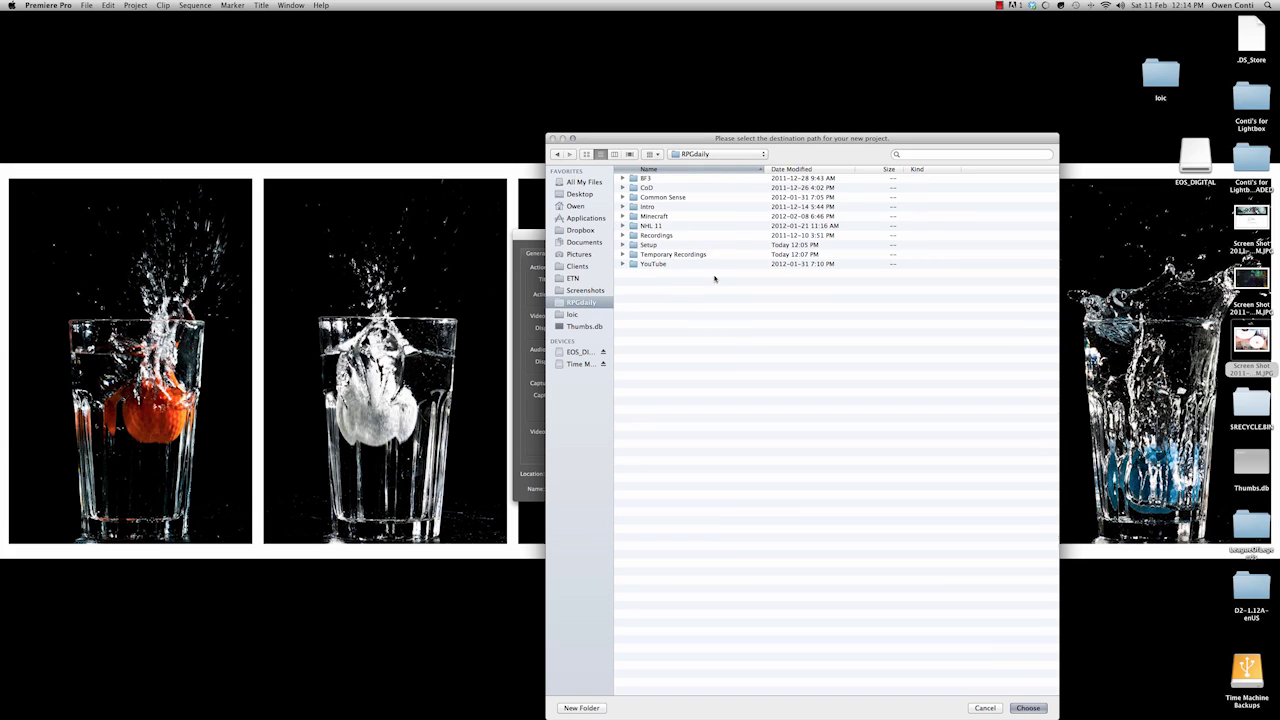
pyautogui.doubleClick(644, 244)
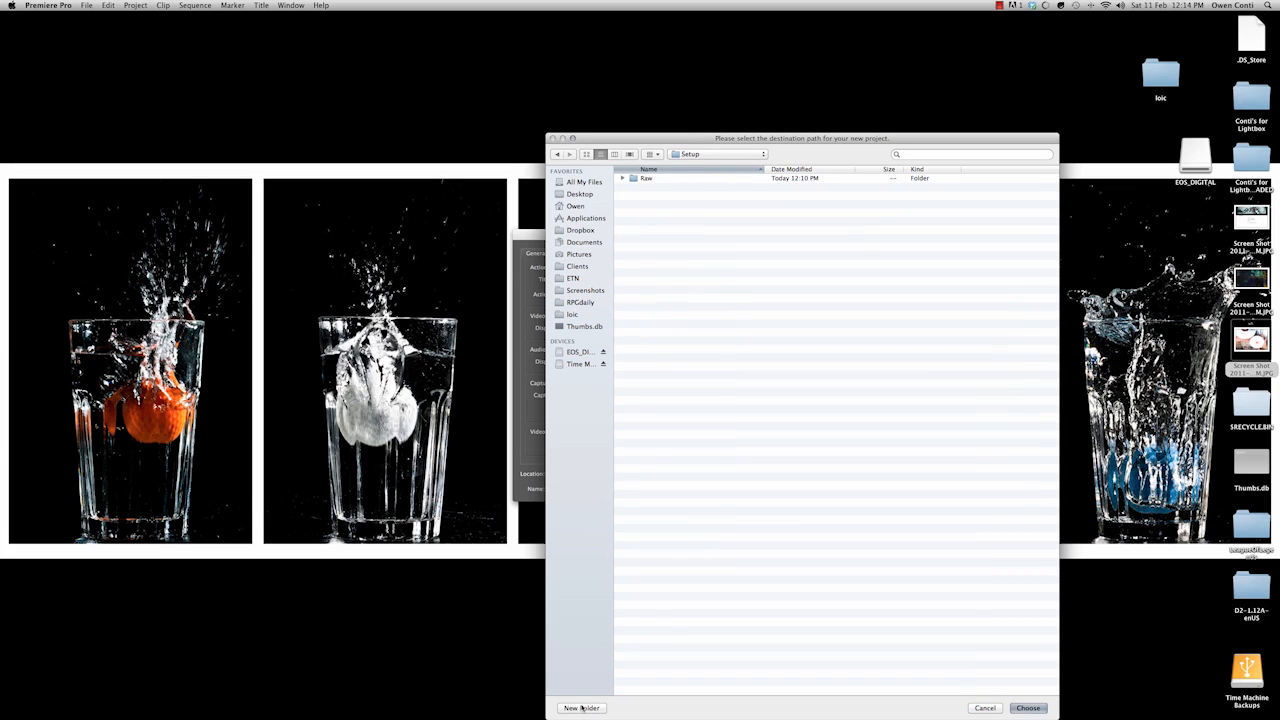
pyautogui.click(578, 708)
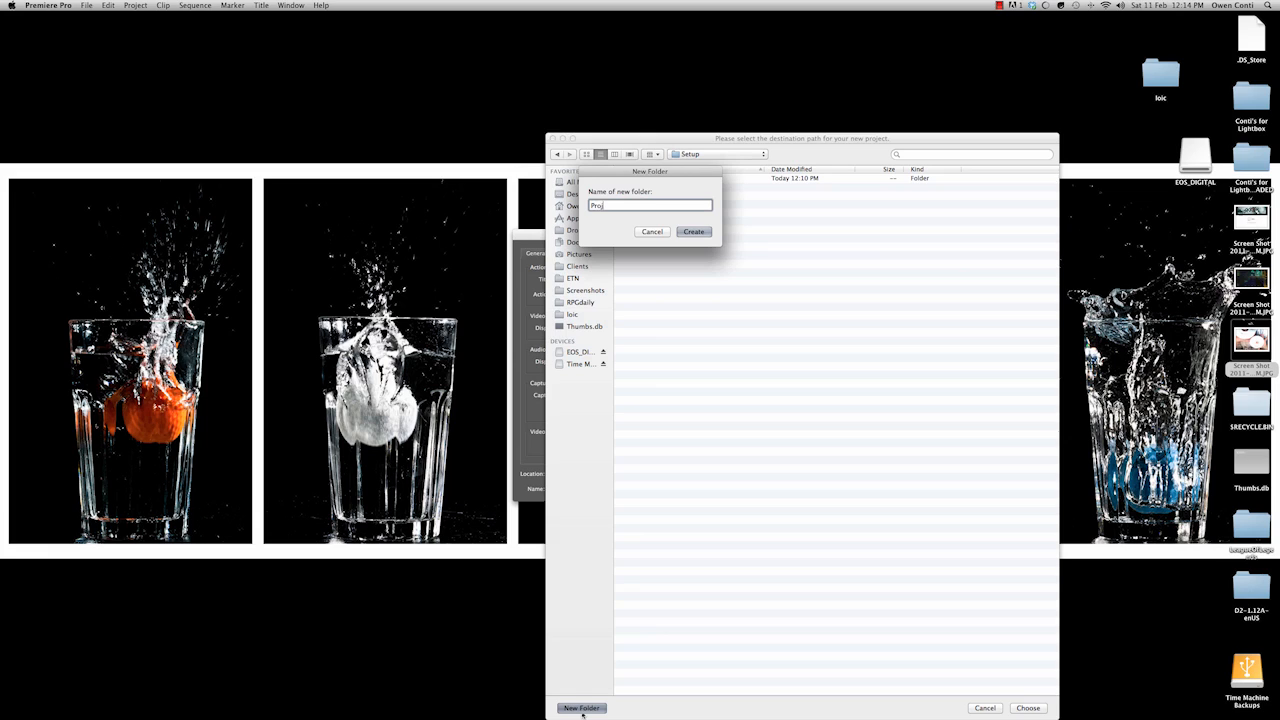
pyautogui.click(693, 231)
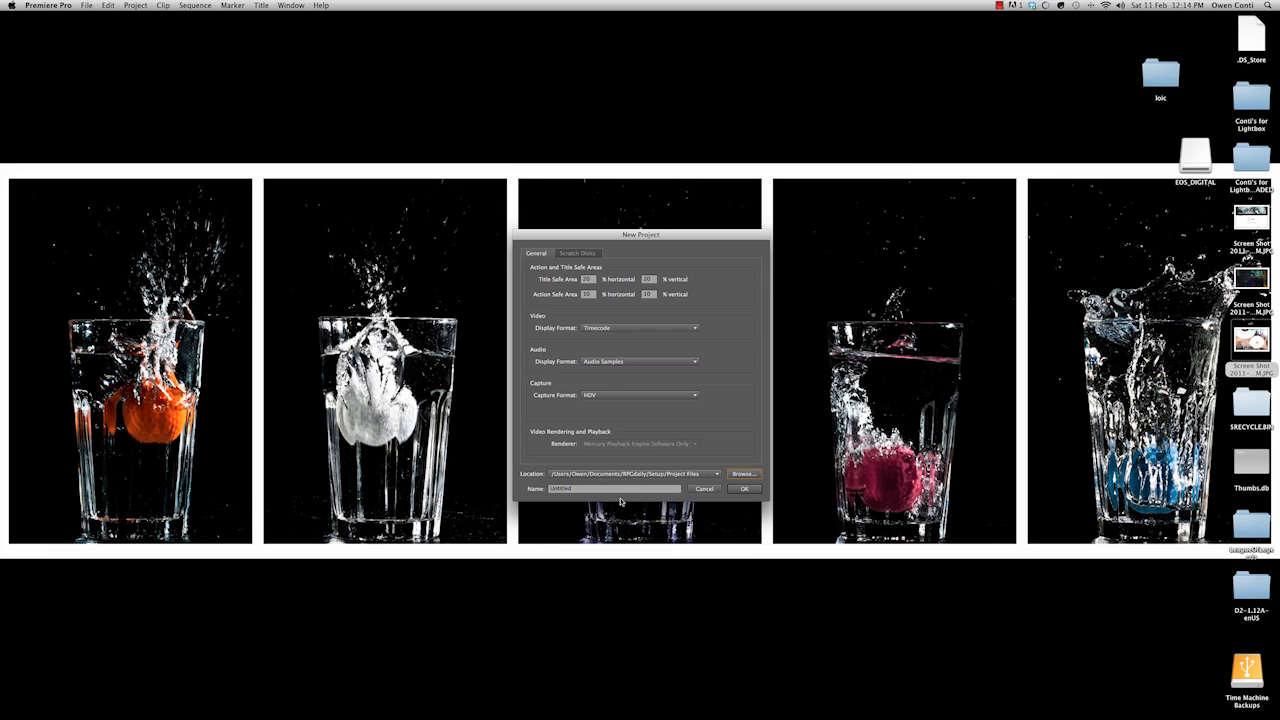
# - Name the project xbox_dashboard and create it
pyautogui.click(613, 488)
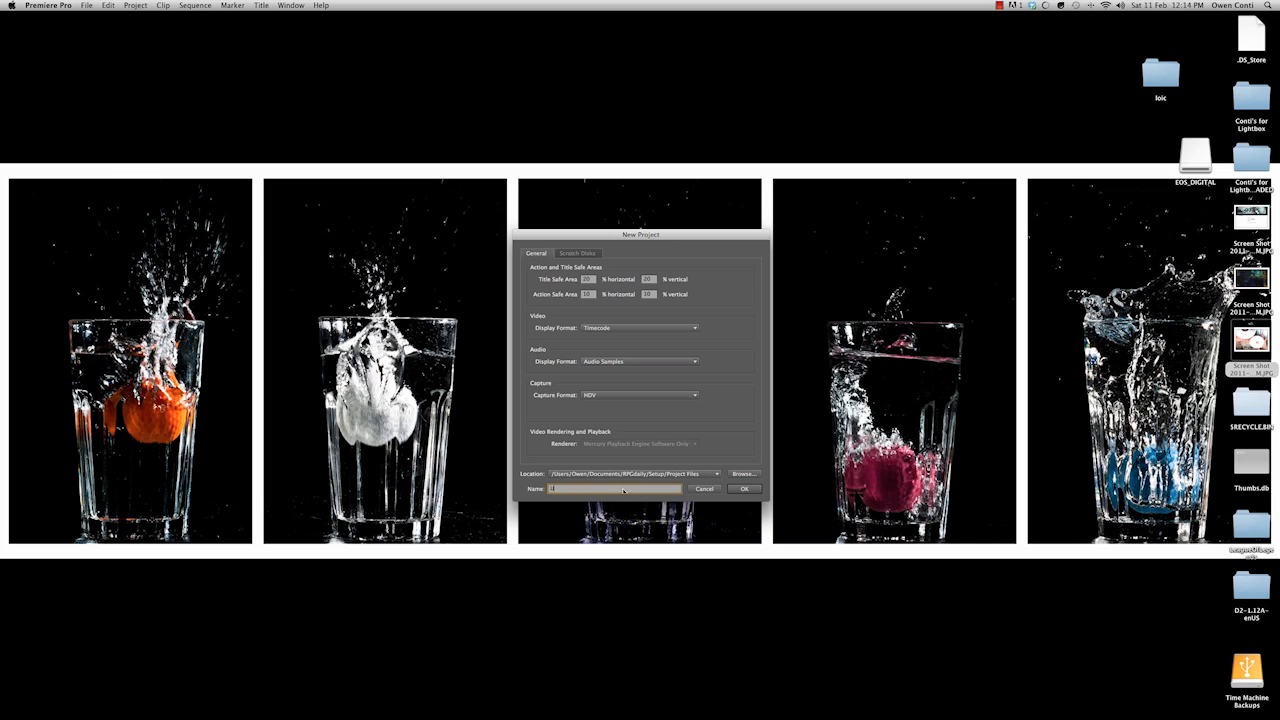
pyautogui.write('xbox_dashboard')
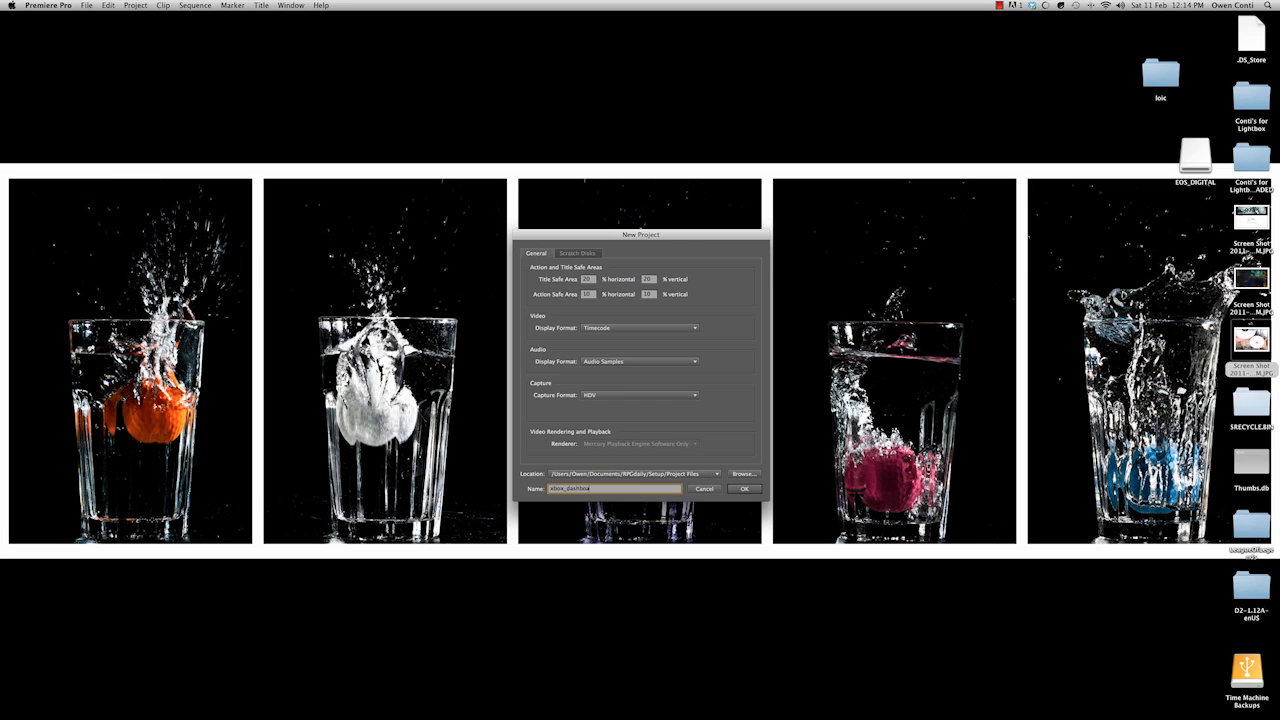
pyautogui.click(703, 489)
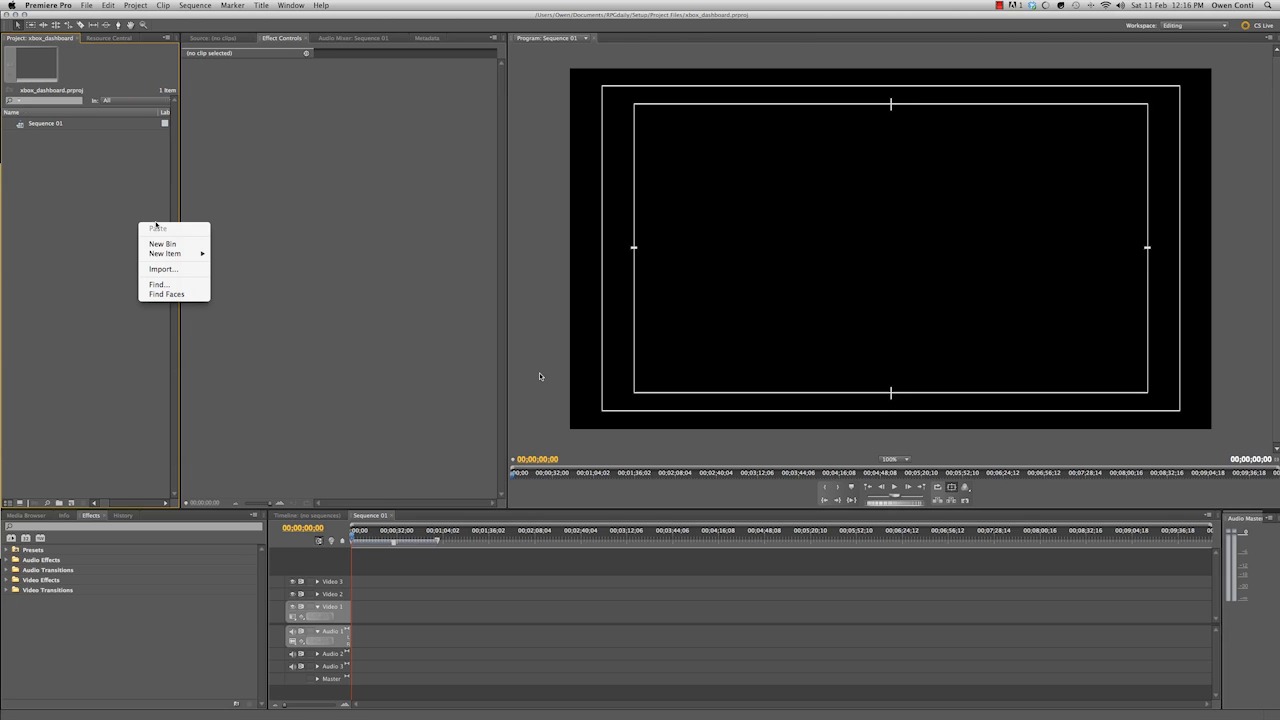
pyautogui.moveTo(57, 47)
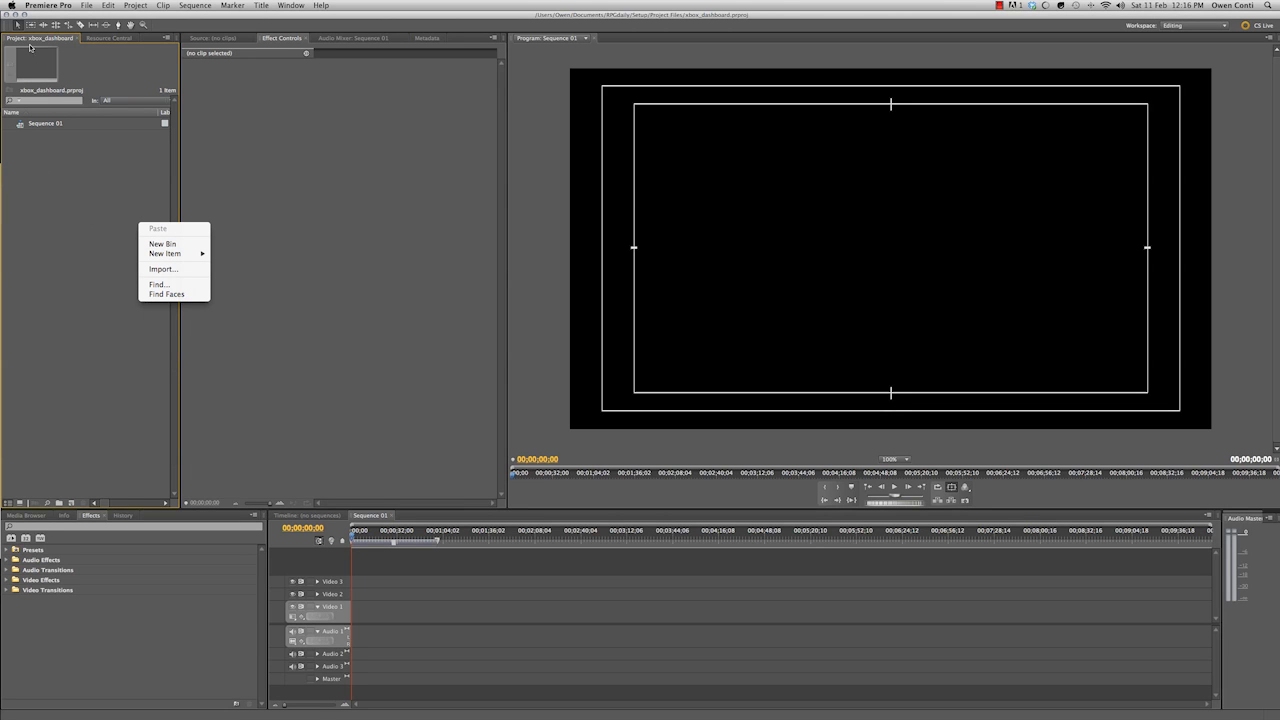
# - Import the xbox_dashboard recording and logo_draft_audio_a.mov from the Intro folder
pyautogui.click(164, 269)
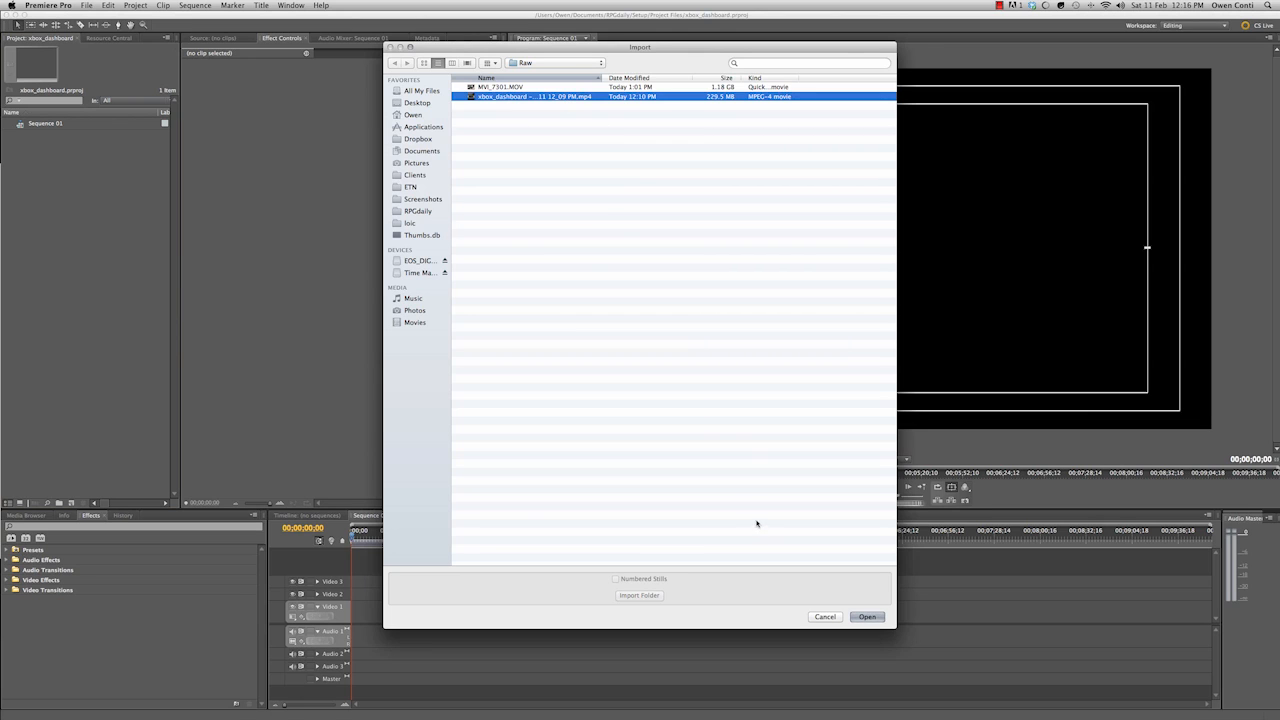
pyautogui.click(868, 617)
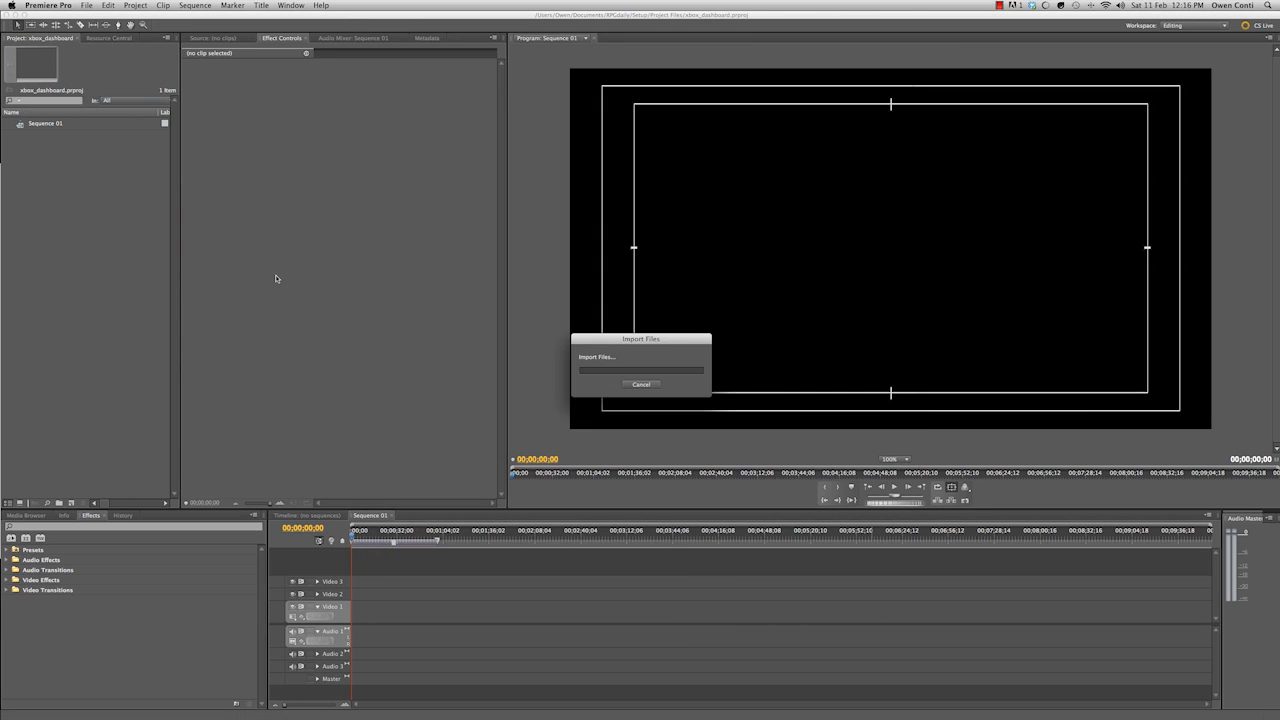
pyautogui.moveTo(137, 202)
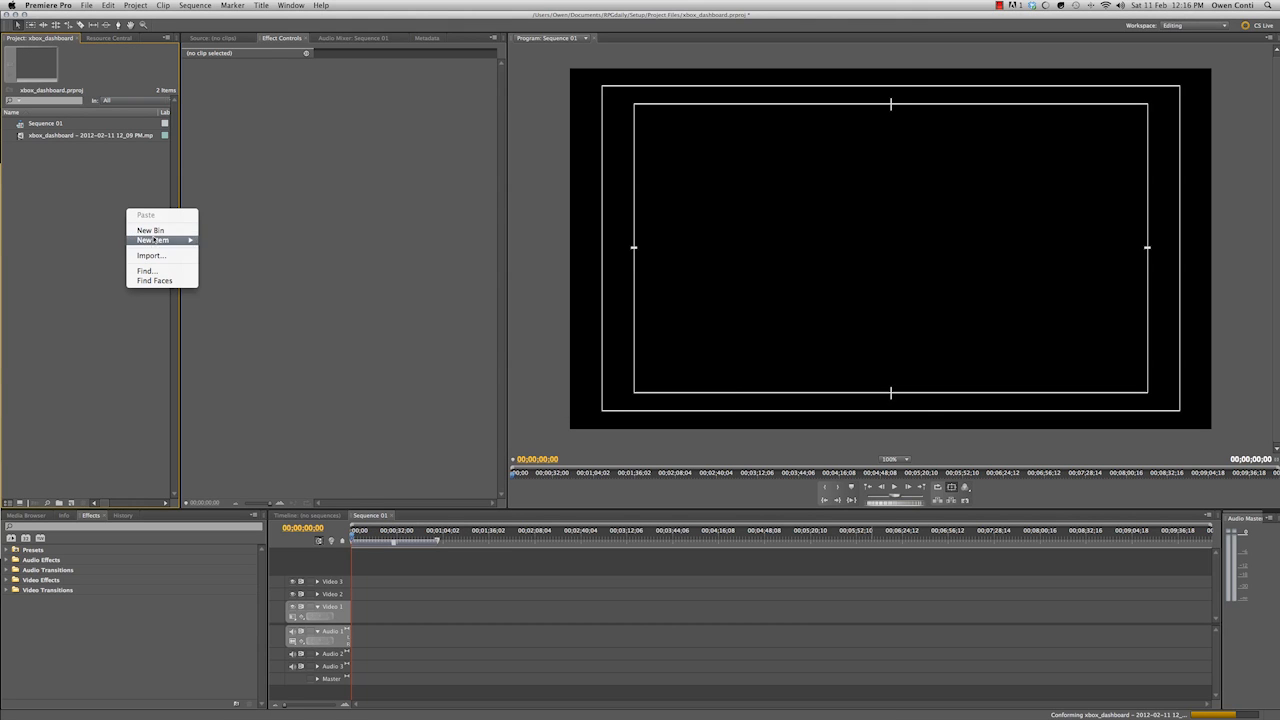
pyautogui.click(150, 255)
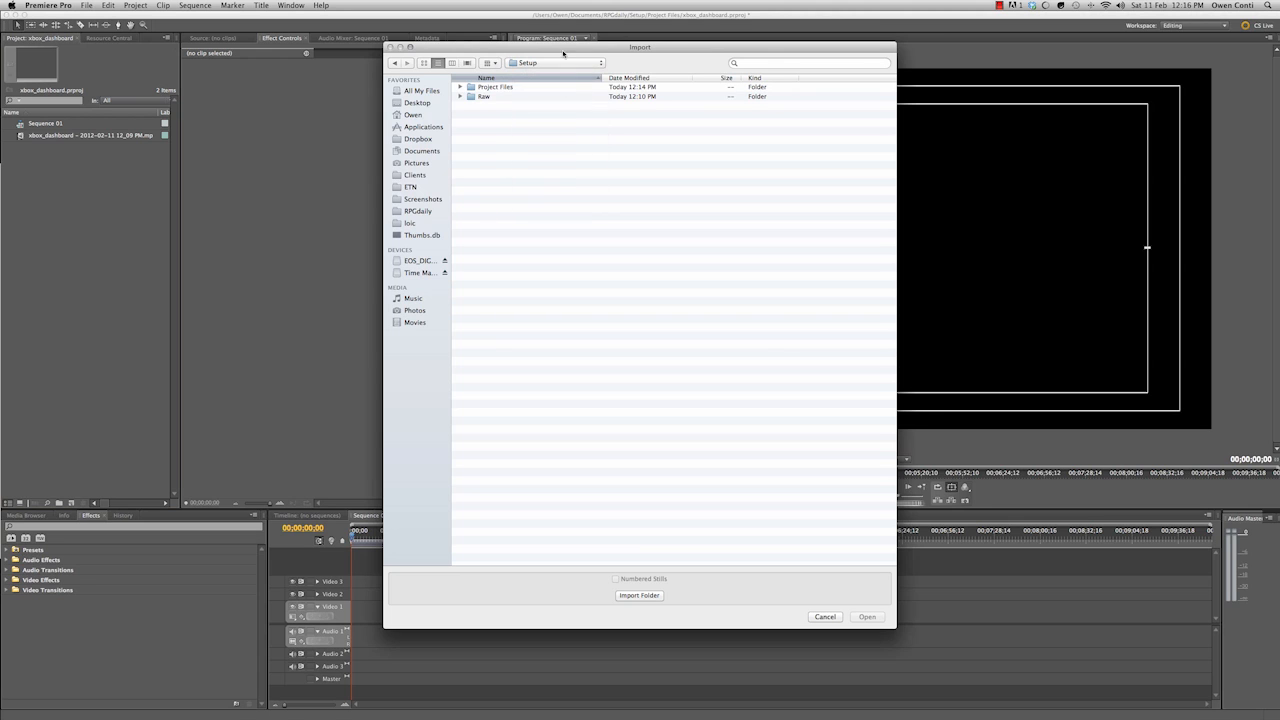
pyautogui.click(421, 211)
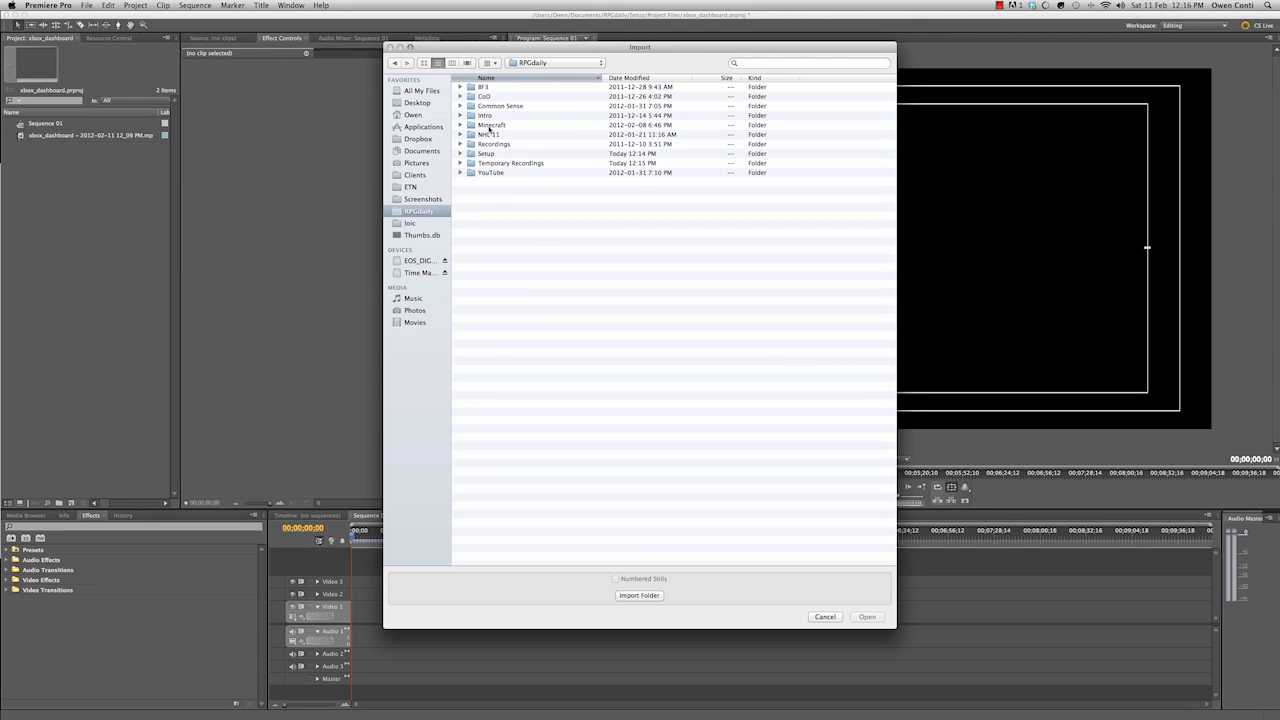
pyautogui.click(863, 616)
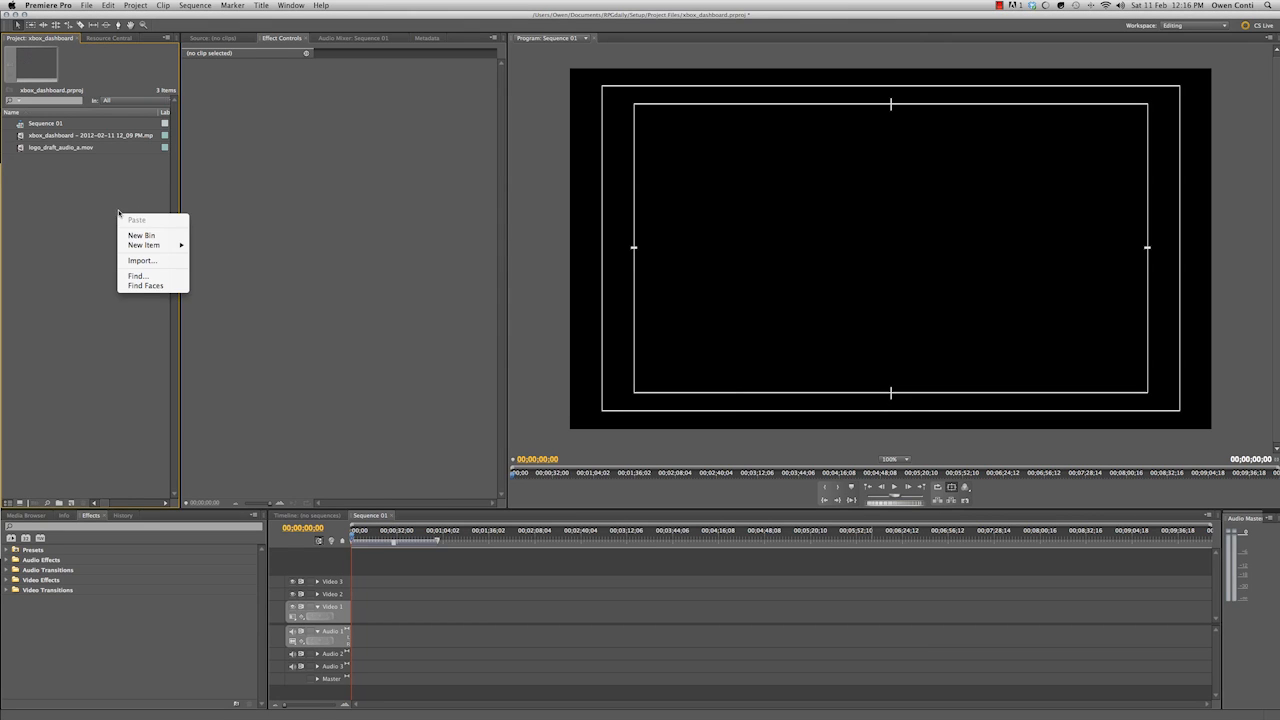
# - Import outro-bumper.mp4 from the CoD Project Files folder
pyautogui.click(142, 260)
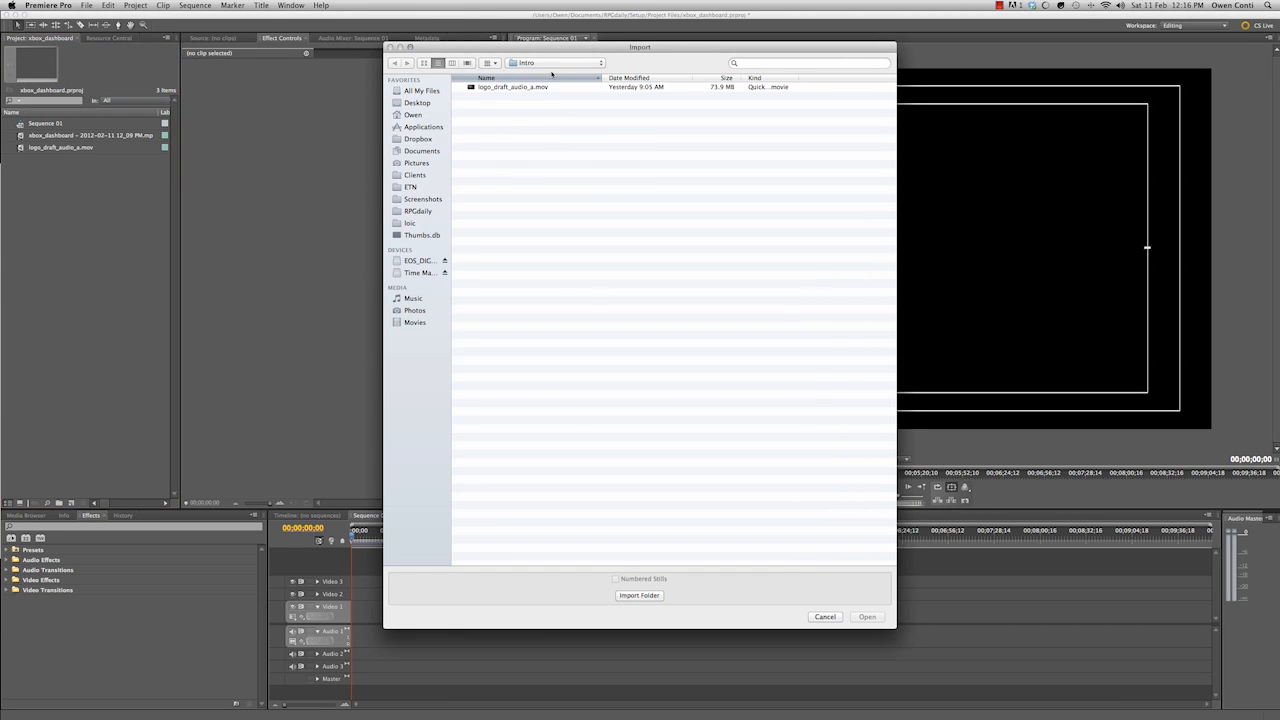
pyautogui.click(418, 211)
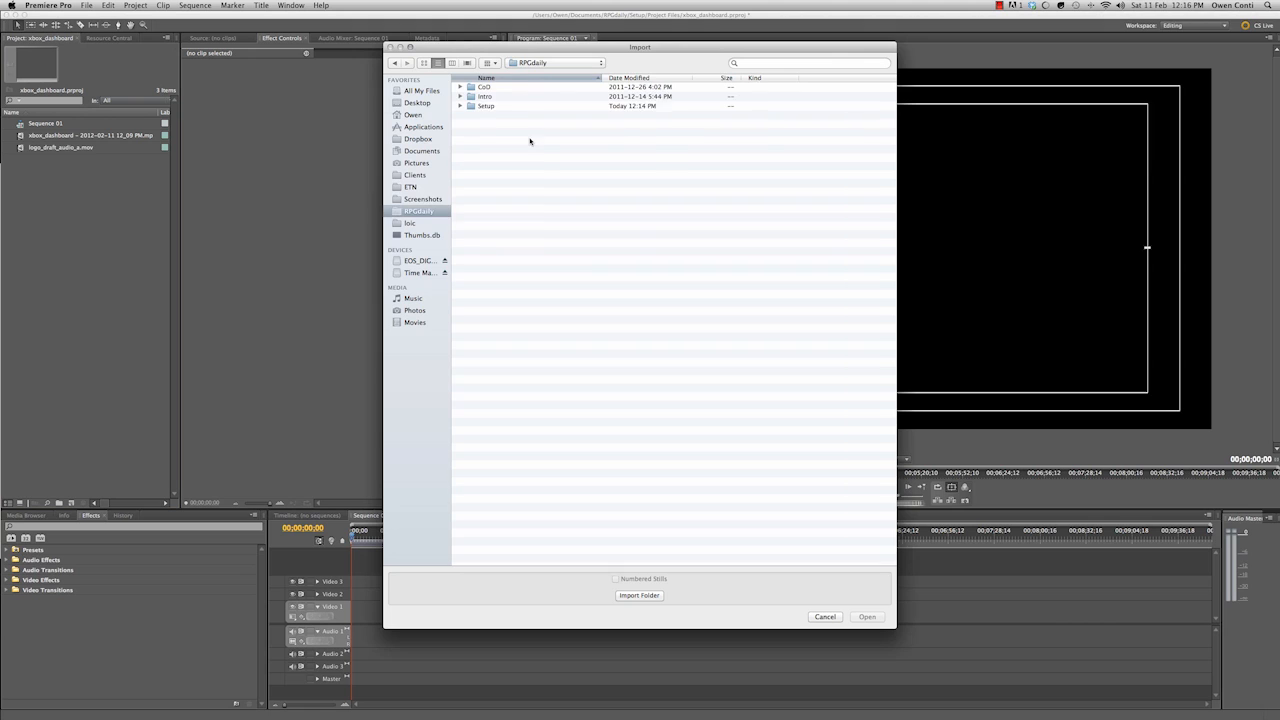
pyautogui.doubleClick(485, 87)
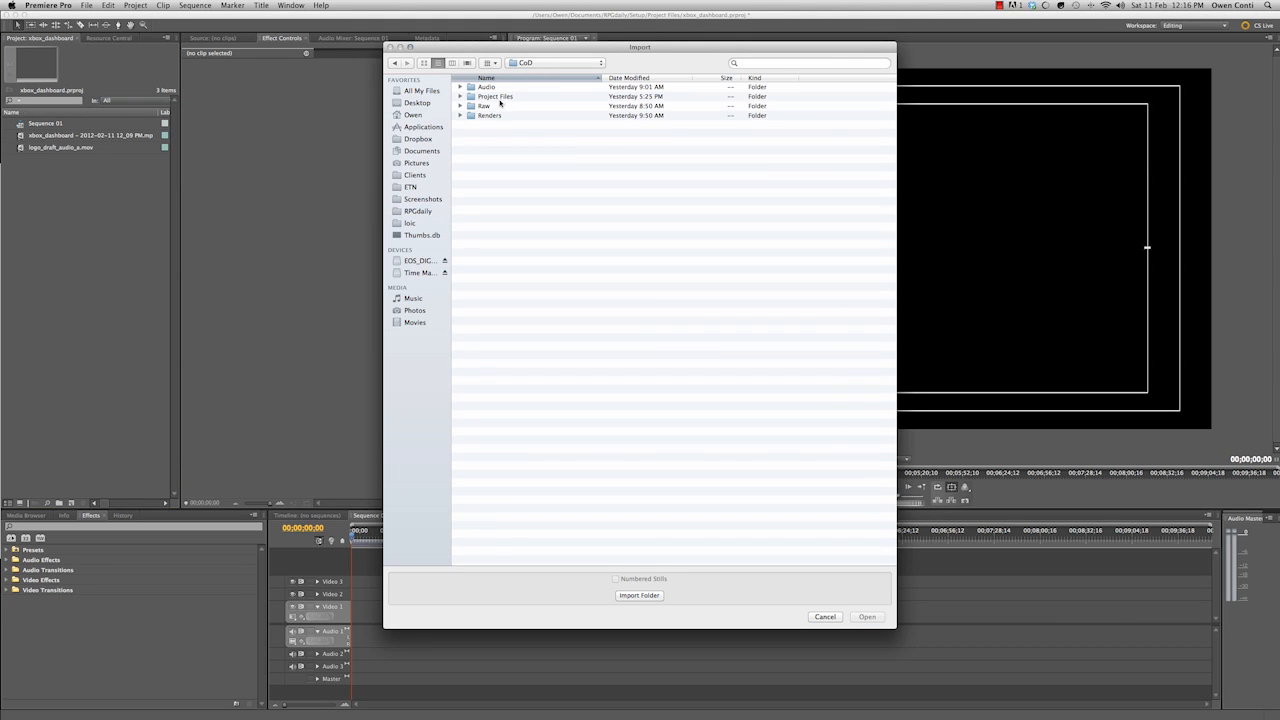
pyautogui.doubleClick(497, 99)
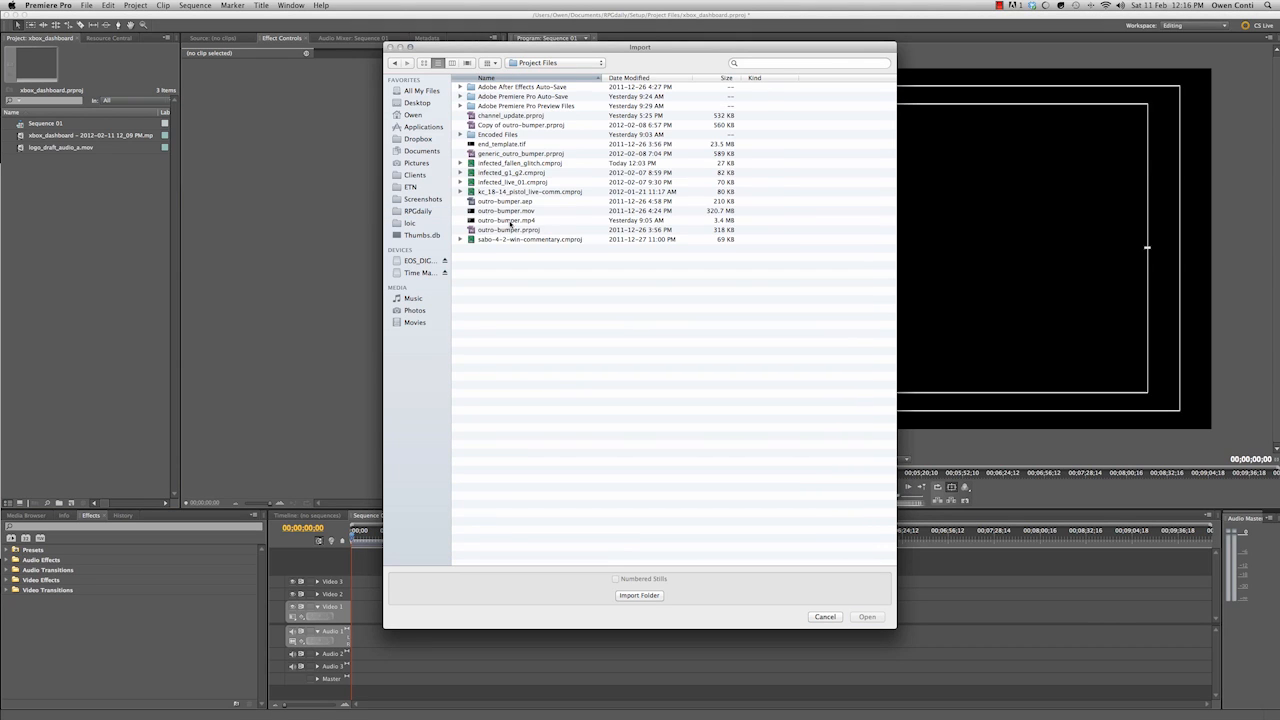
pyautogui.click(508, 221)
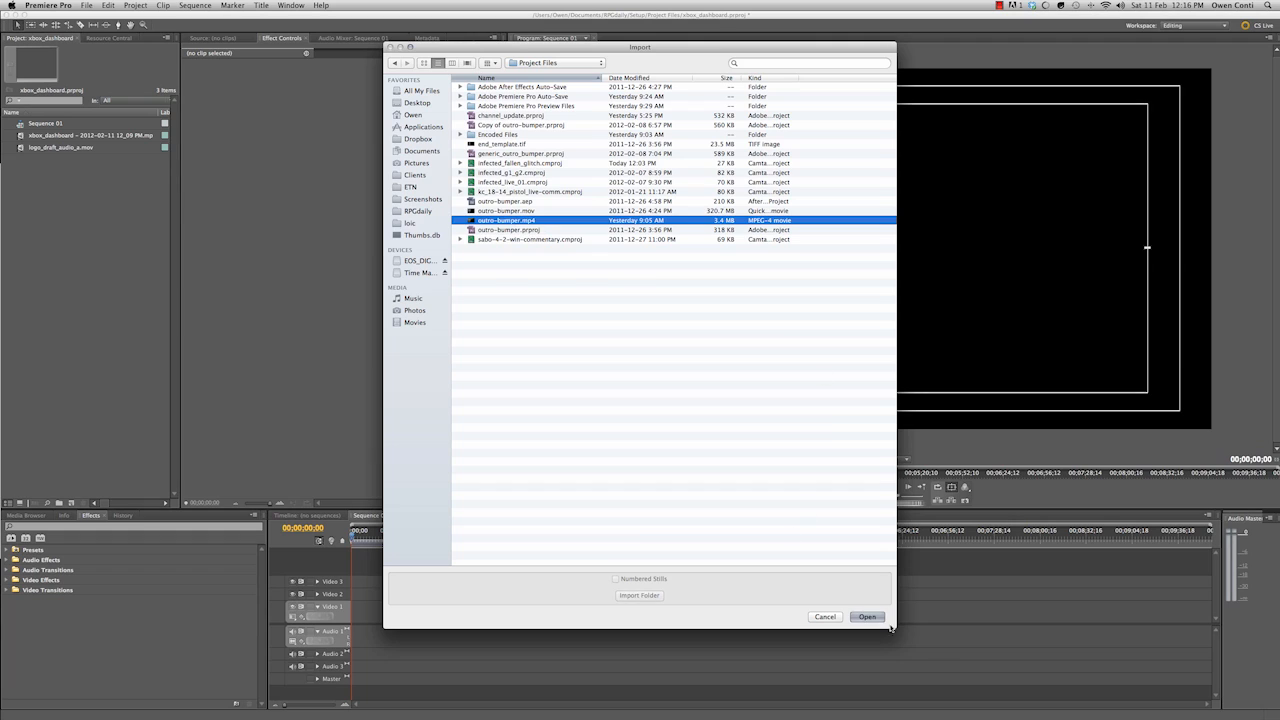
pyautogui.click(867, 616)
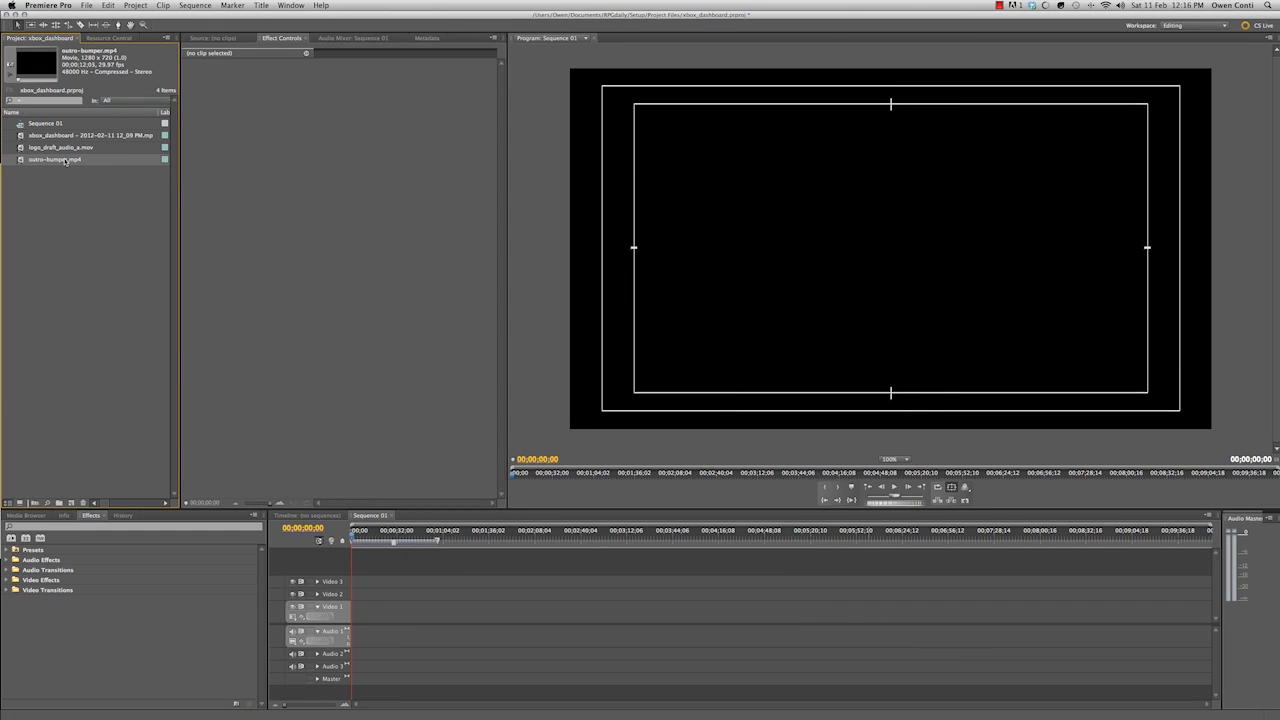
# - Preview outro-bumper.mp4 in the Source Monitor, then act on logo_draft_audio_a.mov from its menu
pyautogui.rightClick(70, 160)
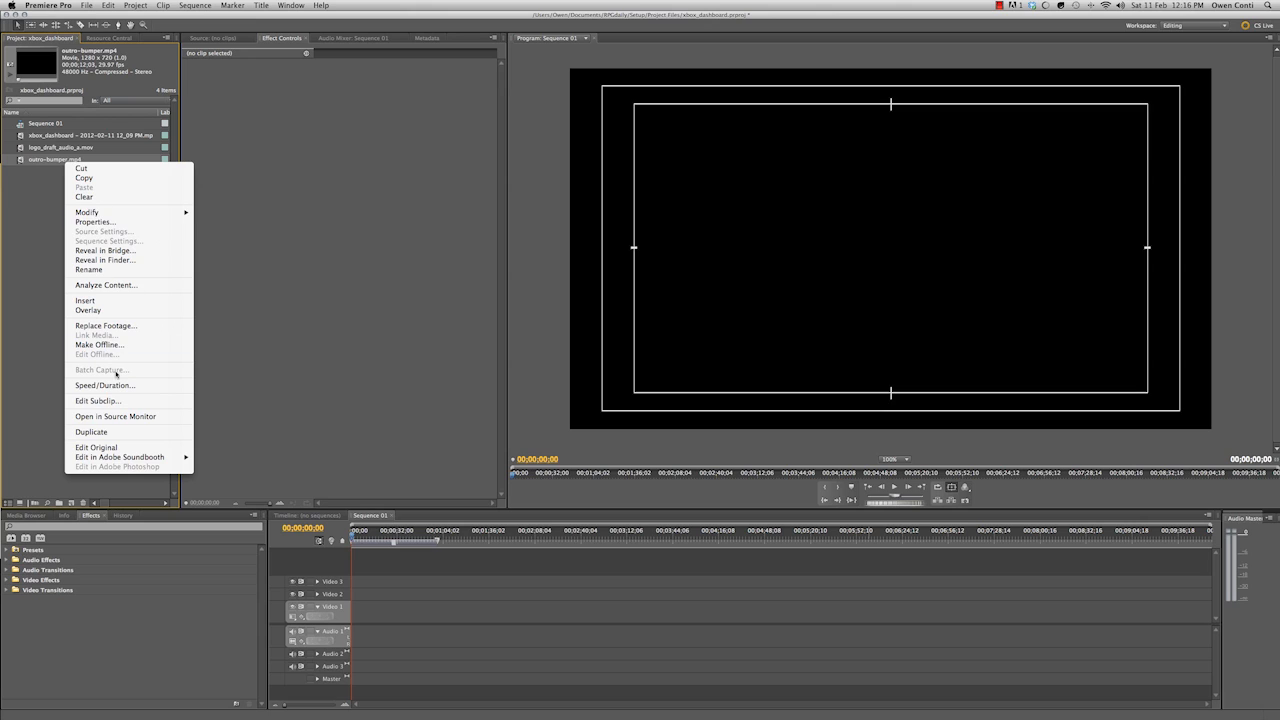
pyautogui.click(95, 417)
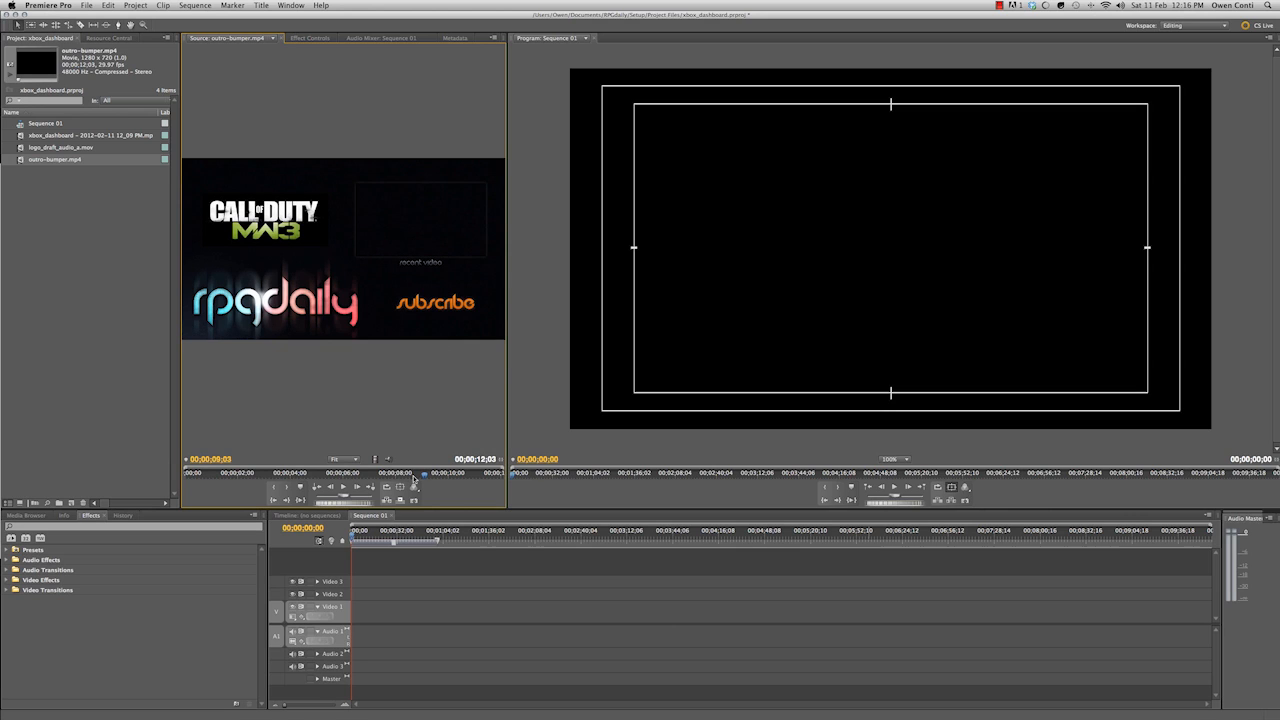
pyautogui.rightClick(60, 147)
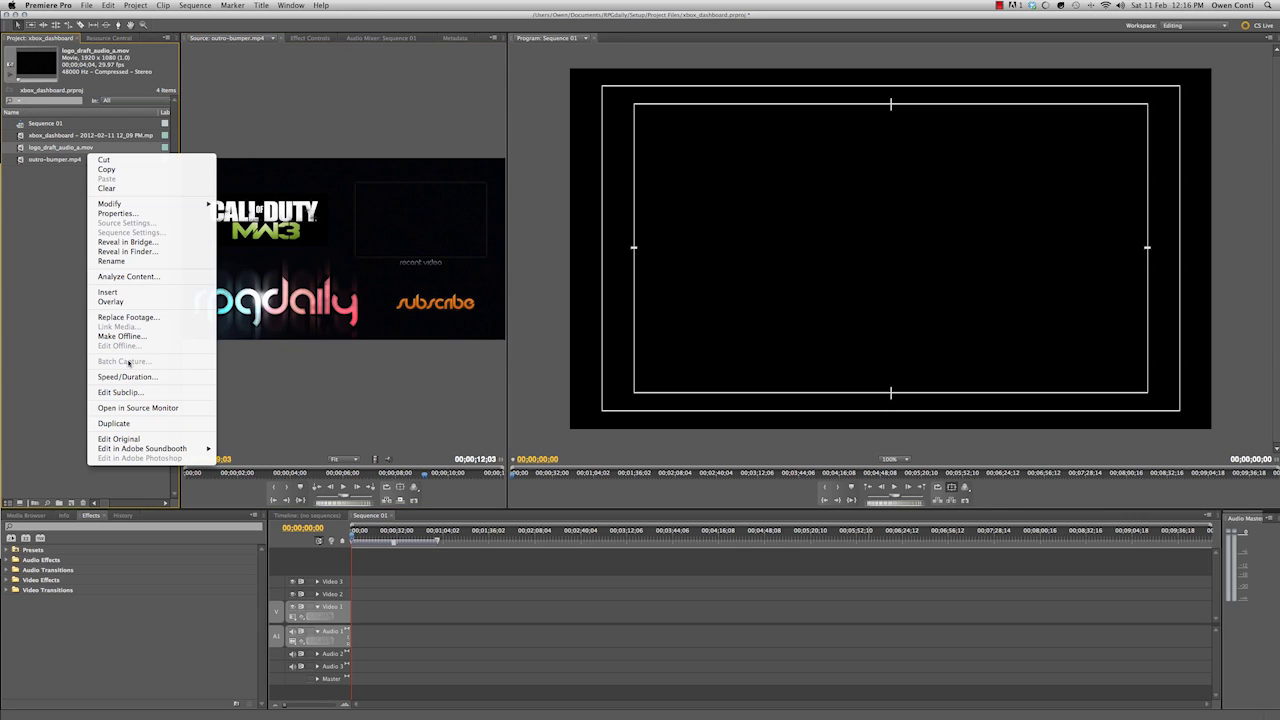
pyautogui.click(132, 408)
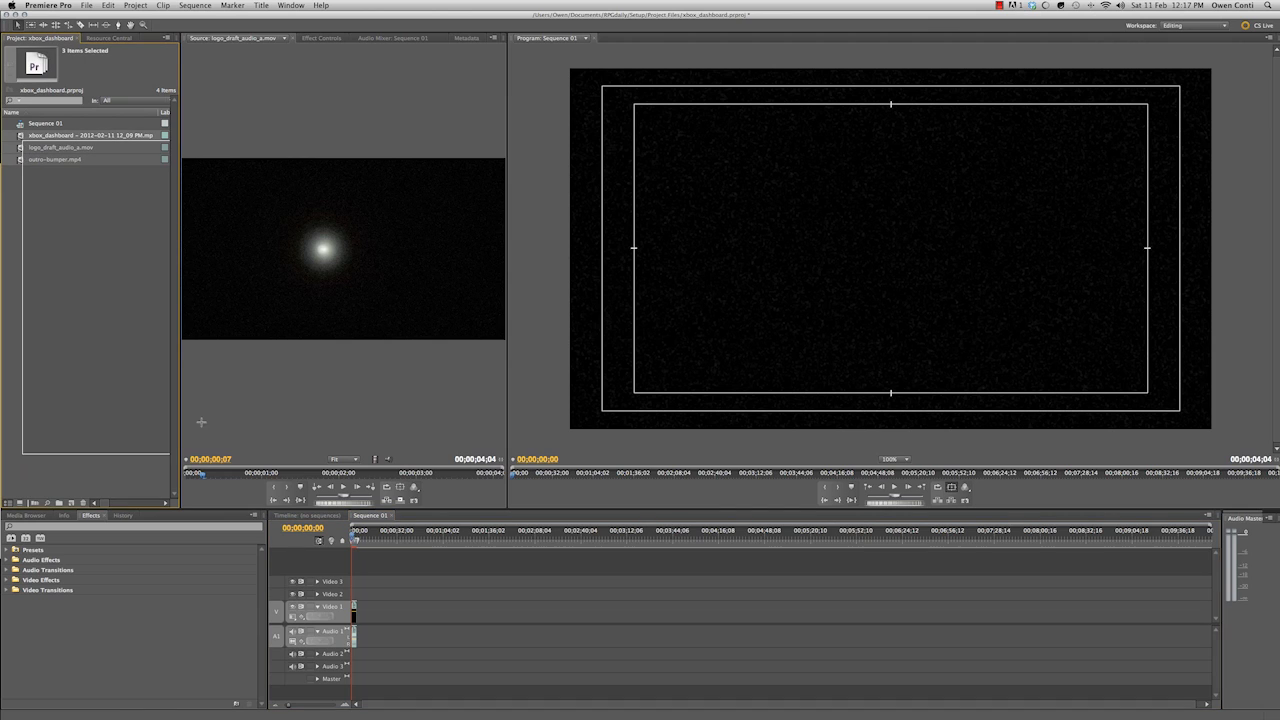
# - Place the xbox_dashboard footage at the start of the sequence timeline
pyautogui.click(80, 135)
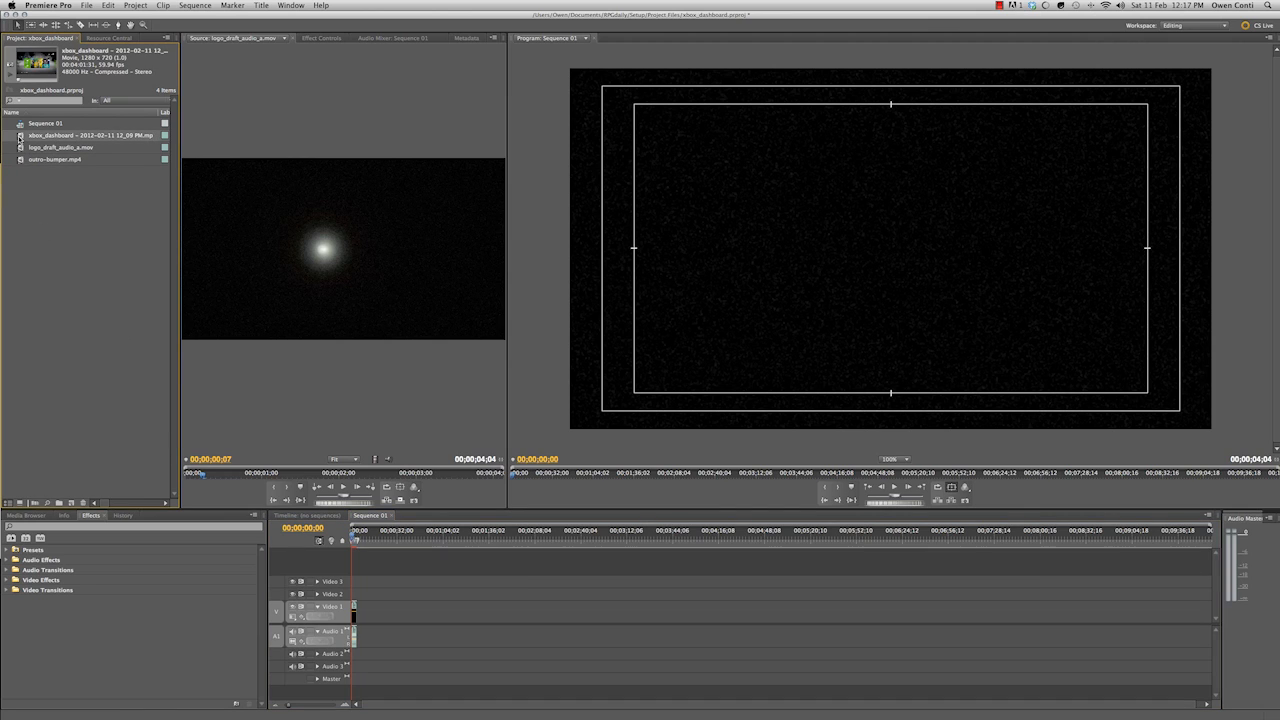
pyautogui.moveTo(90, 135); pyautogui.dragTo(535, 612)
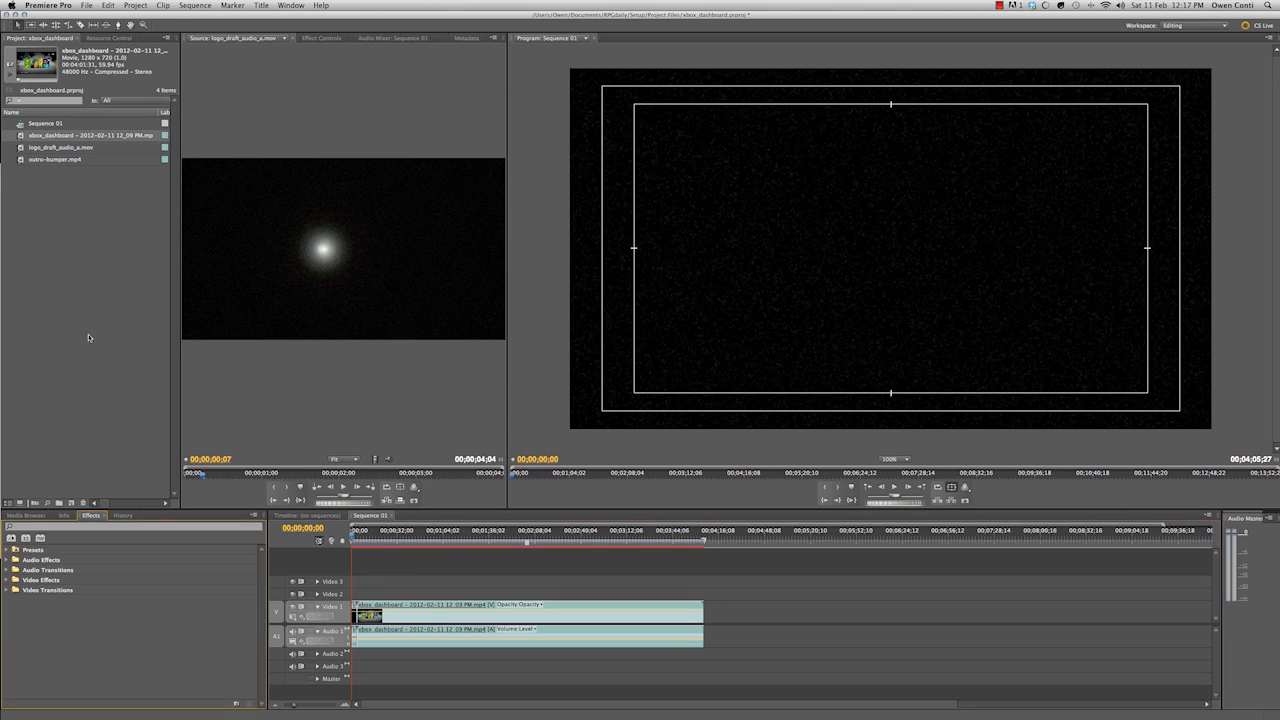
# - Import channel_update.wav from the CoD > Audio folder into the project
pyautogui.rightClick(90, 337)
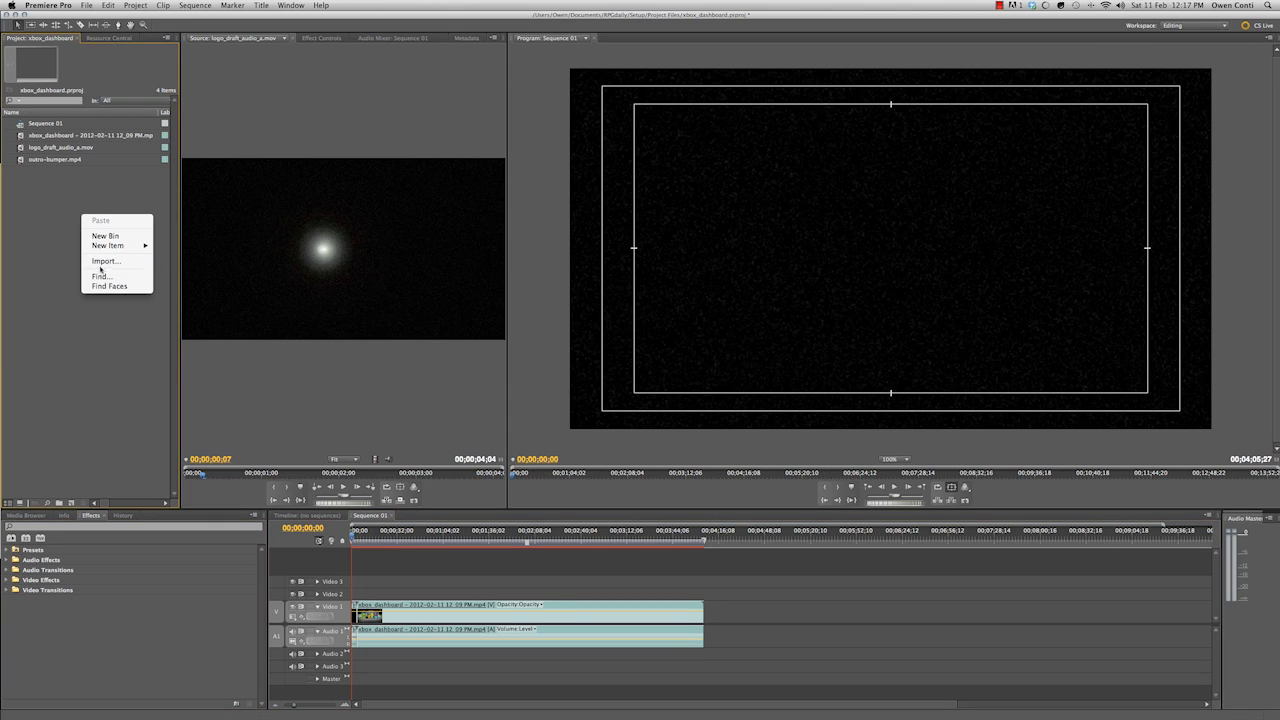
pyautogui.click(95, 263)
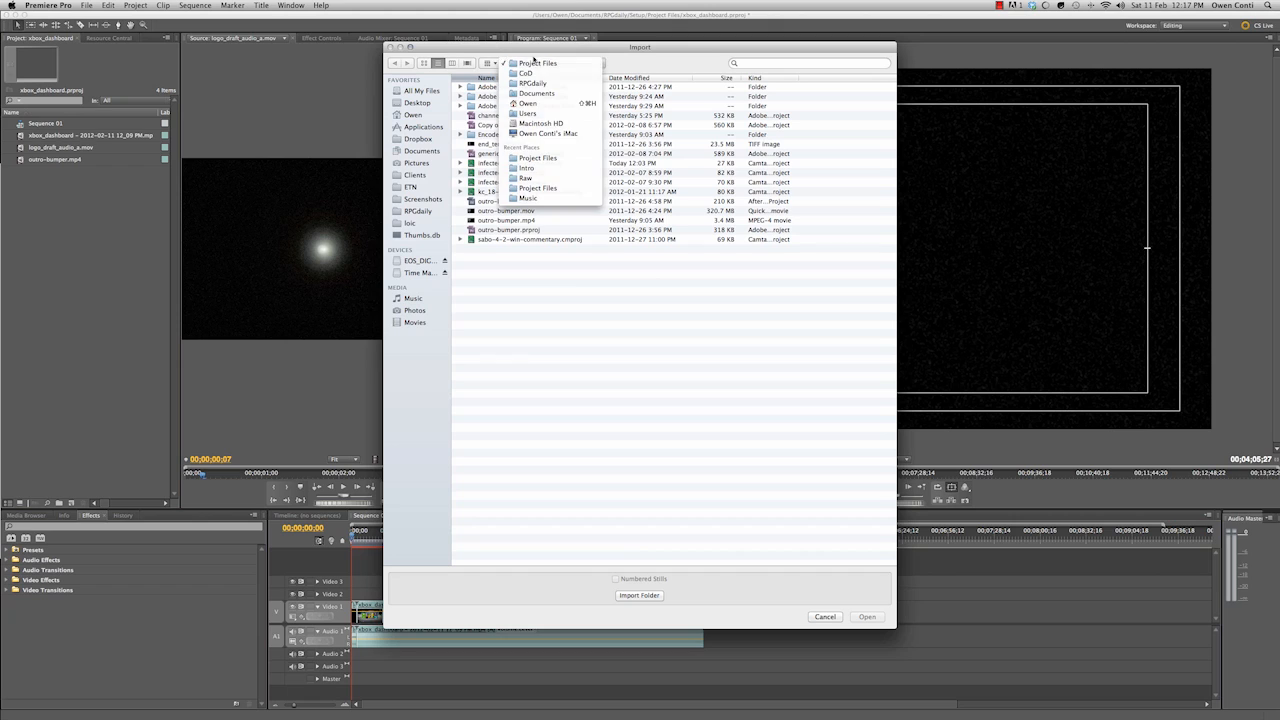
pyautogui.click(518, 71)
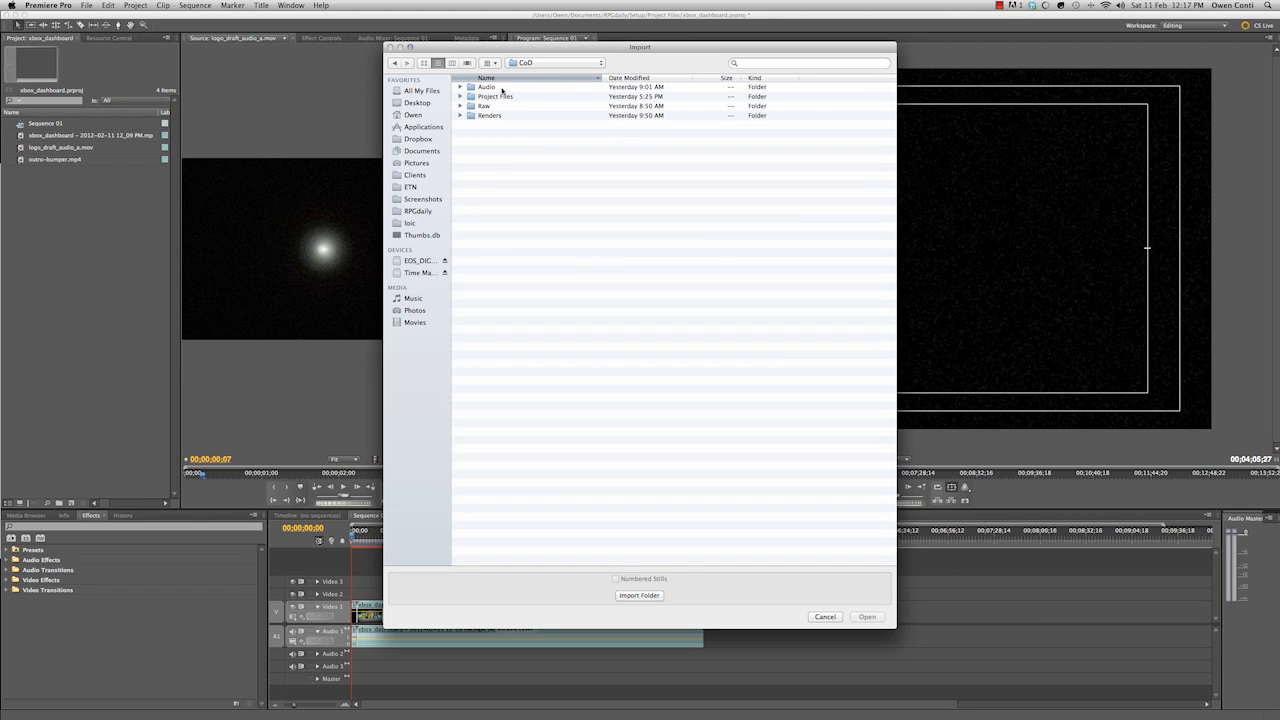
pyautogui.doubleClick(486, 86)
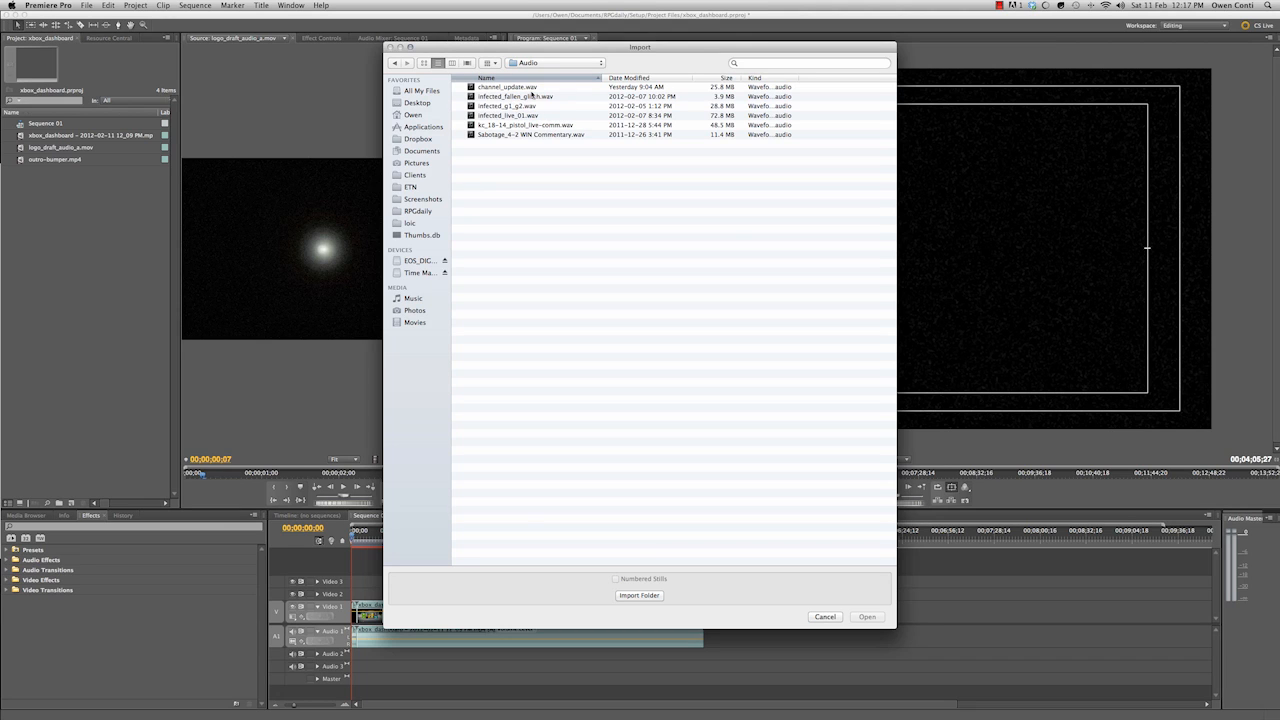
pyautogui.click(866, 616)
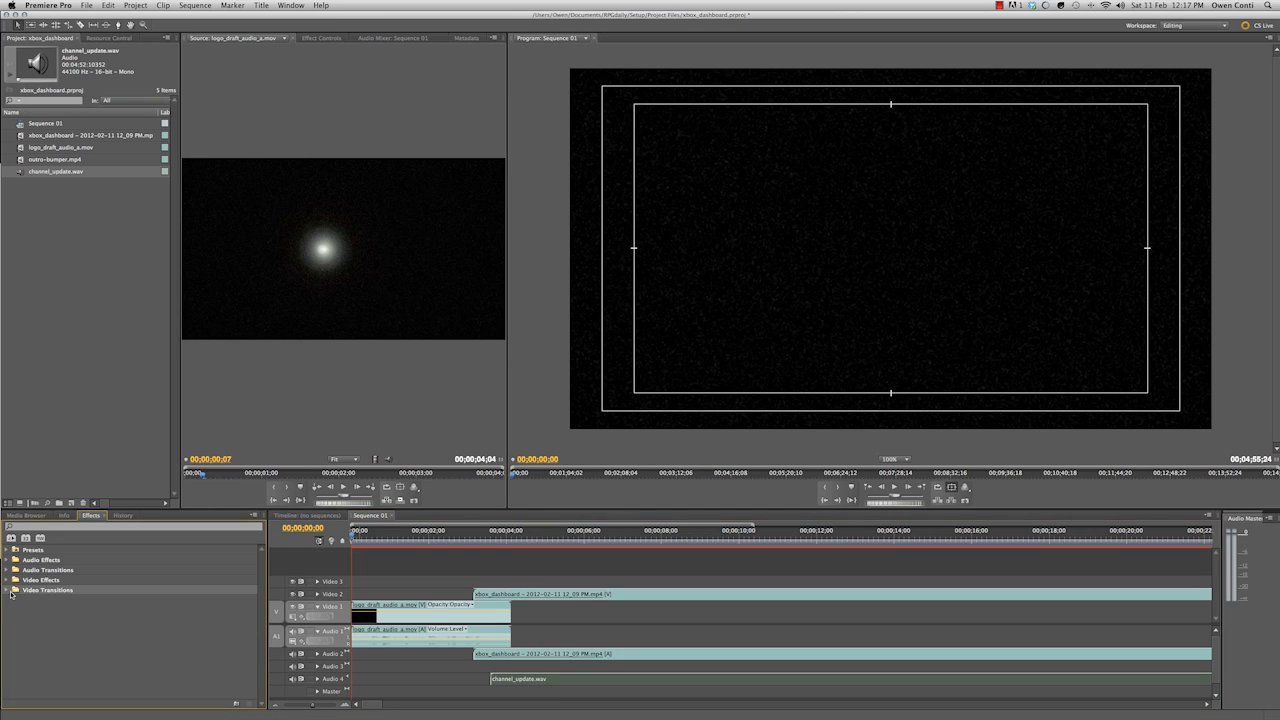
# - Expand Video Transitions > Dissolve and Audio Transitions > Crossfade in the Effects panel
pyautogui.click(9, 592)
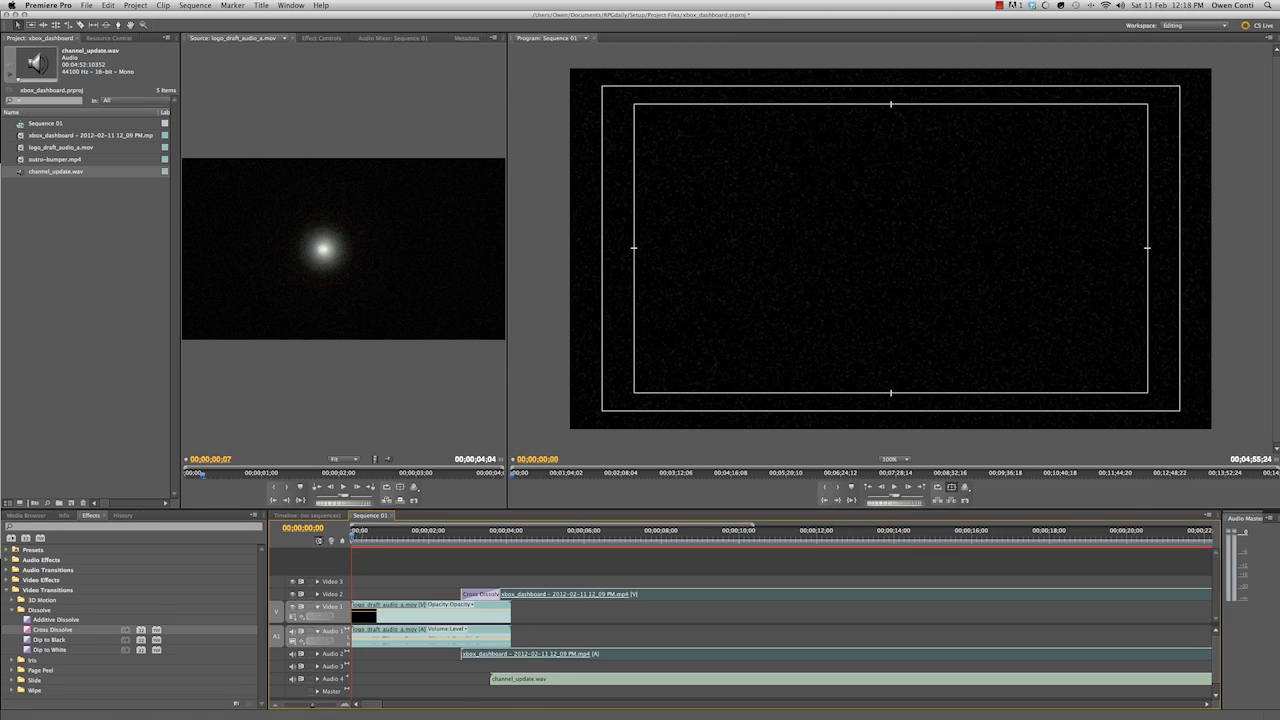
pyautogui.click(10, 579)
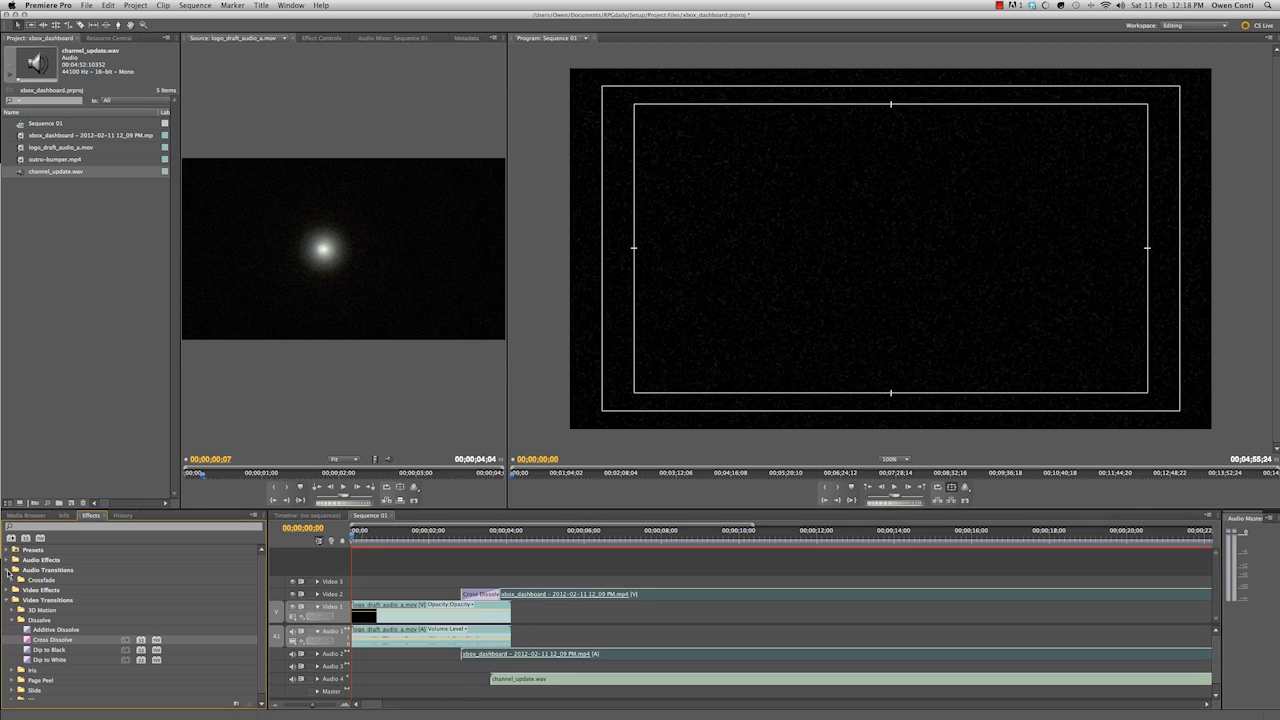
pyautogui.click(9, 580)
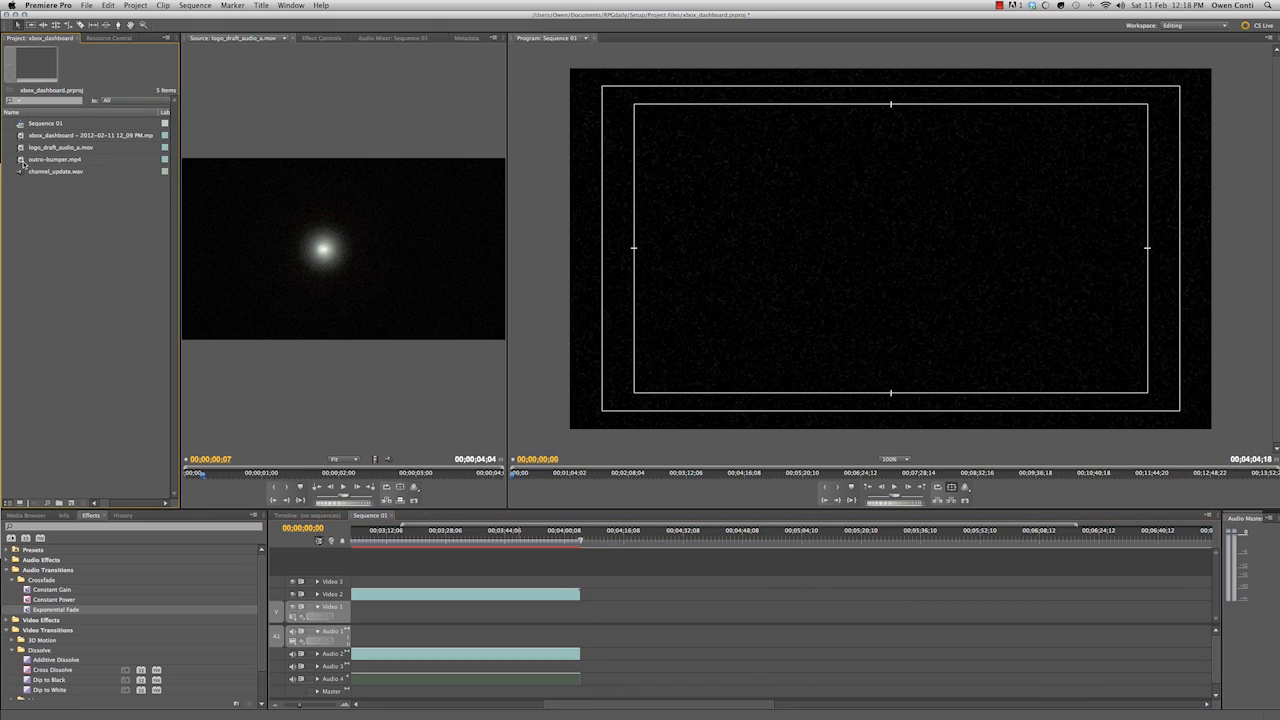
# - Place outro-bumper.mp4 on Video 1 after the dashboard footage and preview it
pyautogui.moveTo(54, 159); pyautogui.dragTo(608, 605)
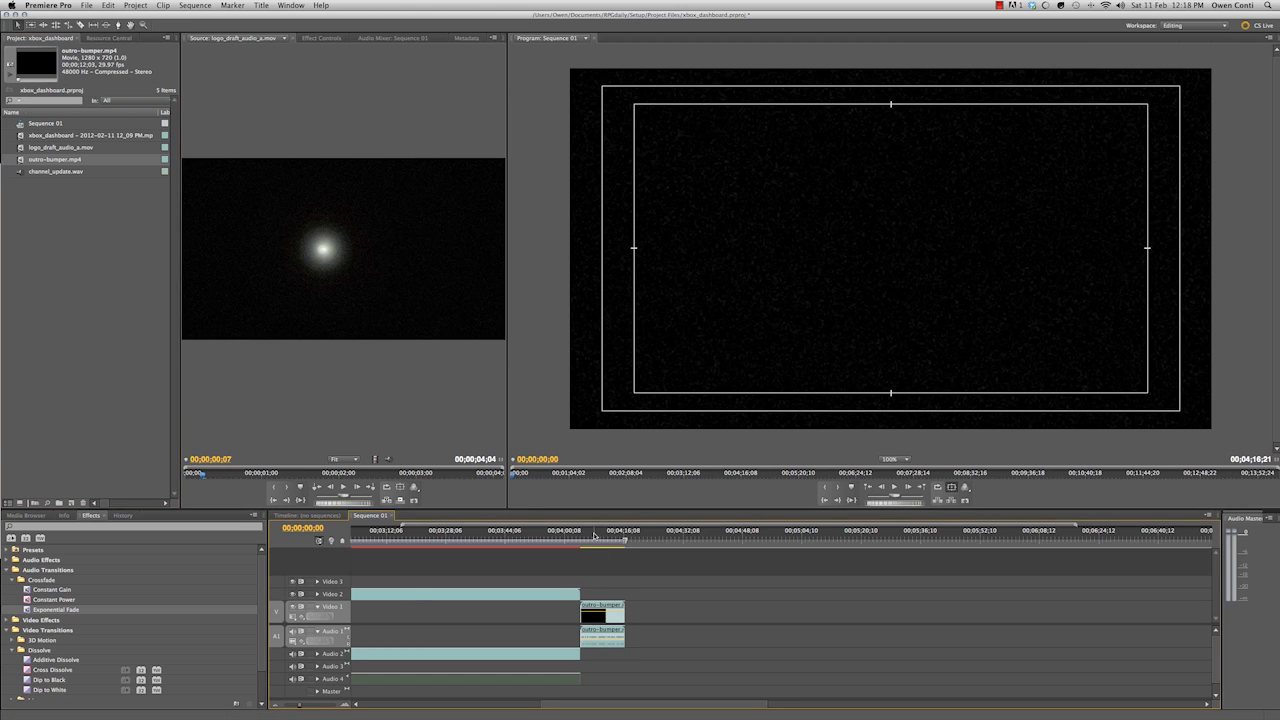
pyautogui.click(573, 535)
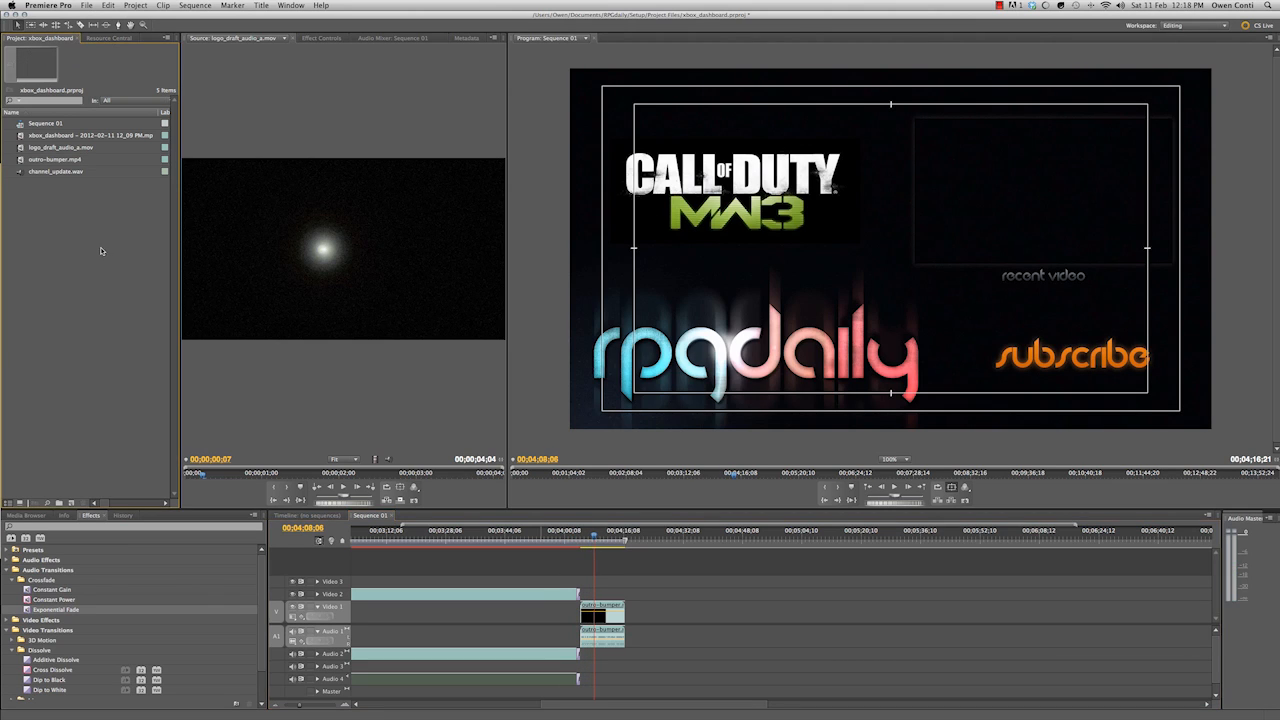
# - Import channel_update_01.mp4 from the CoD folders into the project
pyautogui.rightClick(101, 250)
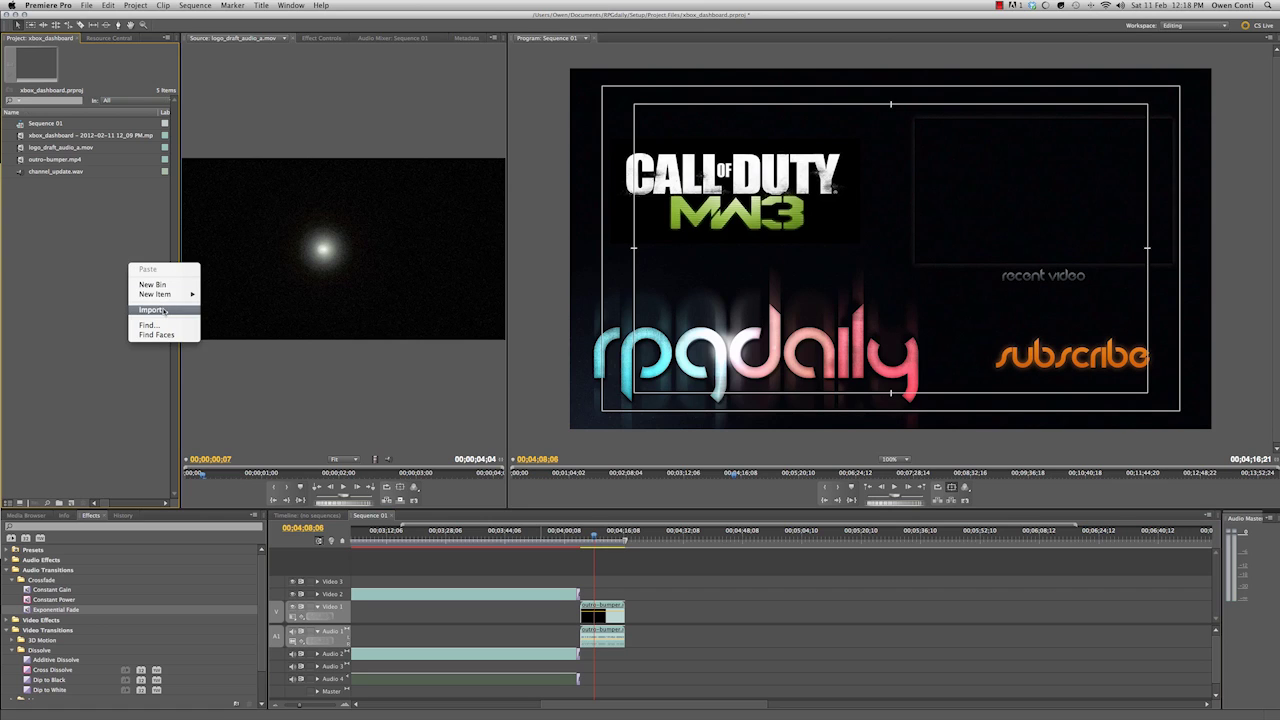
pyautogui.click(150, 310)
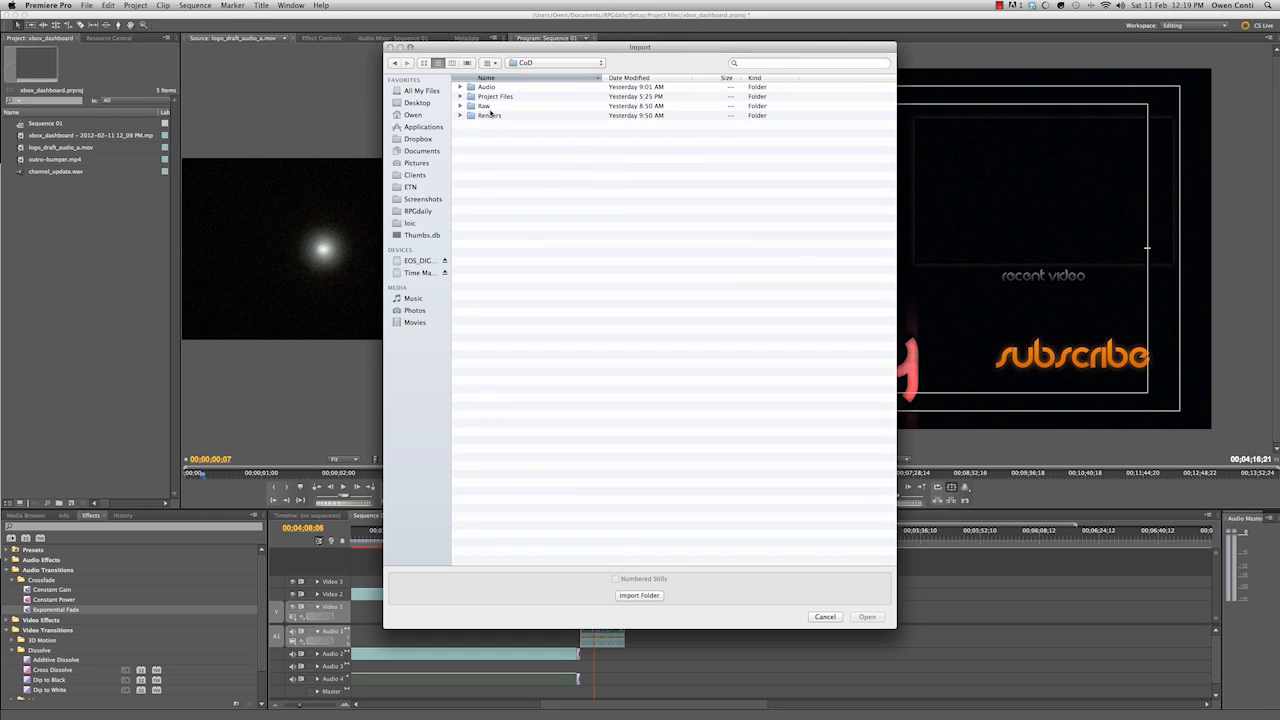
pyautogui.click(867, 616)
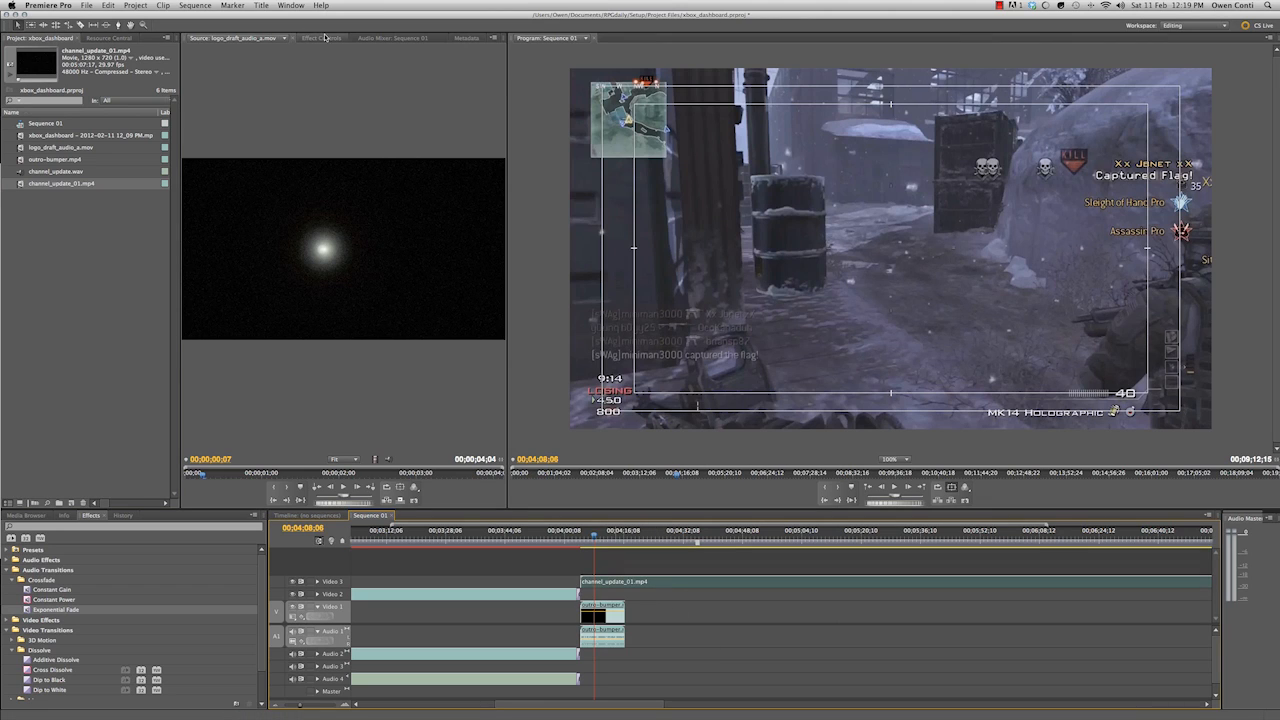
# - Scale channel_update_01 to about 39% and position it inside the outro's recent video box
pyautogui.click(323, 38)
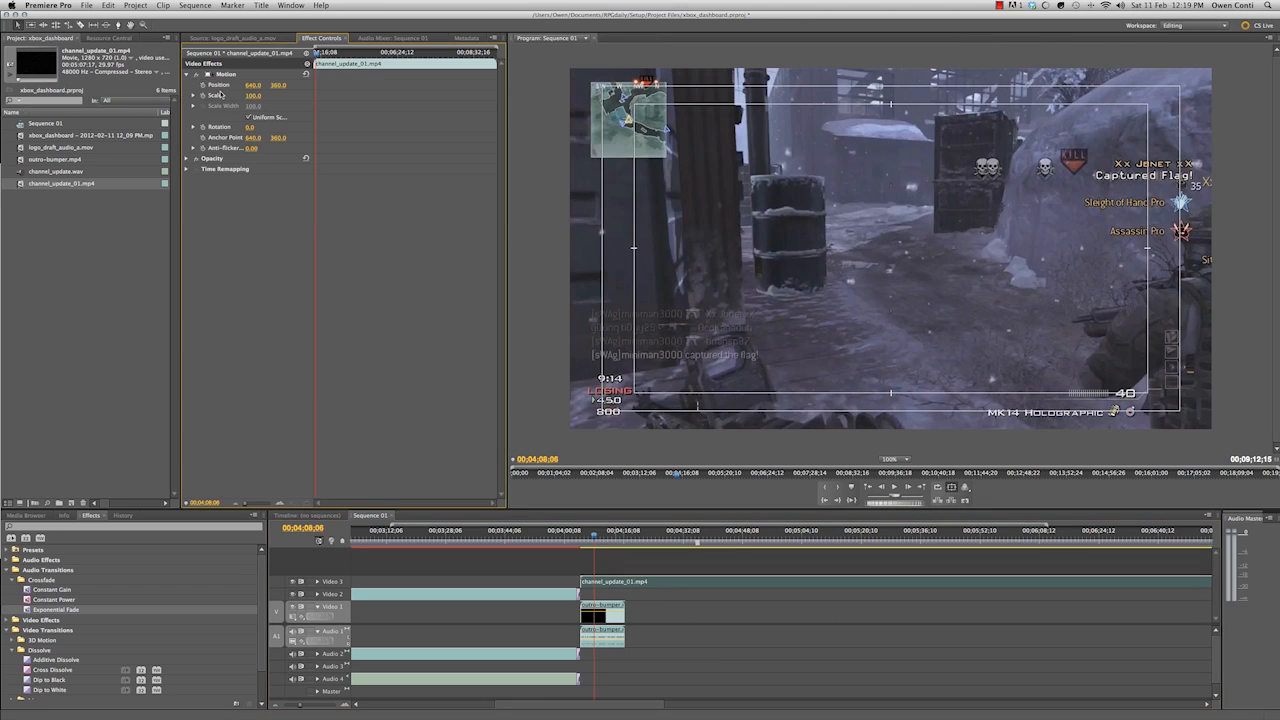
pyautogui.click(258, 113)
pyautogui.write('35')
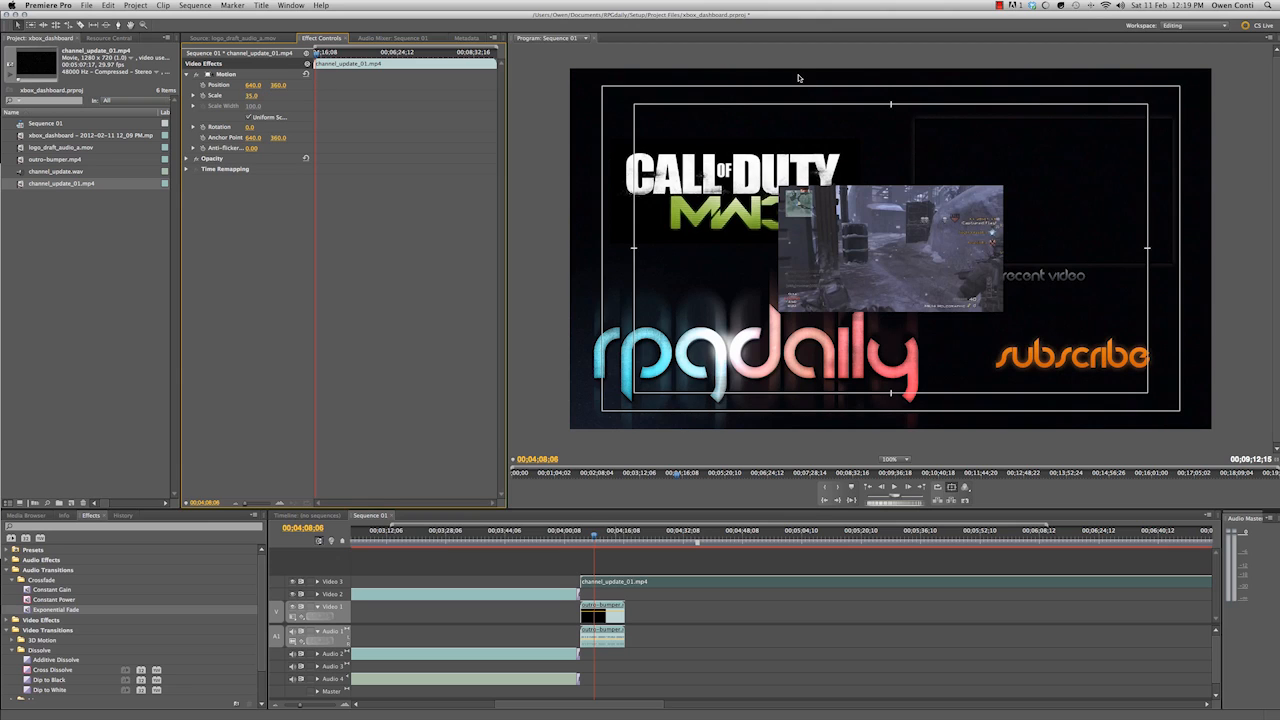
pyautogui.moveTo(890, 245); pyautogui.dragTo(1067, 163)
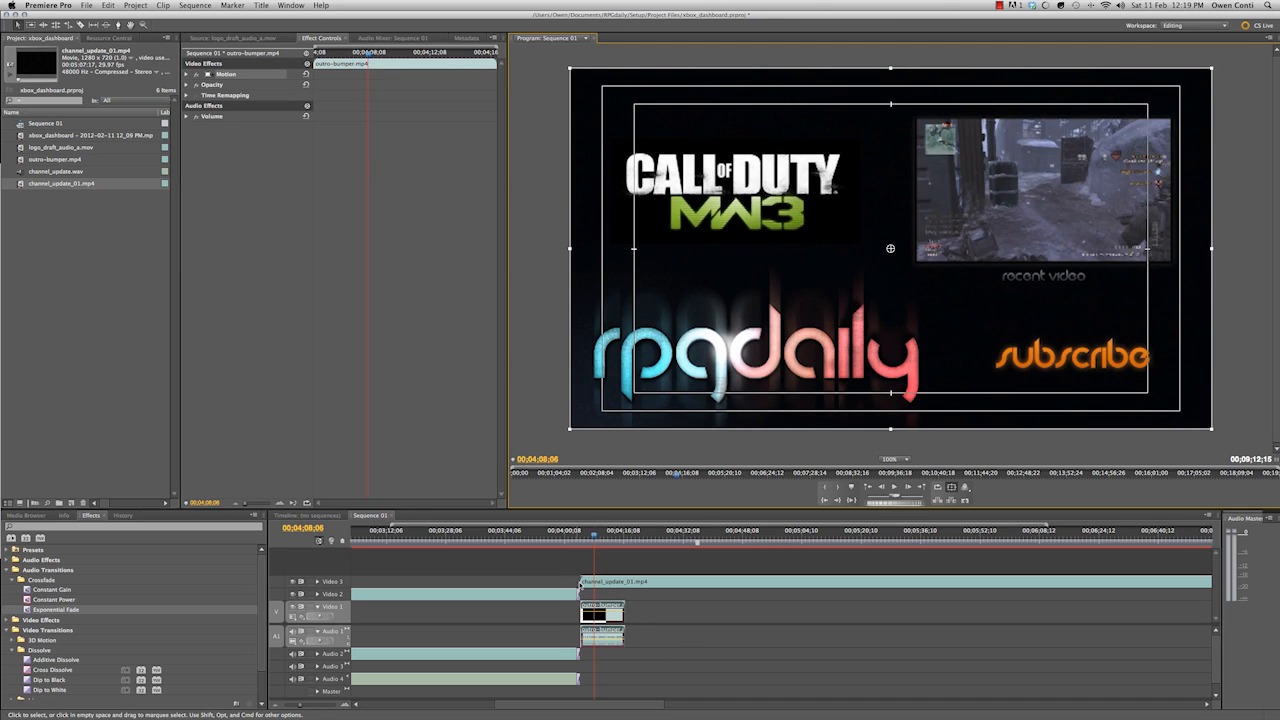
pyautogui.click(608, 582)
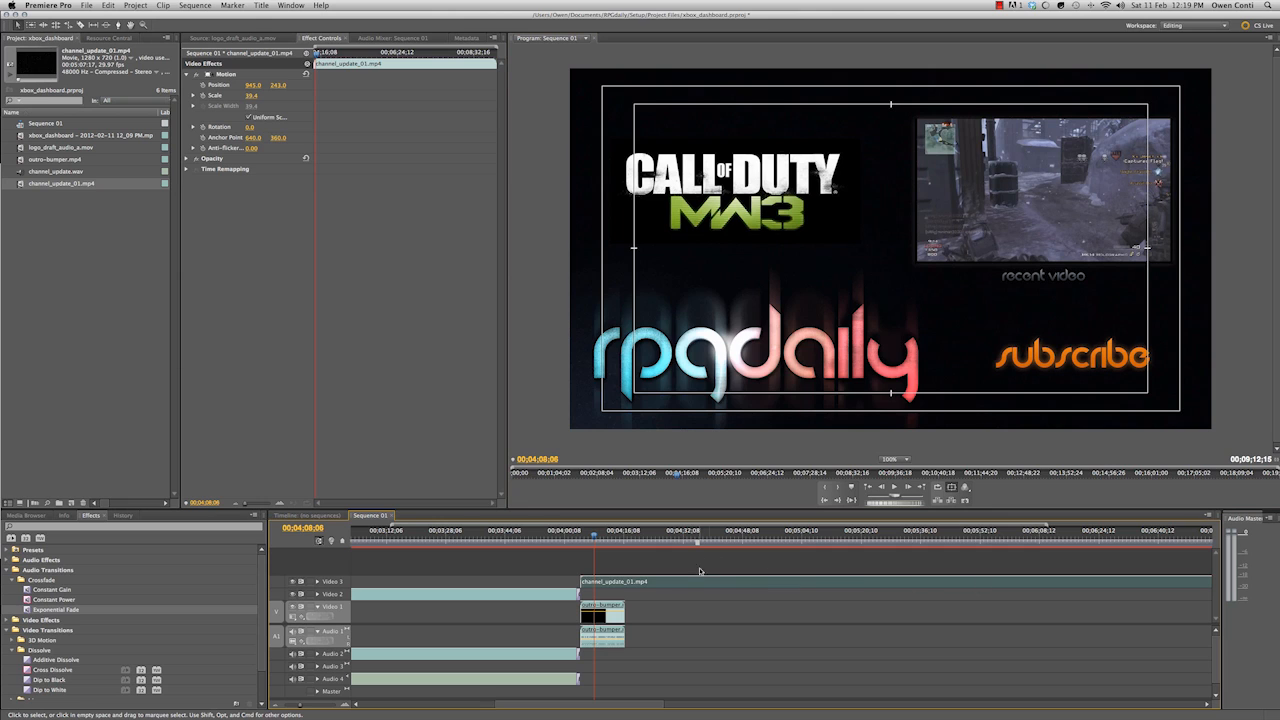
pyautogui.click(816, 545)
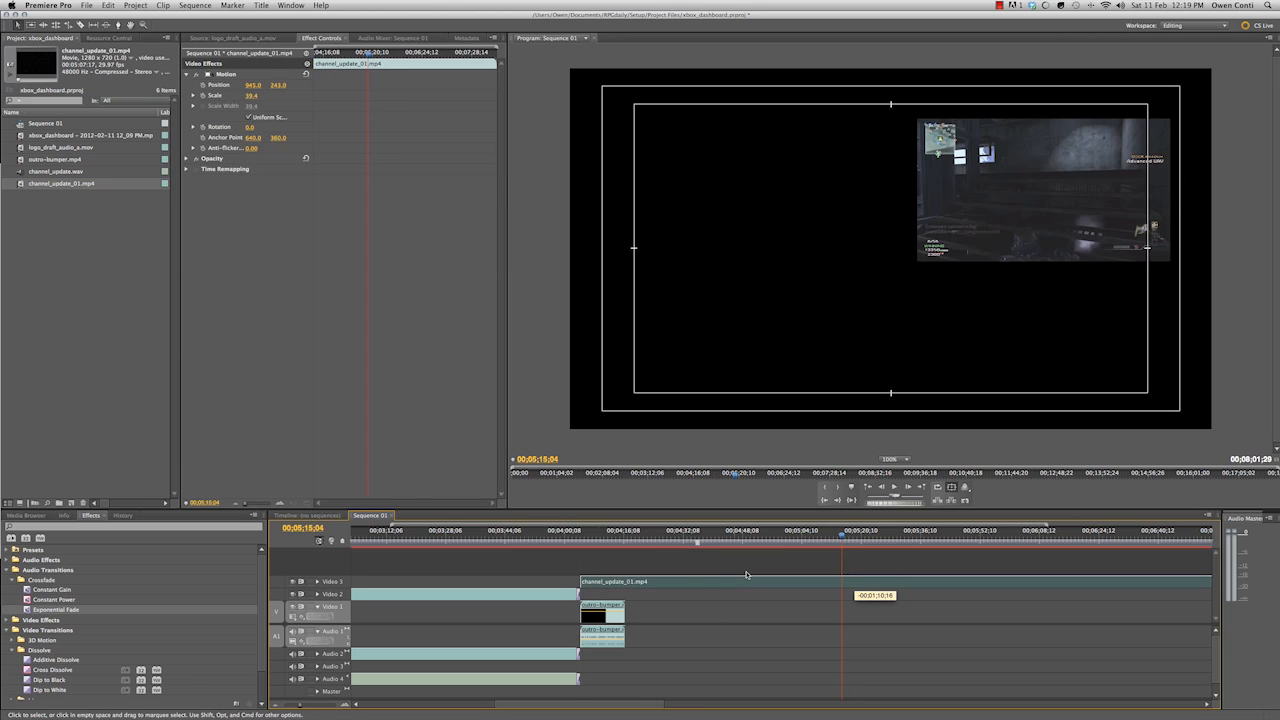
pyautogui.click(623, 538)
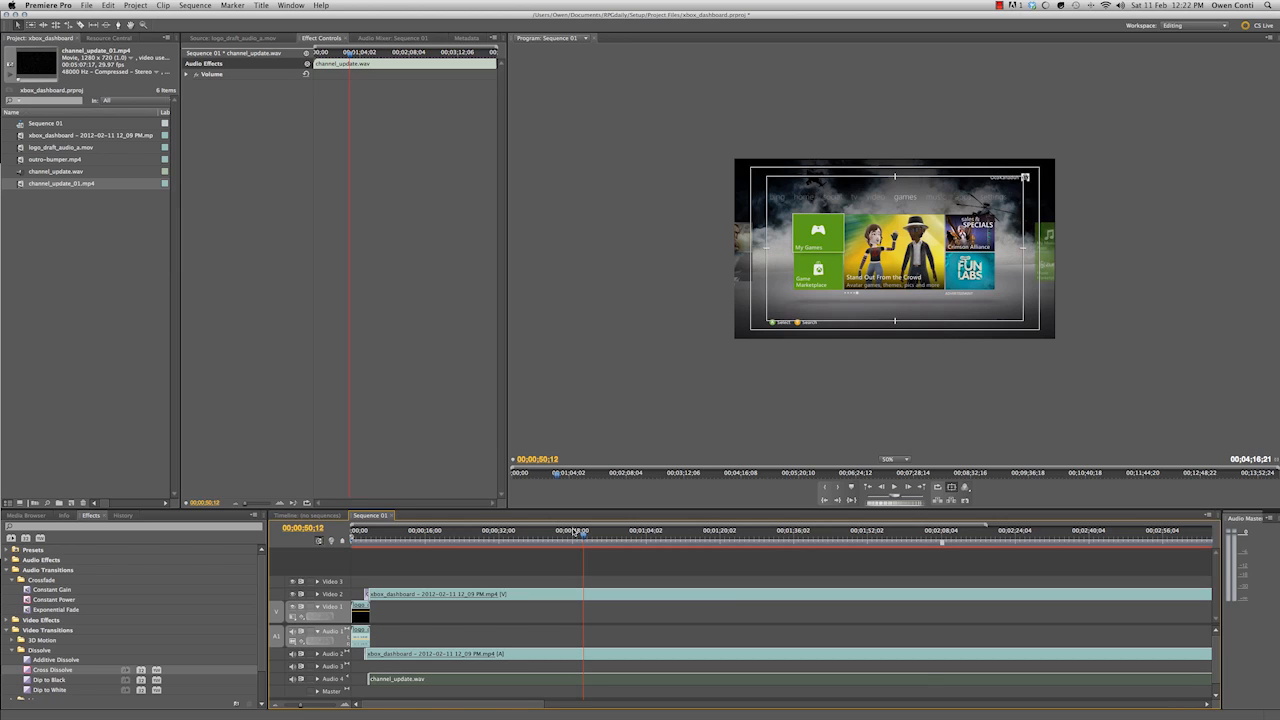
pyautogui.click(645, 541)
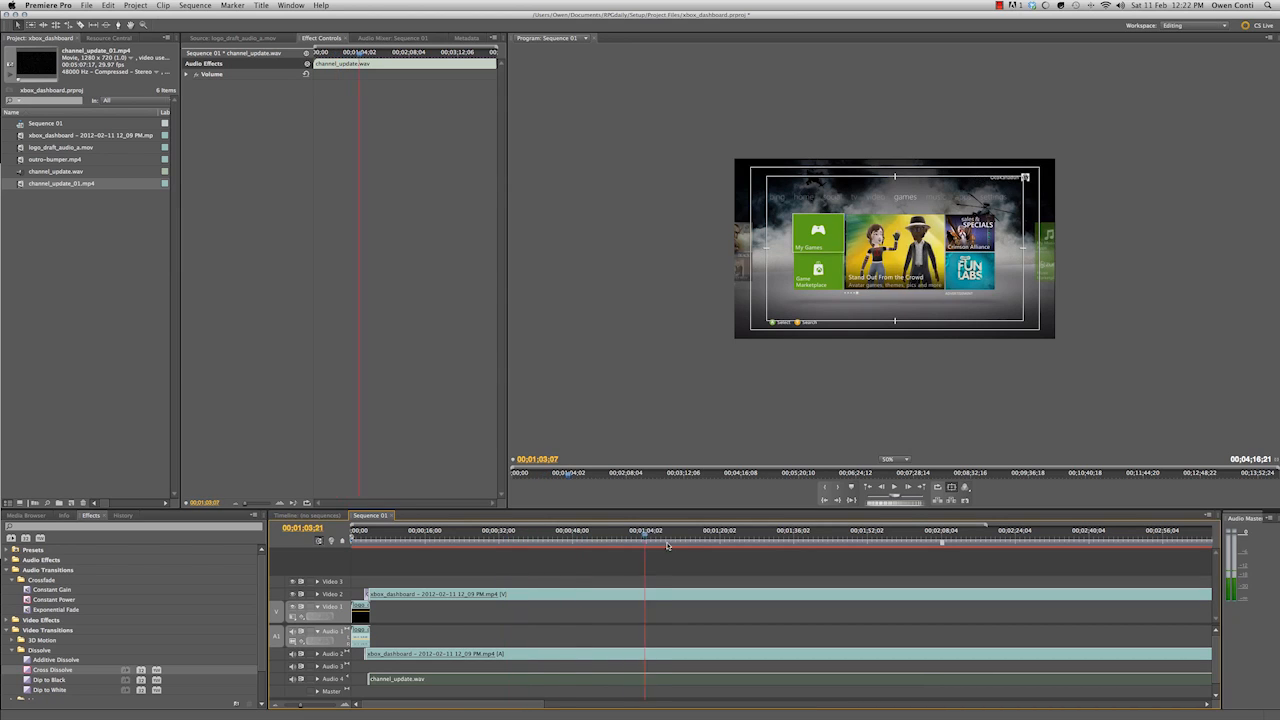
pyautogui.click(686, 532)
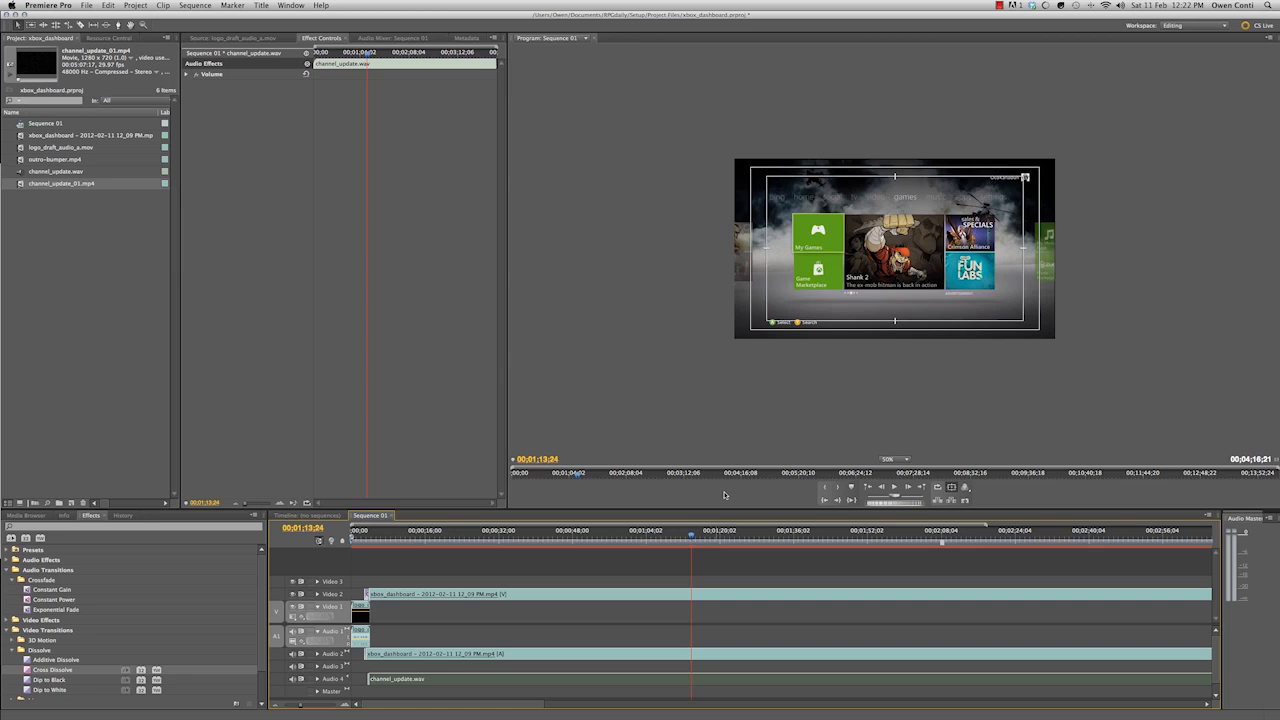
pyautogui.moveTo(464, 389)
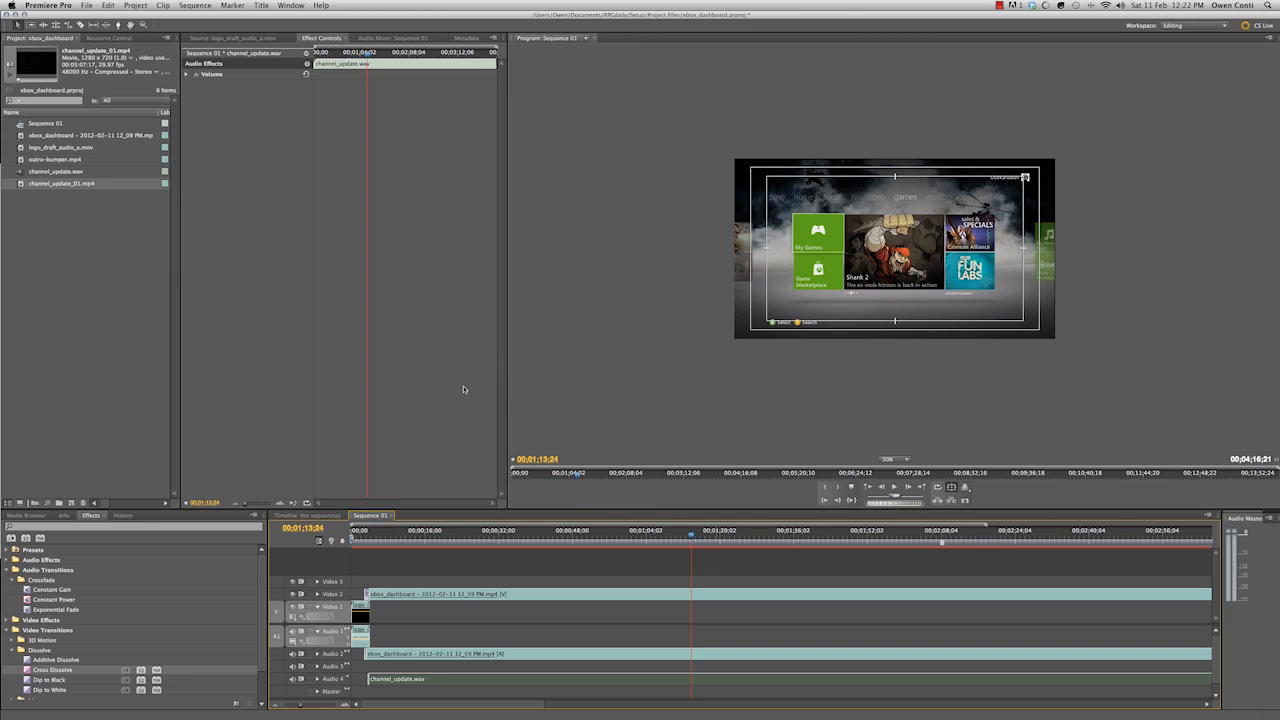